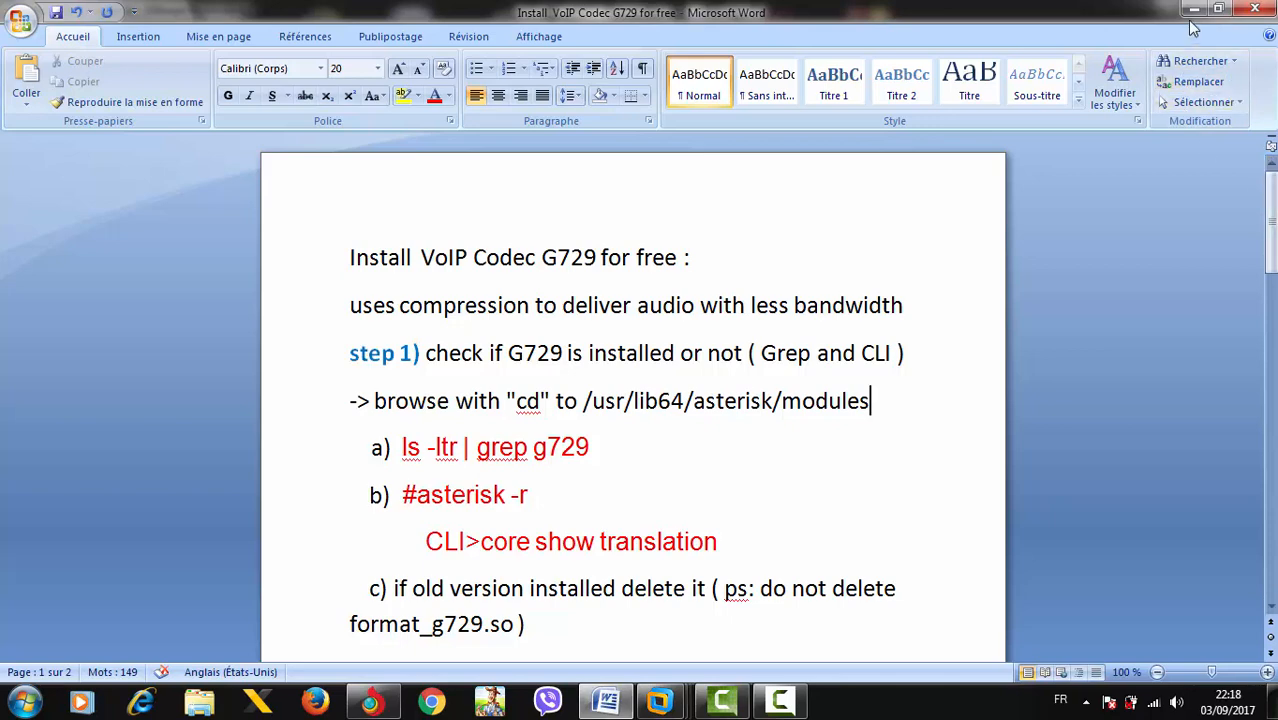
Minimize the Word G729 codec notes to reveal the CentOS Asterisk VM console.
left_click(659, 700)
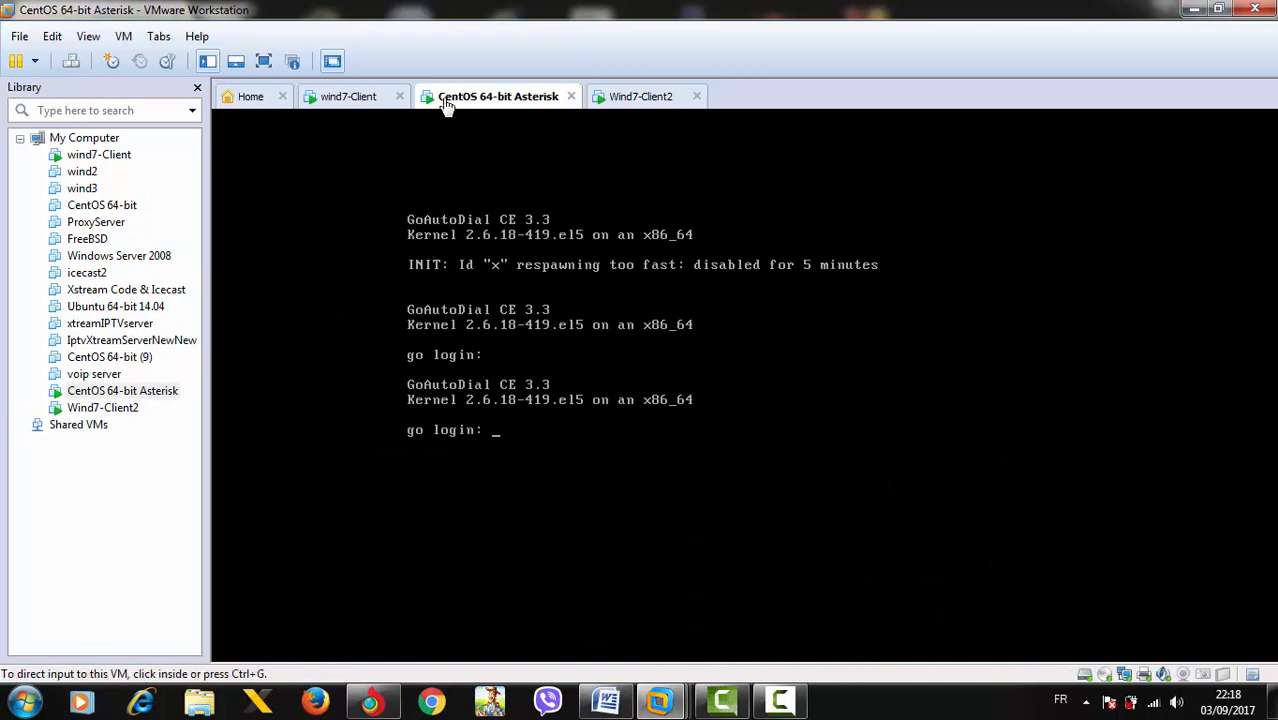
mouse_move(530, 100)
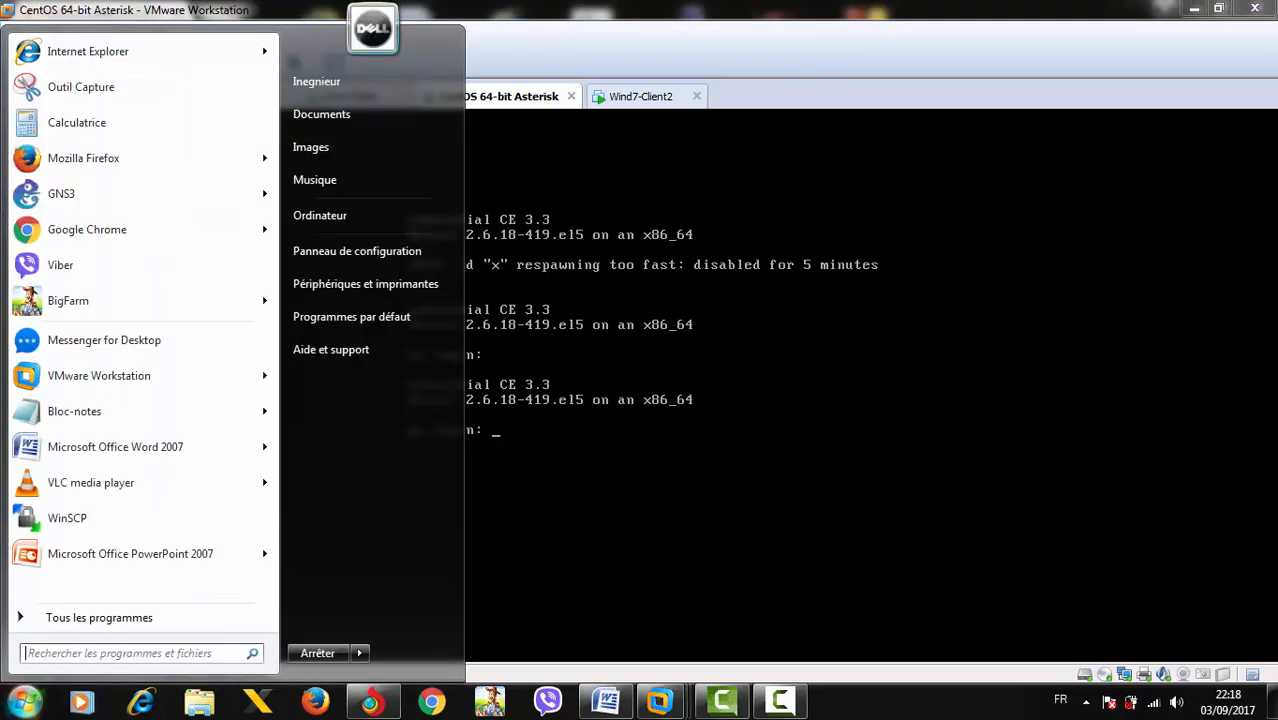
Launch PuTTY from the Start menu and connect over SSH to 192.168.1.10.
type("putty")
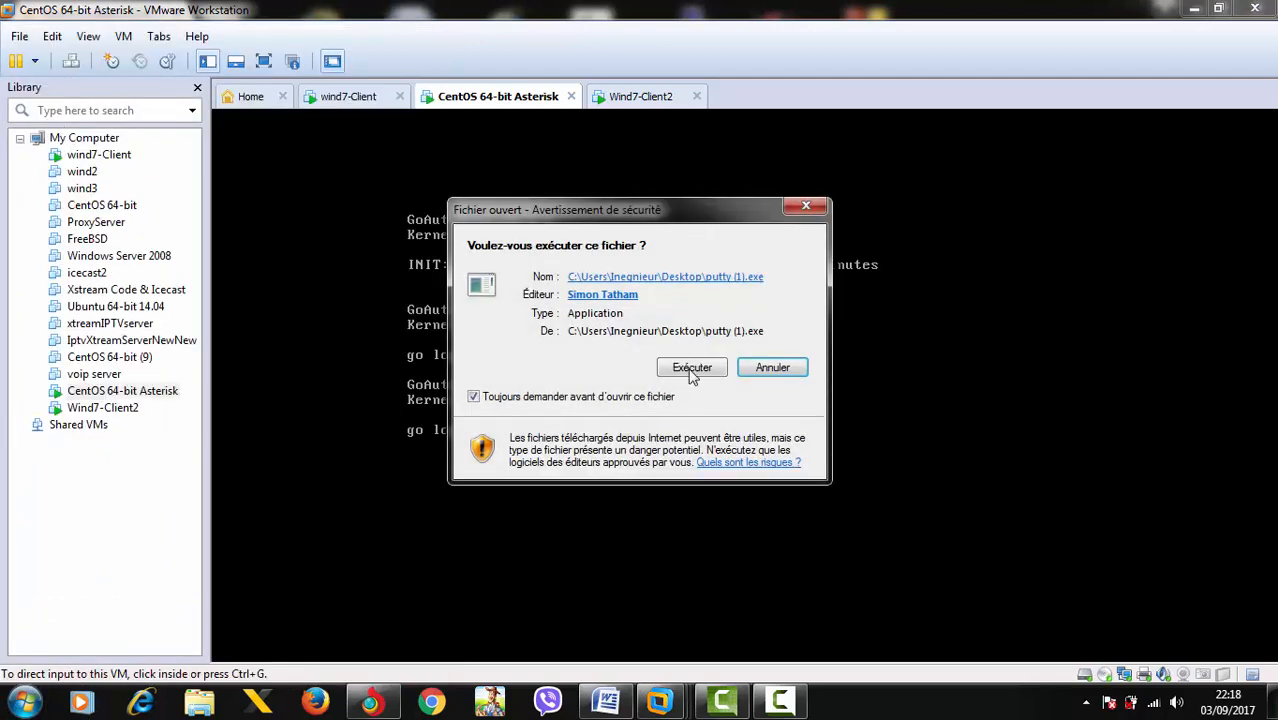
left_click(692, 367)
type("1922")
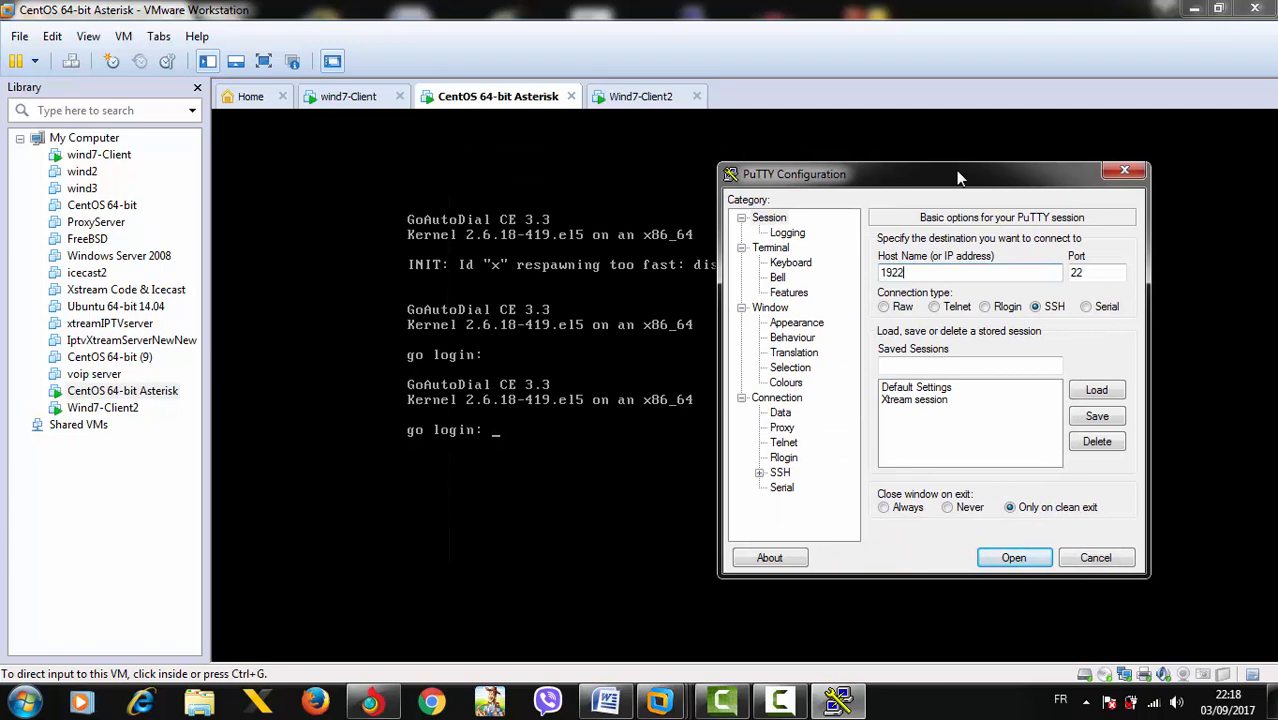
type("192.168.1.10")
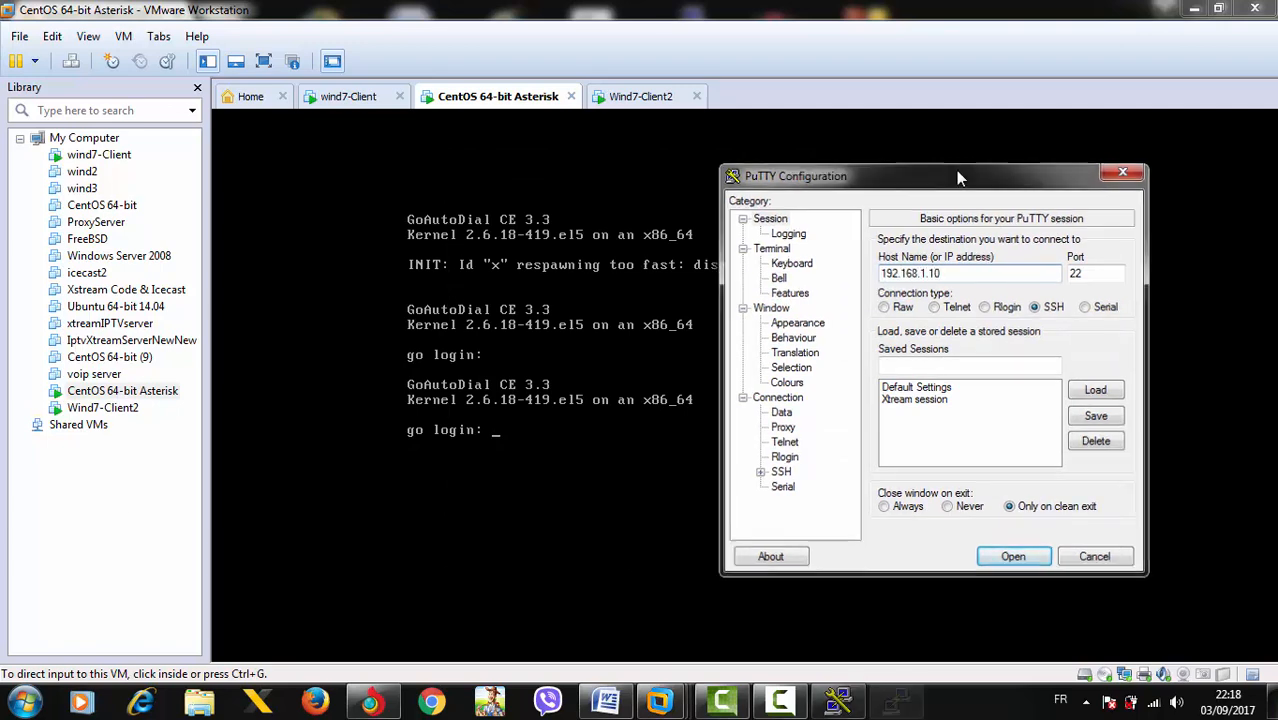
left_click(1012, 556)
type("root")
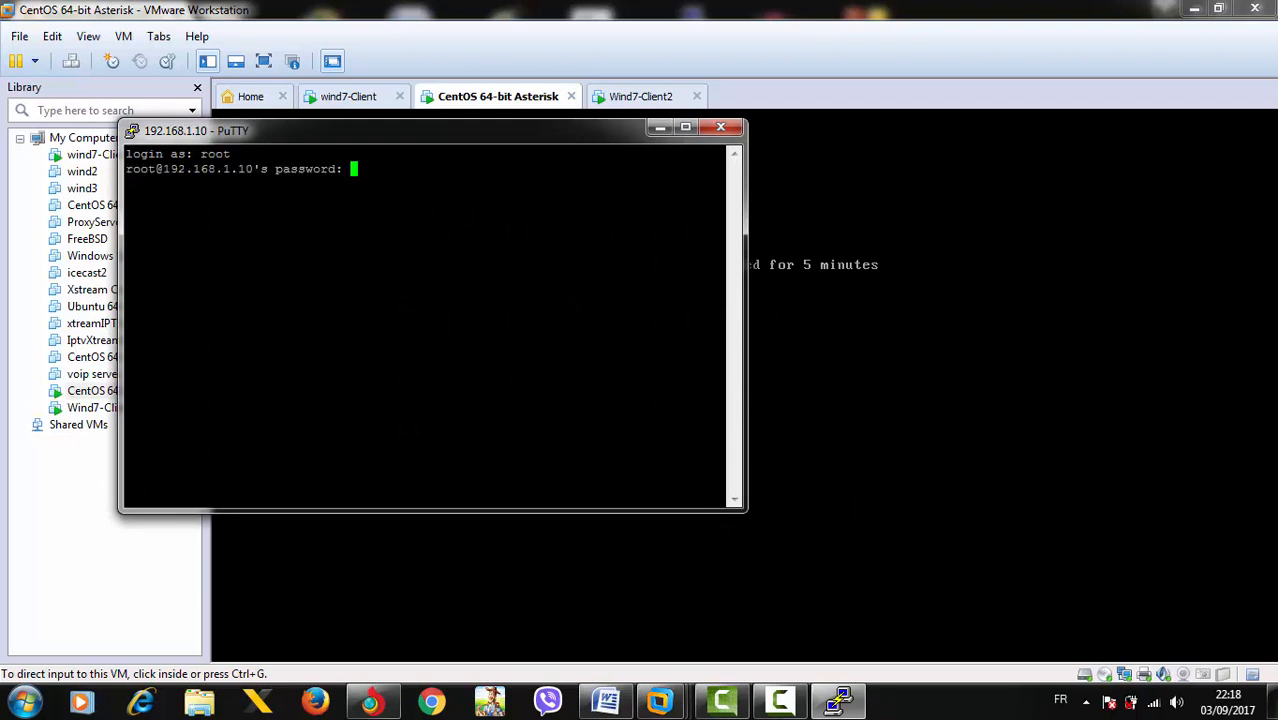
Log in as root, change to /usr/lib64/asterisk/modules and list its contents.
type("cd ..")
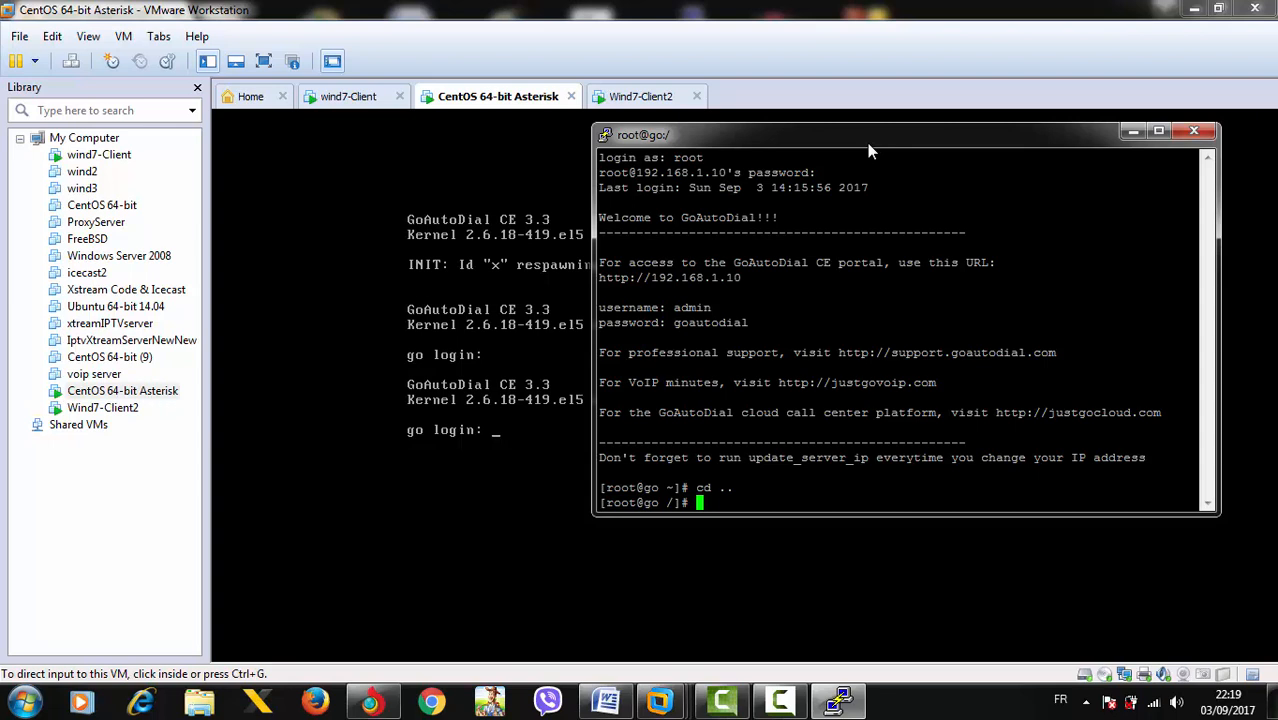
type("cd /usr/")
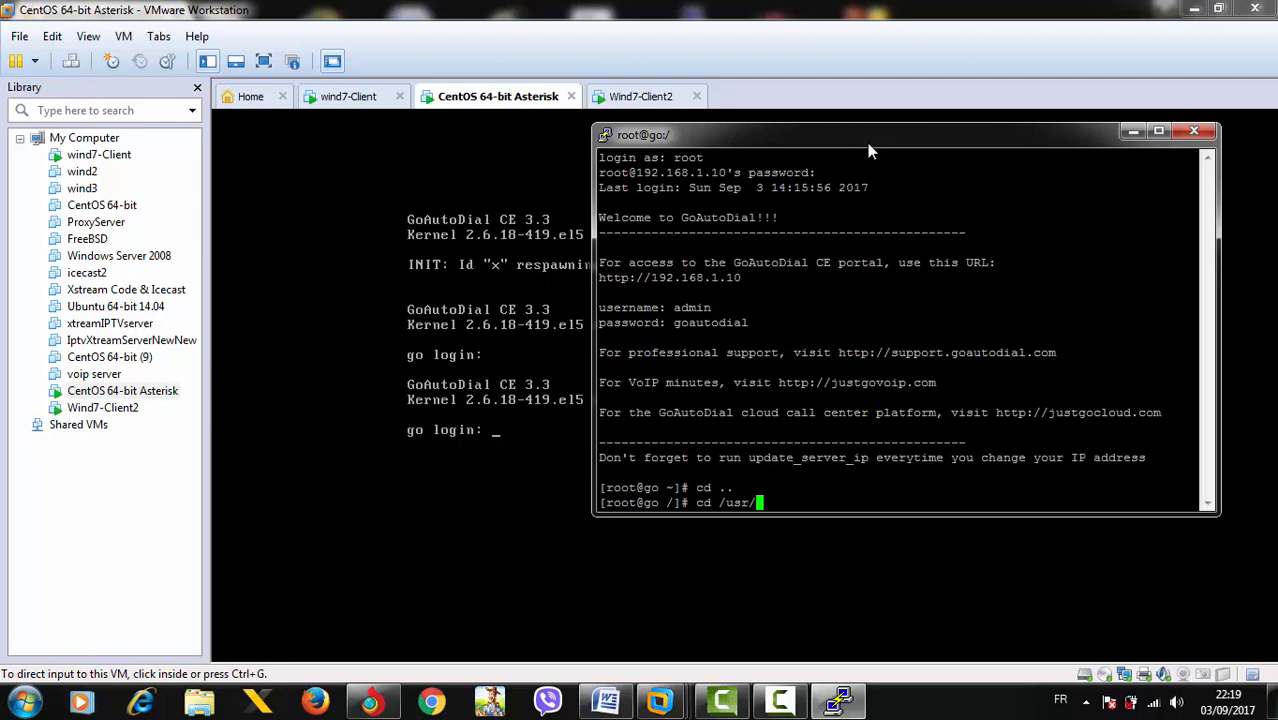
type("lib64")
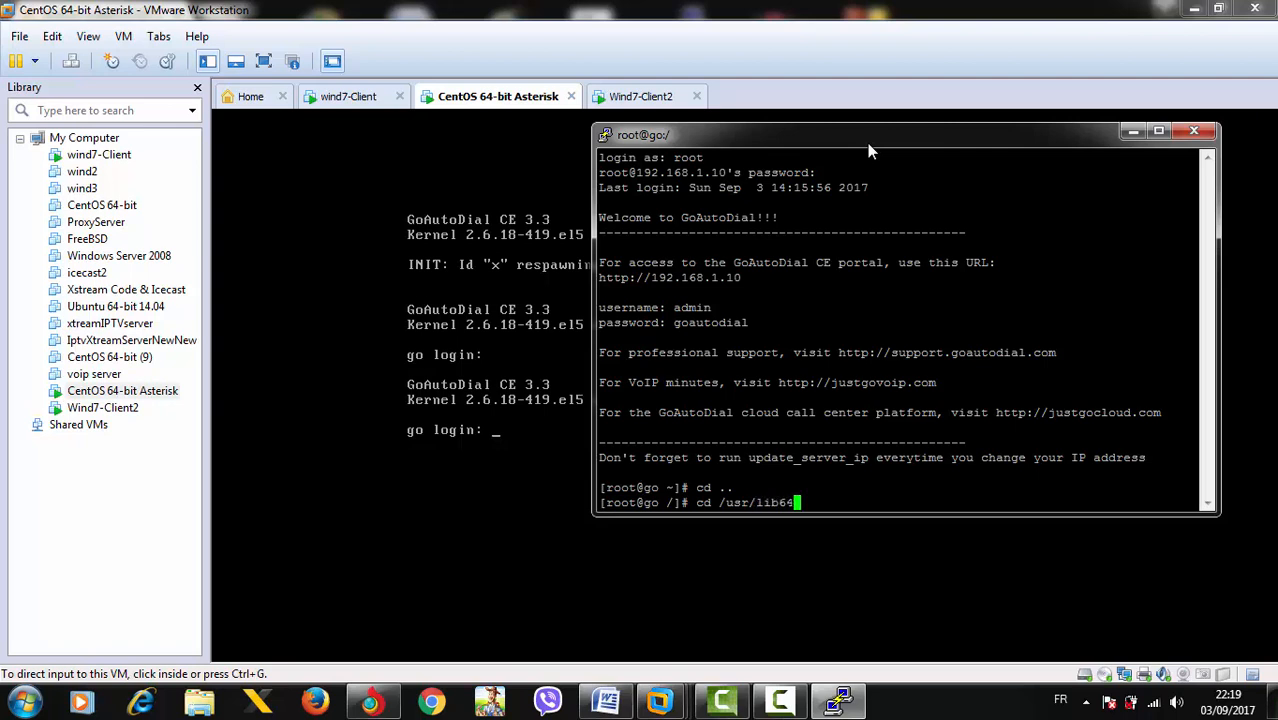
type("asterisk/")
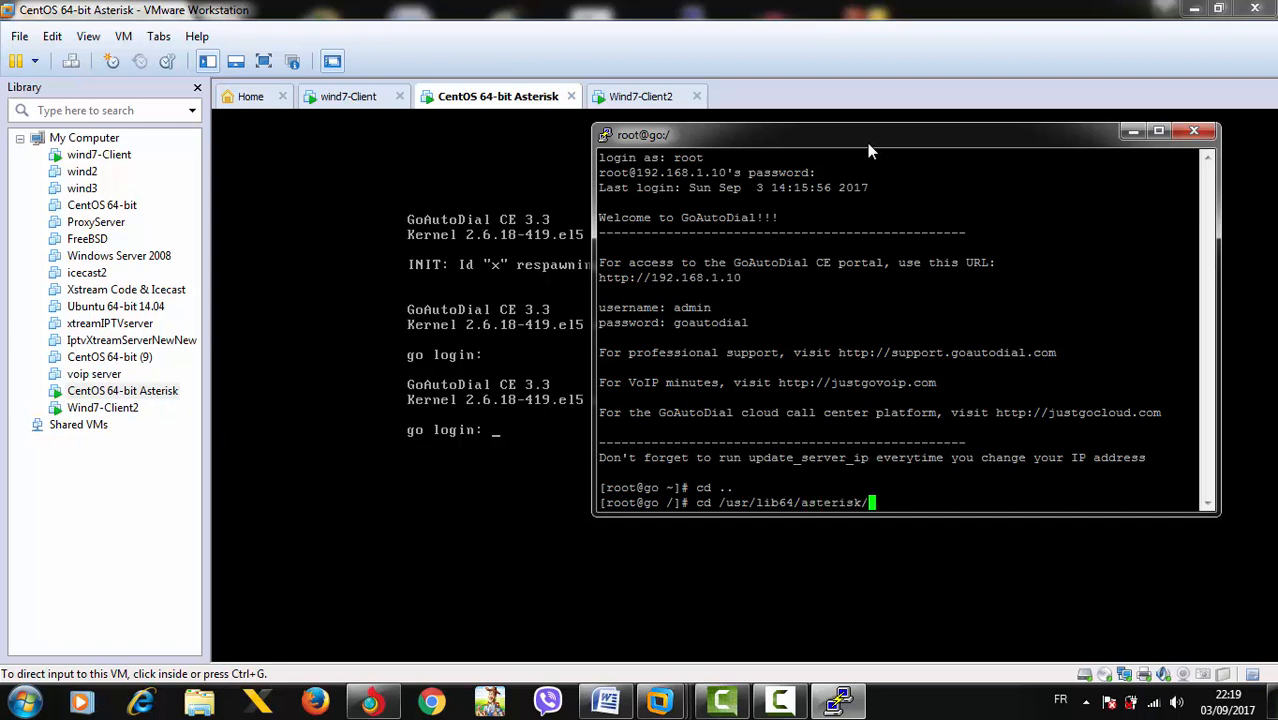
type("modules/")
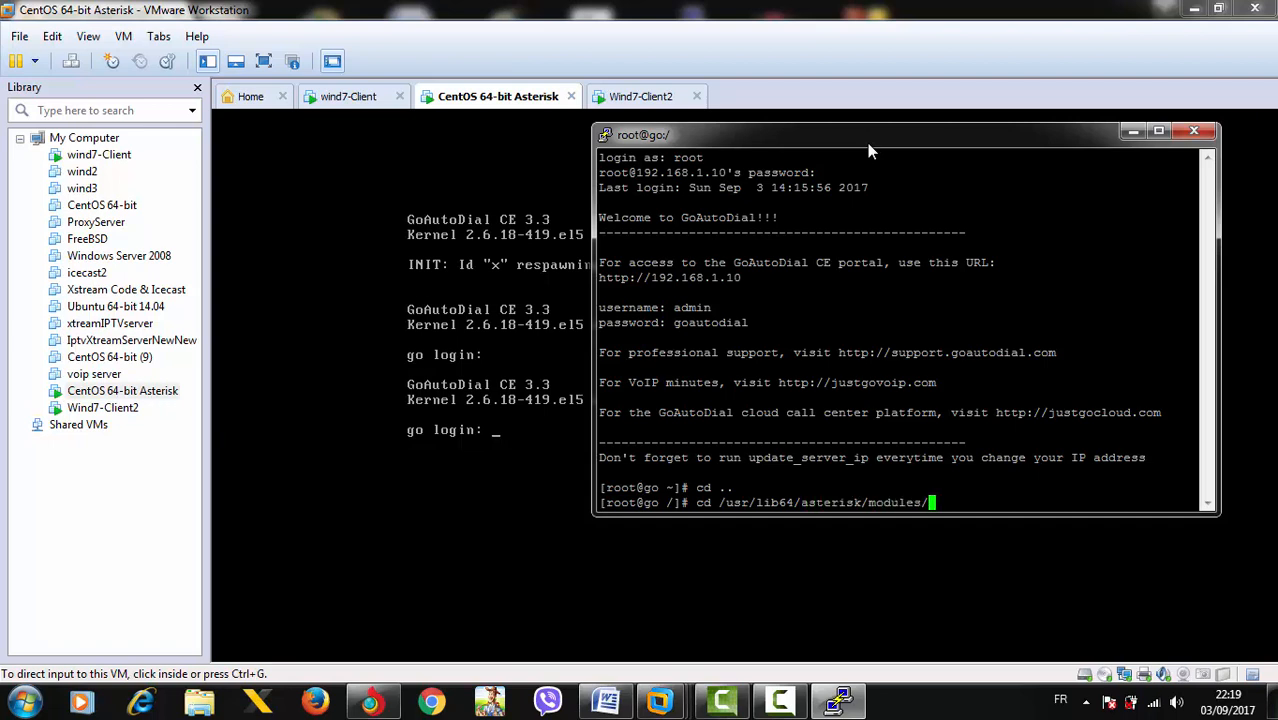
type("ls")
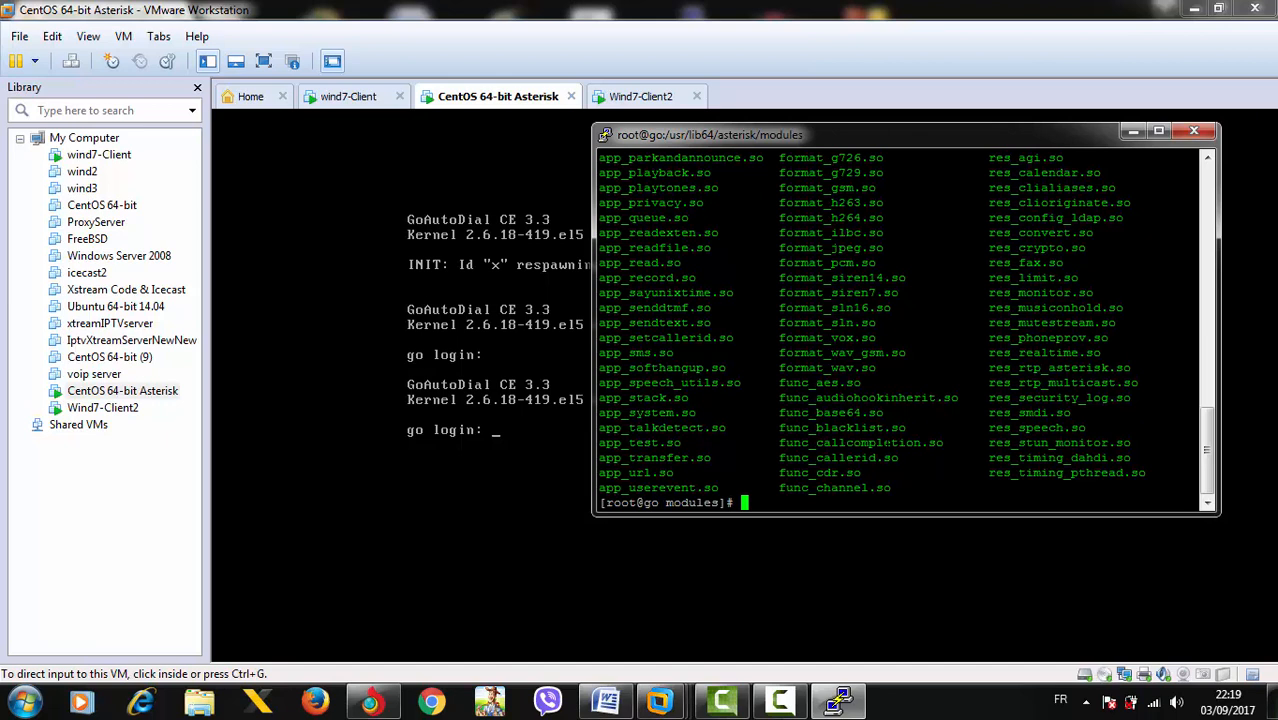
Filter the module listing with ls -ltr | grep g729, finding only format_g729.so.
type("ls -")
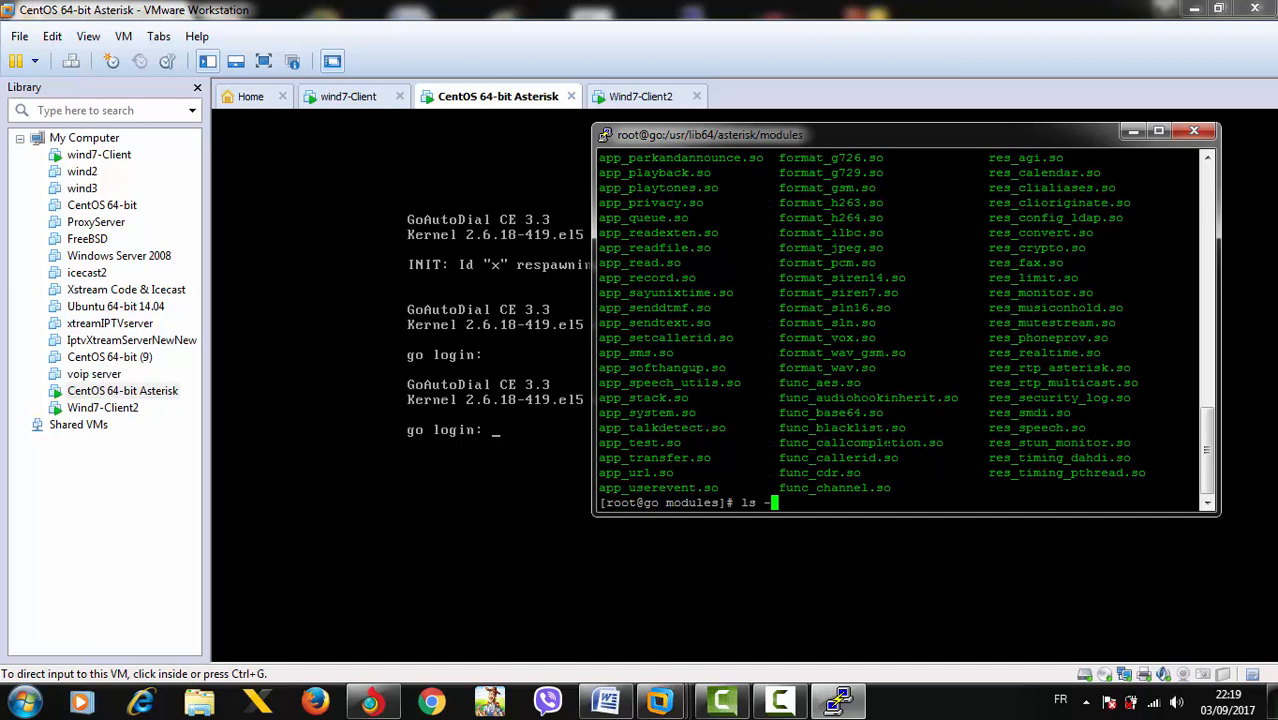
type("ltr | grep")
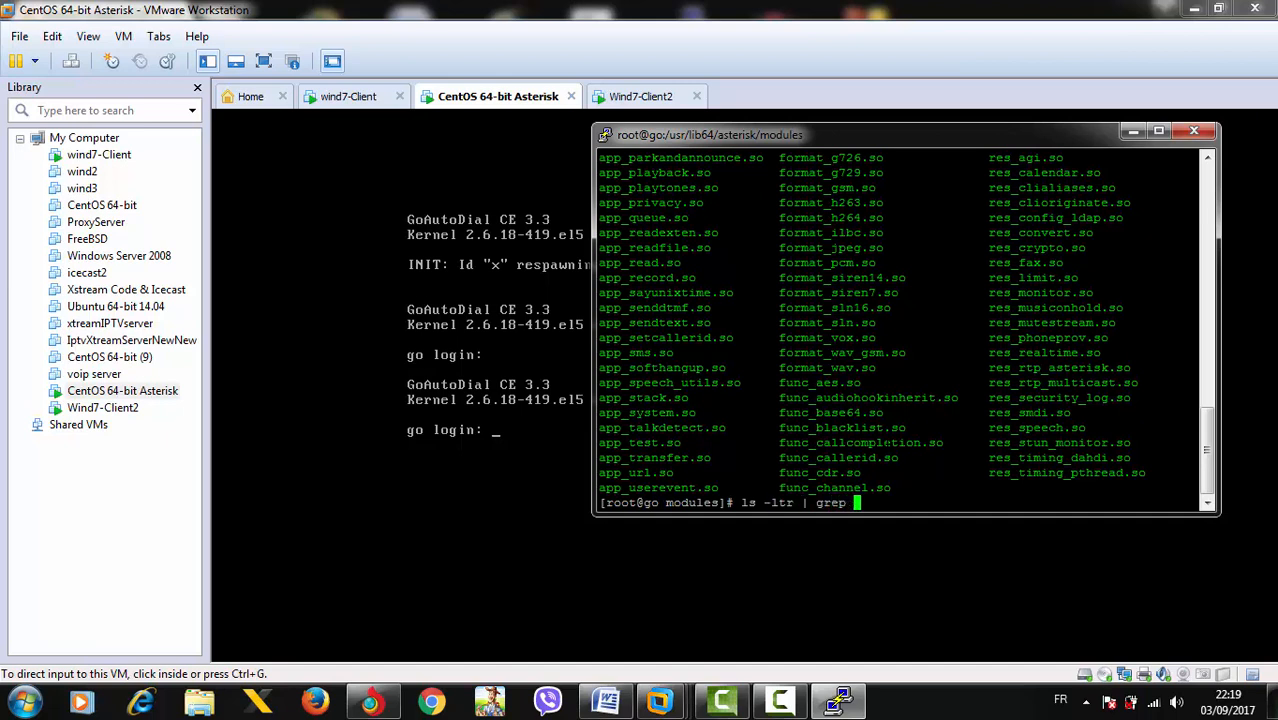
type("g279")
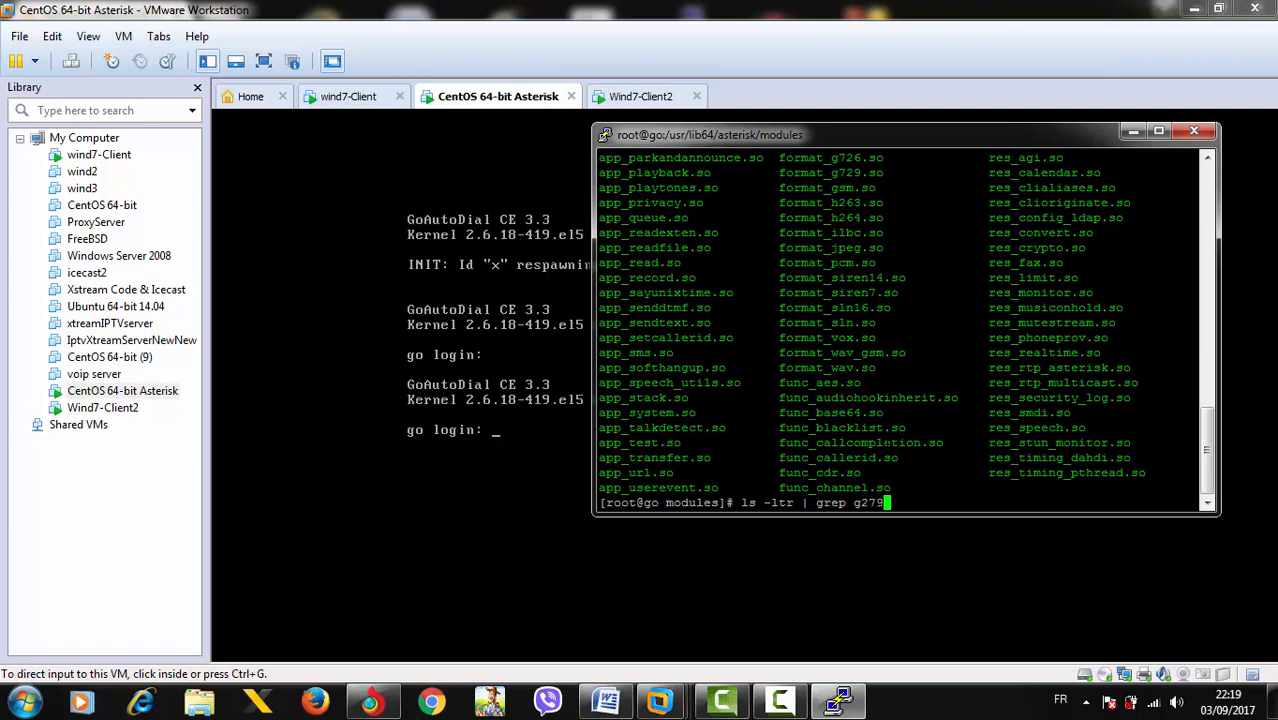
key("BackSpace")
type("7")
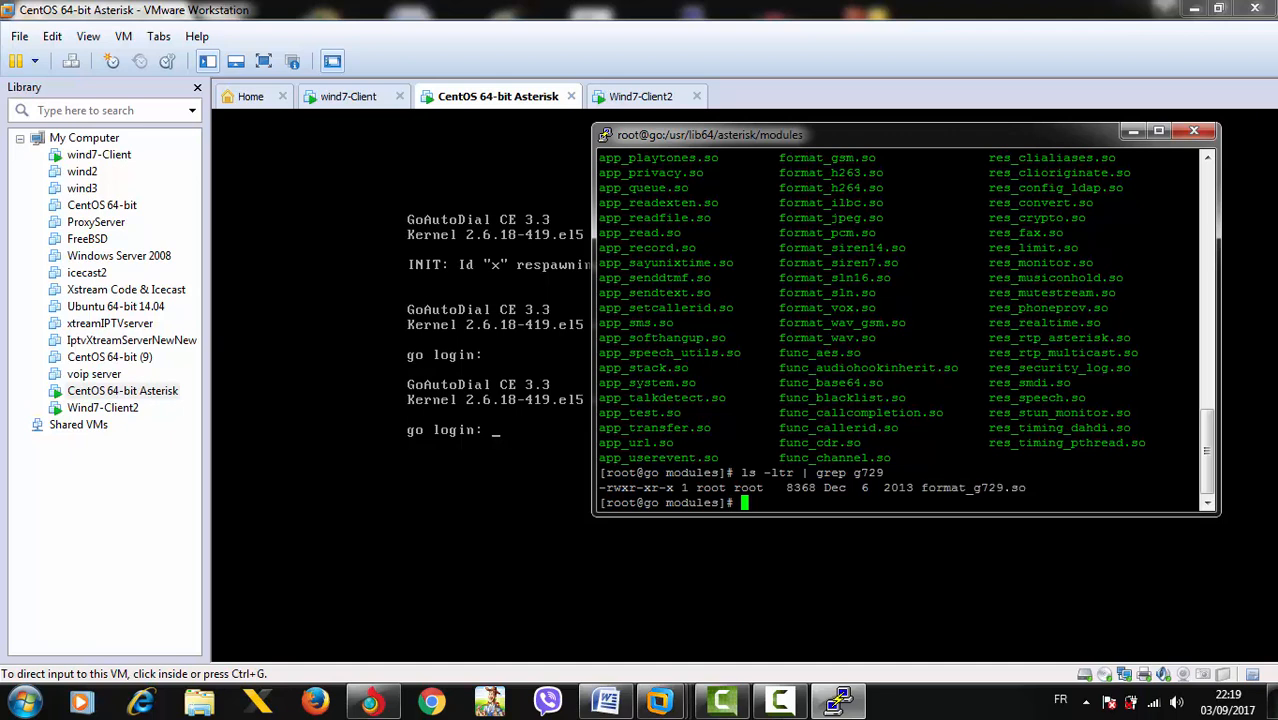
double_click(968, 487)
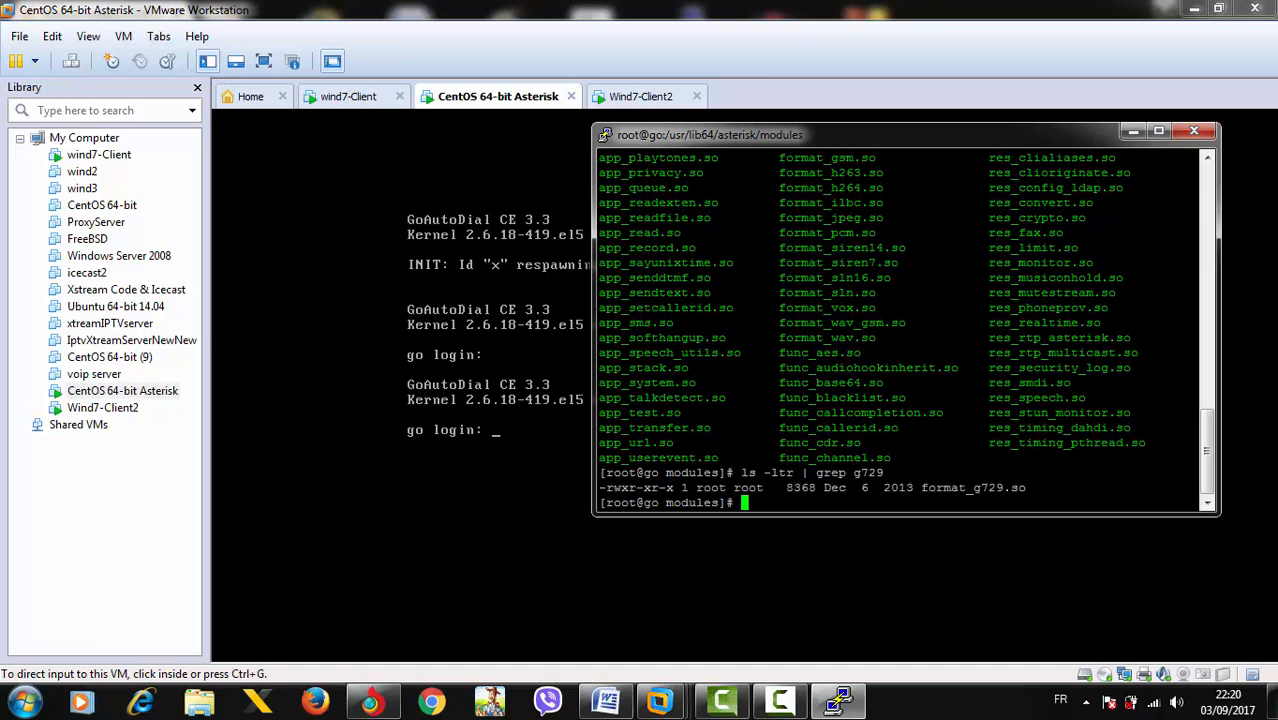
Run core show translation in asterisk -r, showing no g729 paths, then exit.
type("cd")
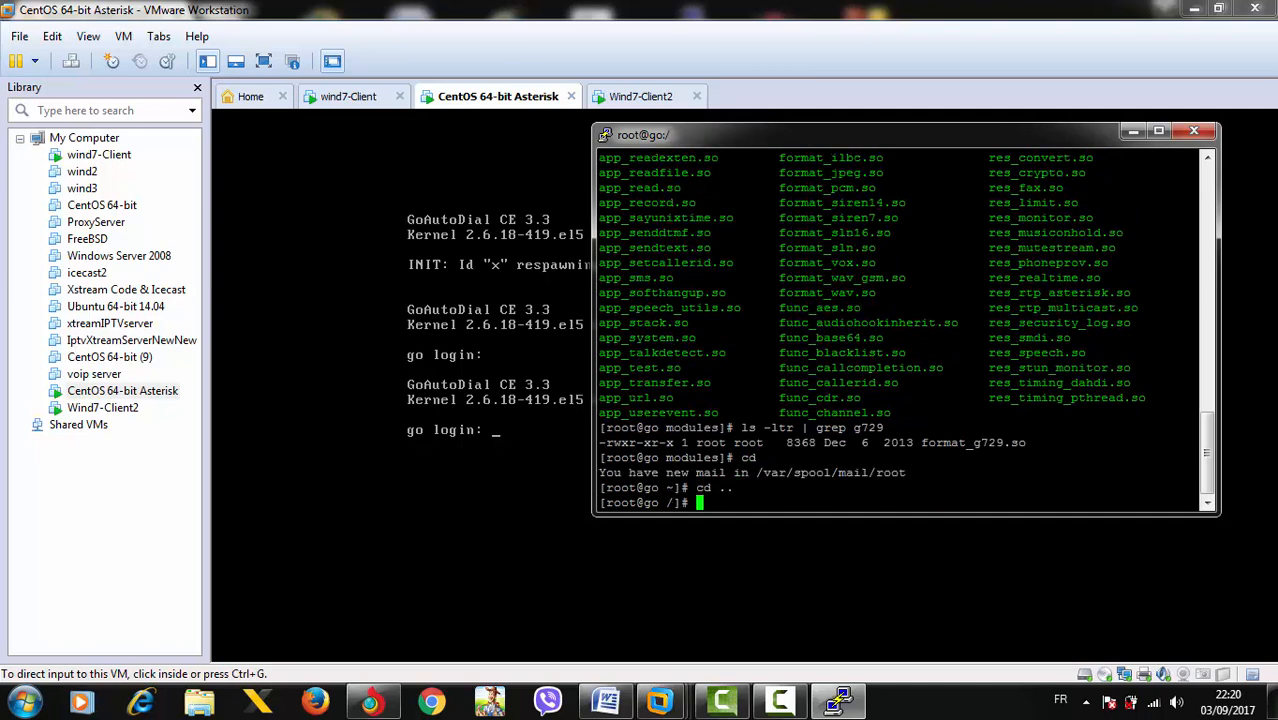
type("asterisk -r")
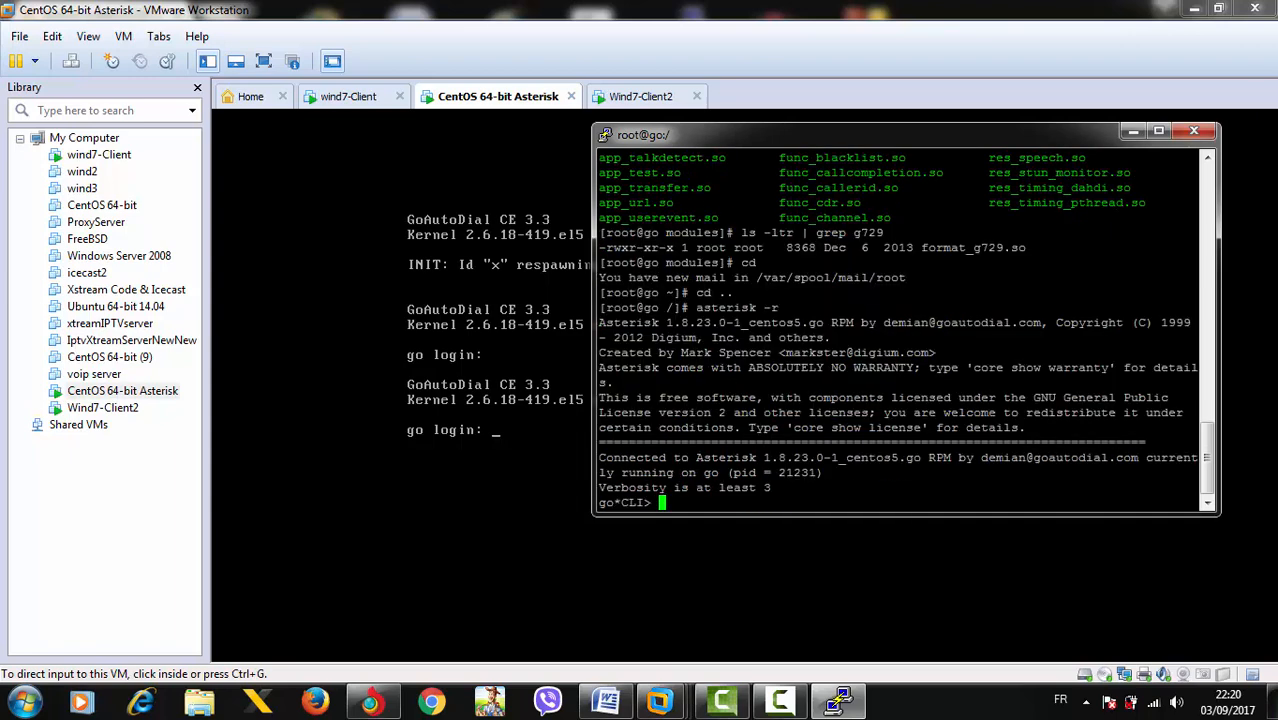
type("core")
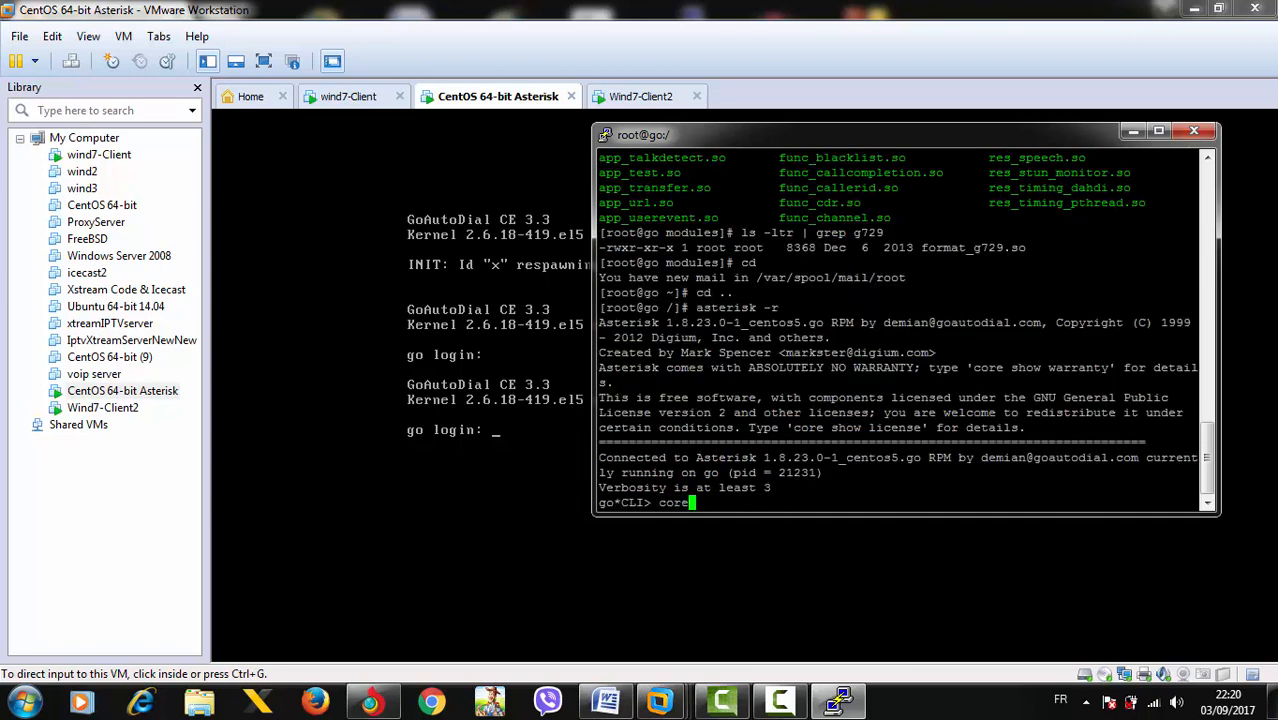
type("show t")
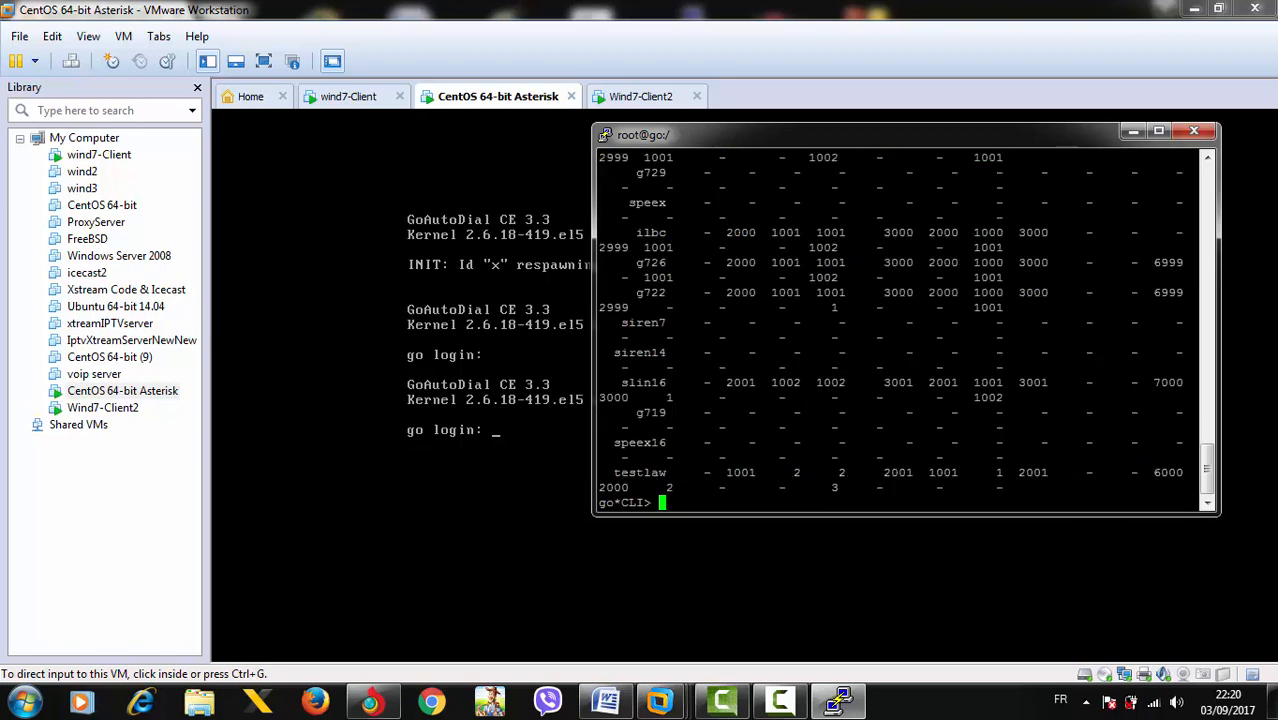
left_click(1158, 130)
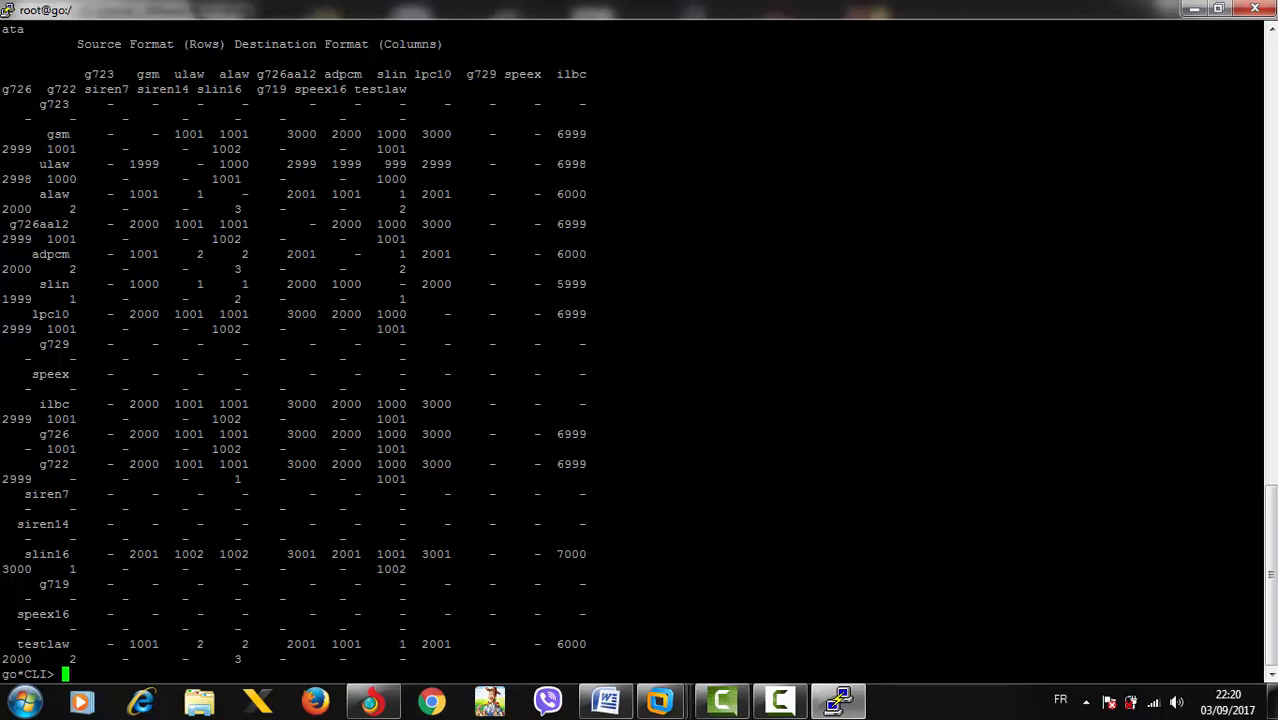
type("core show translation")
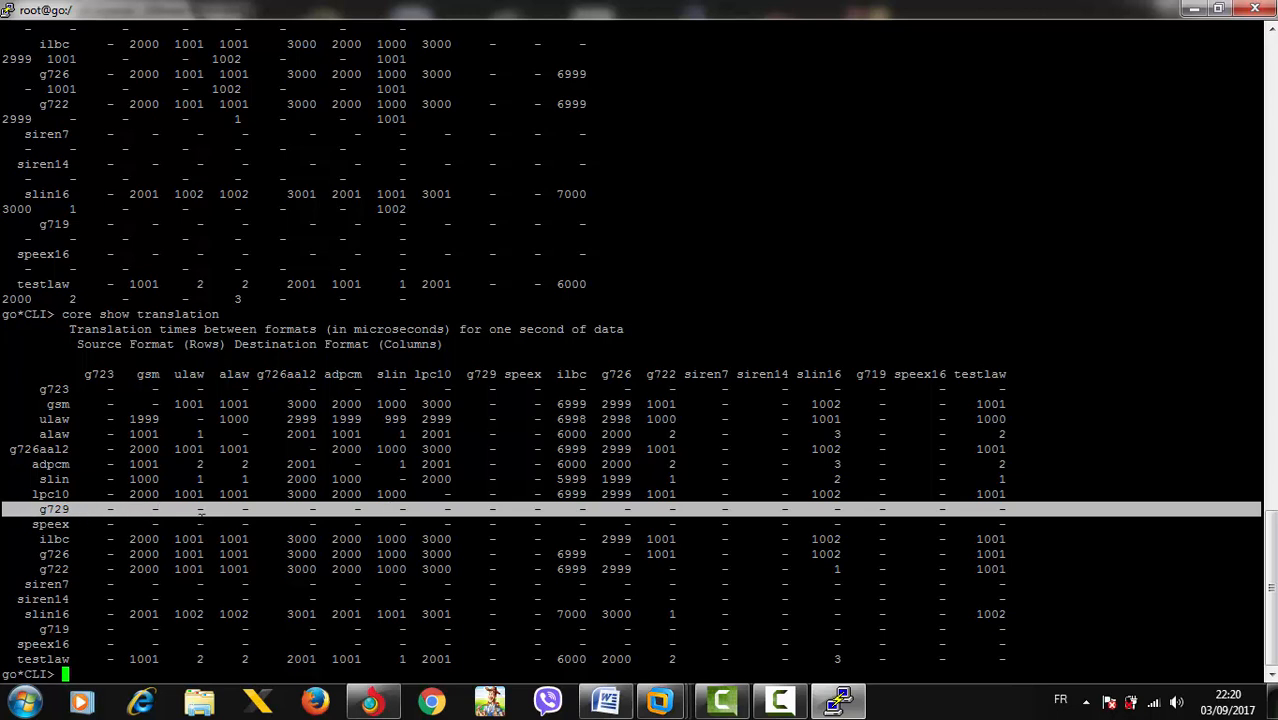
type("exit")
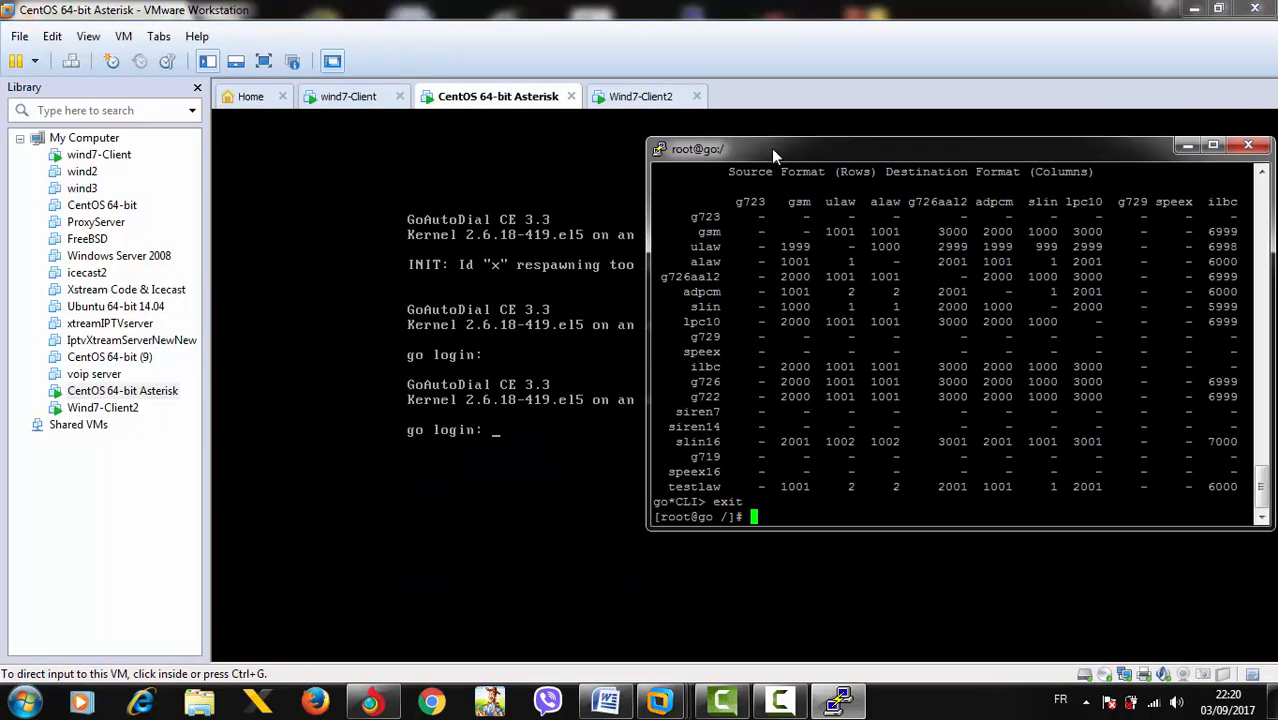
Confirm G729 is the only enabled codec in wind7-Client's X-Lite options (8008).
left_click(353, 96)
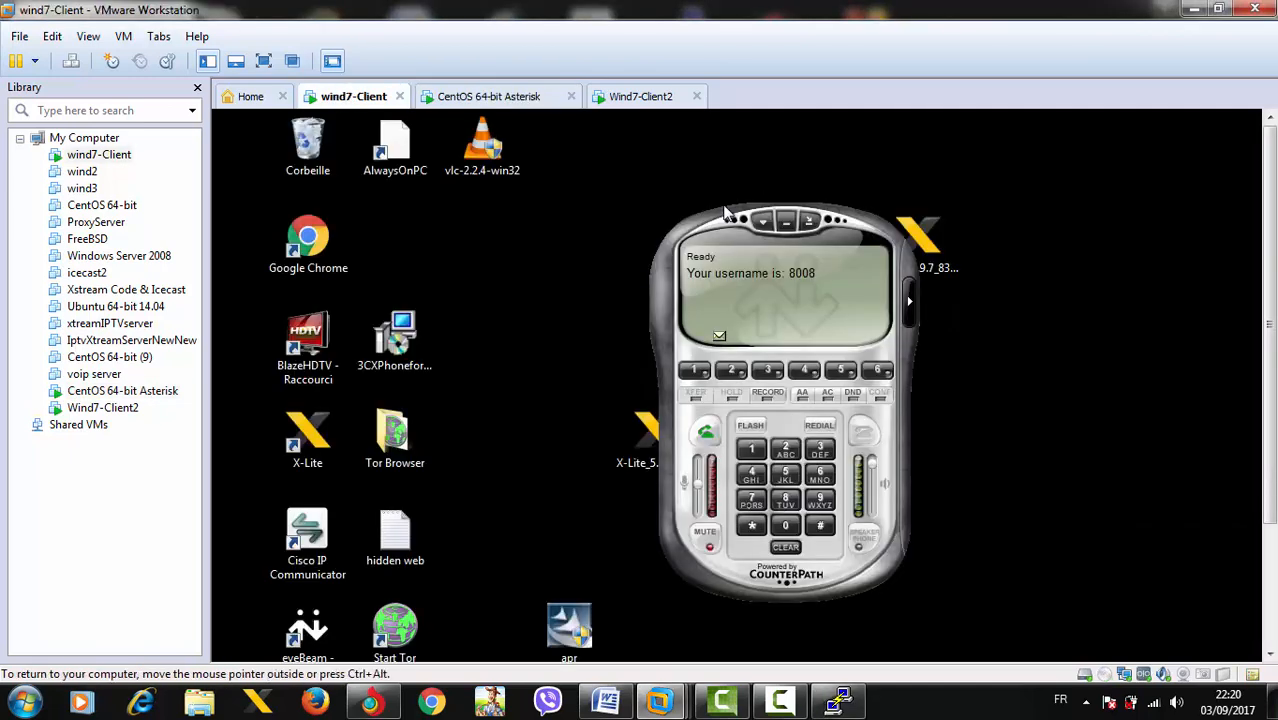
left_click(646, 96)
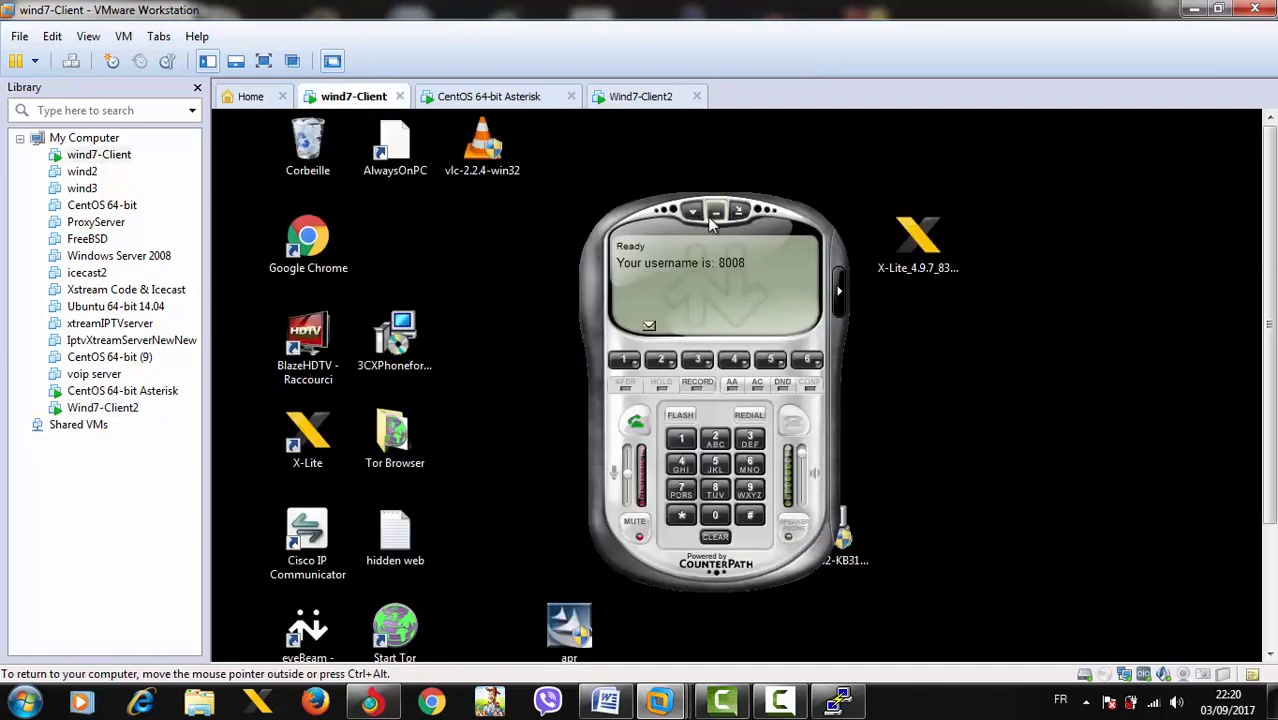
left_click(714, 210)
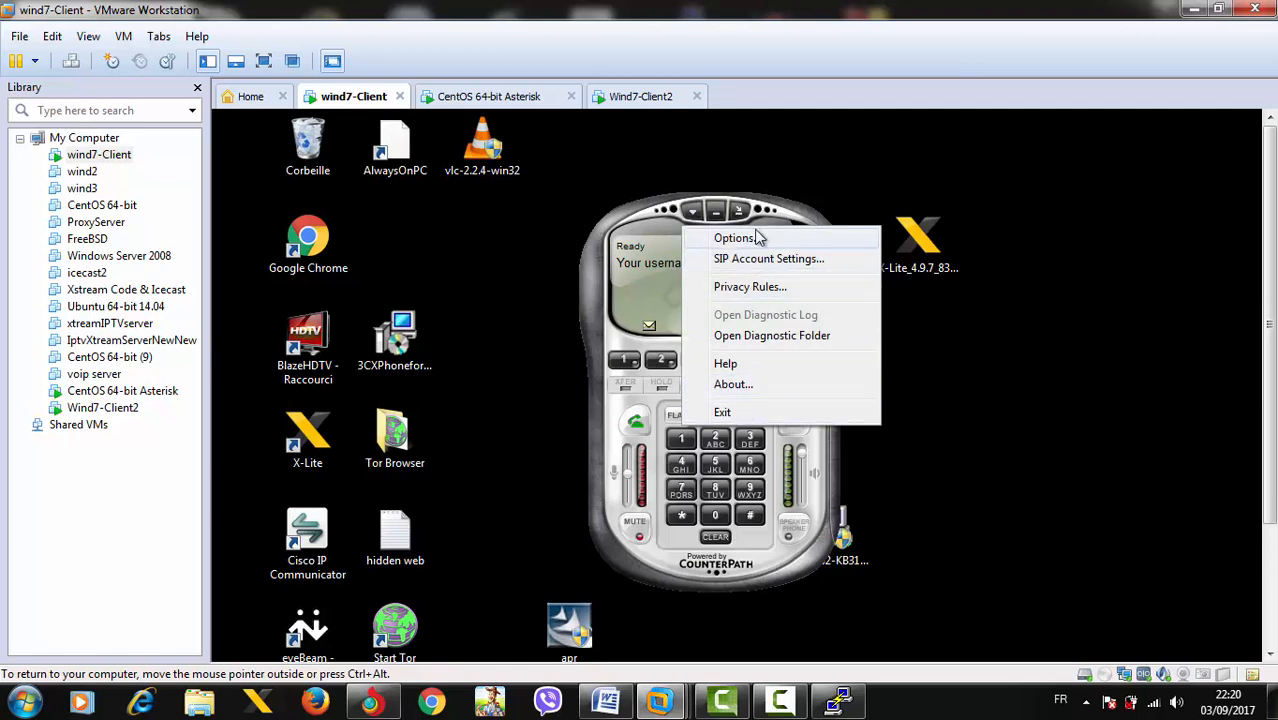
left_click(735, 237)
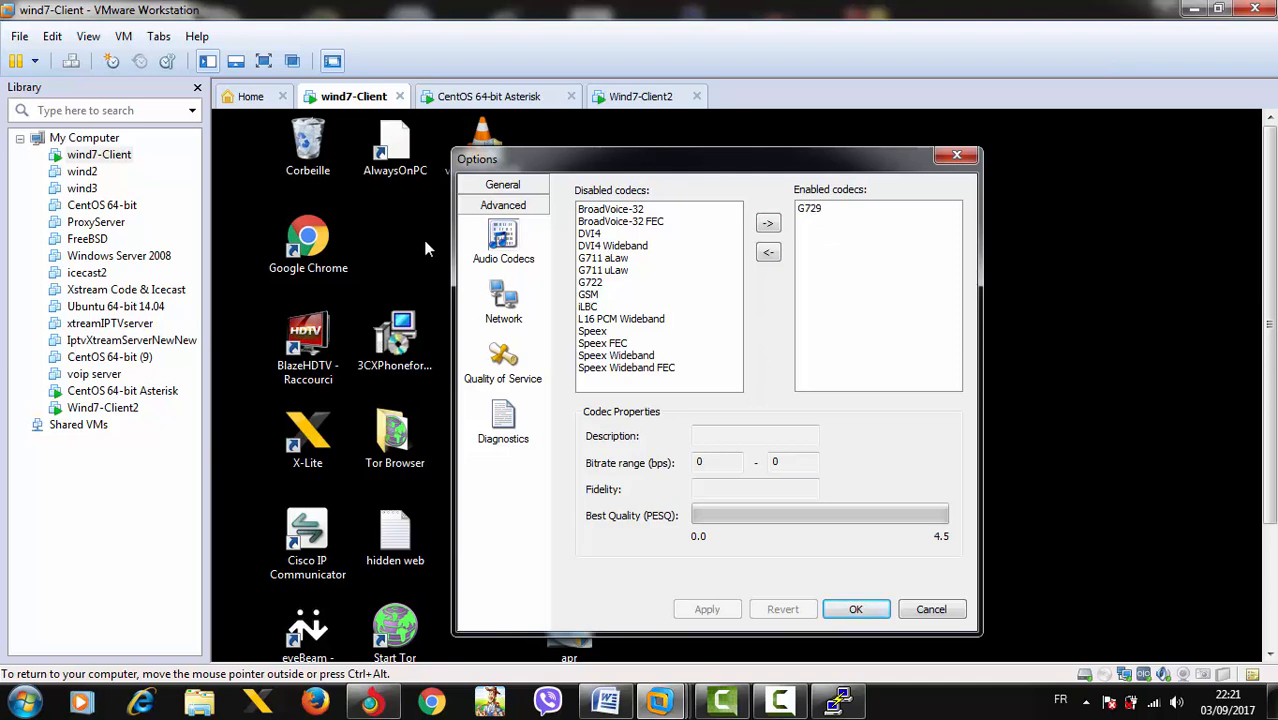
mouse_move(828, 210)
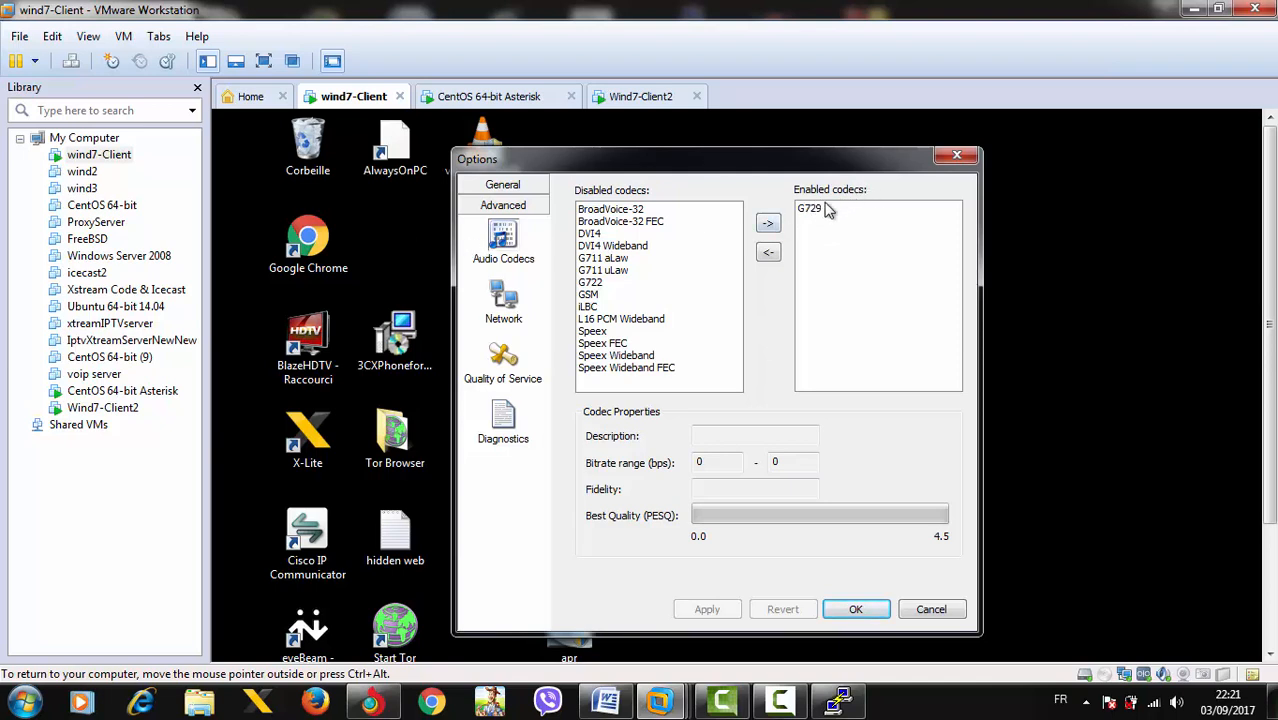
left_click(810, 209)
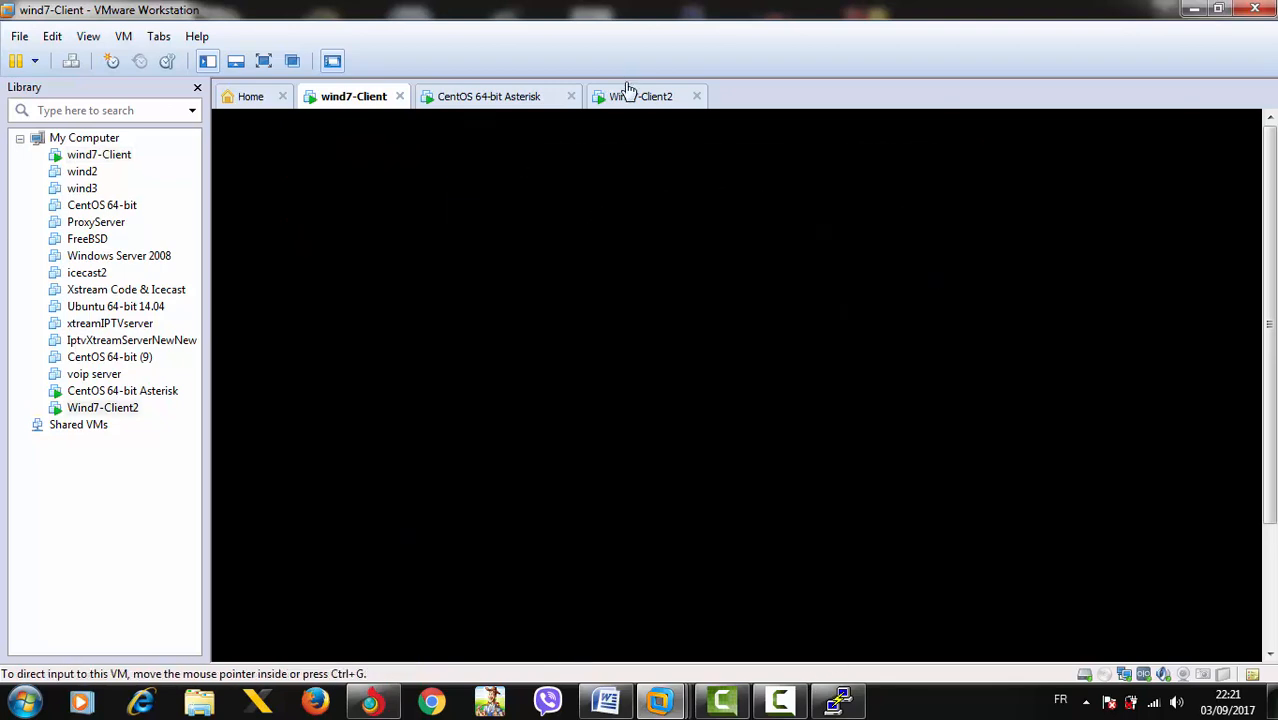
Confirm G729 is the only enabled codec on Wind7-Client2's X-Lite softphone (8006).
left_click(642, 96)
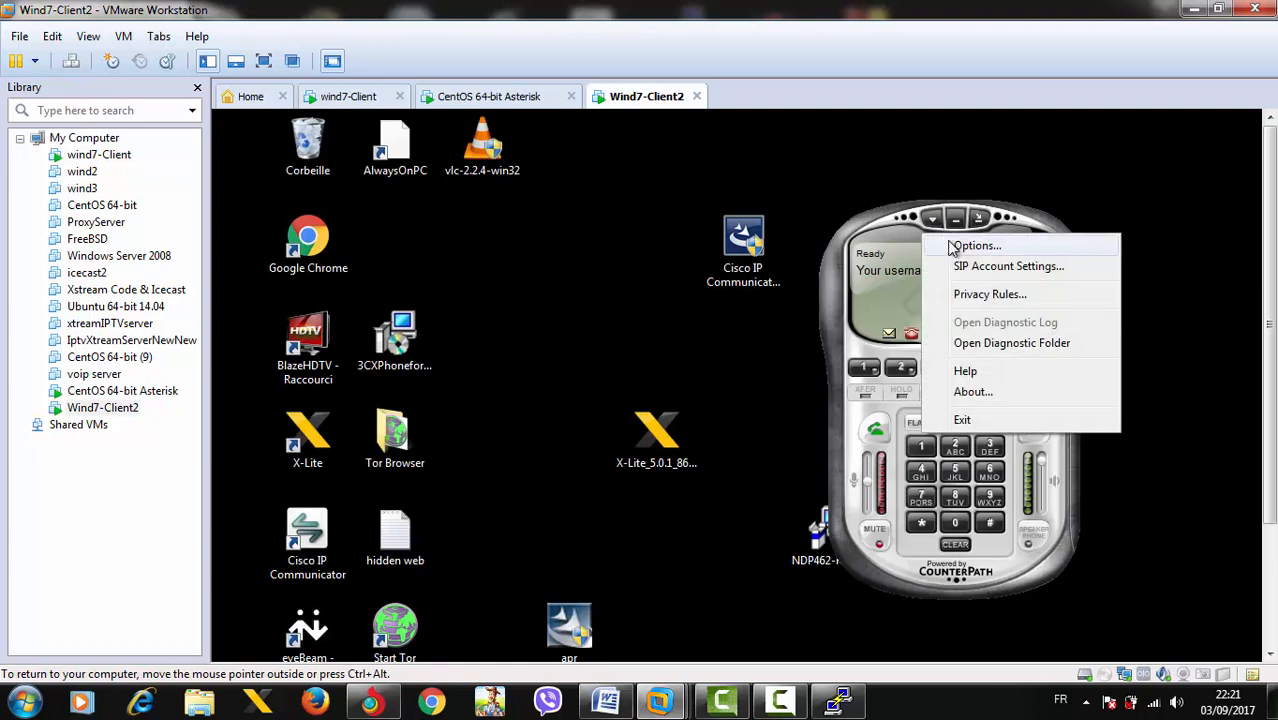
left_click(976, 245)
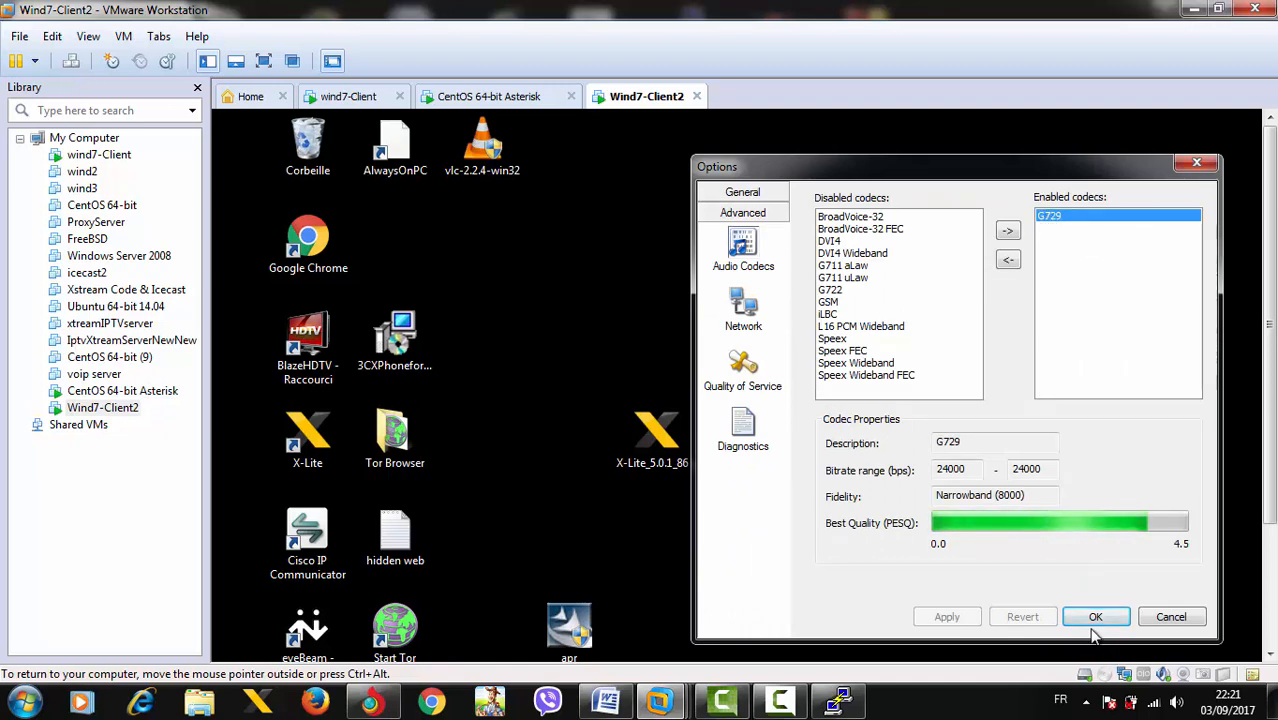
left_click(1095, 616)
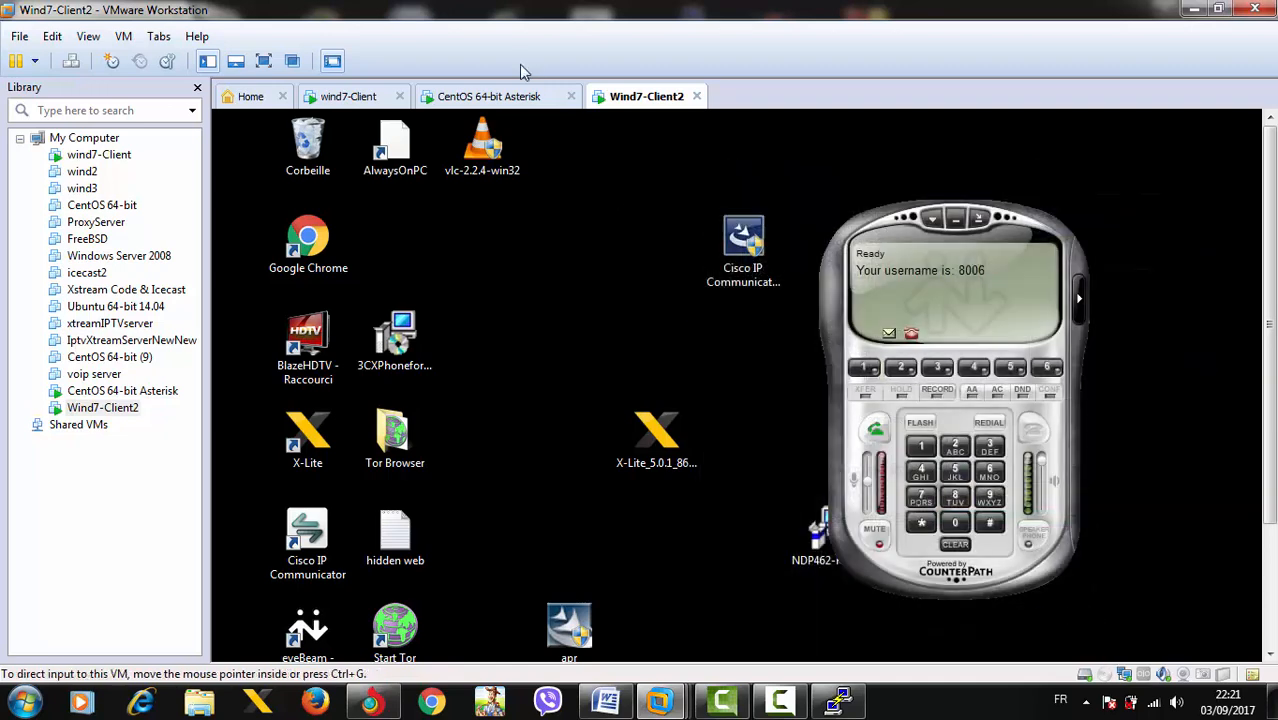
Call 8006 from wind7-Client, note 'Not acceptable here', and return to the Asterisk server.
left_click(347, 96)
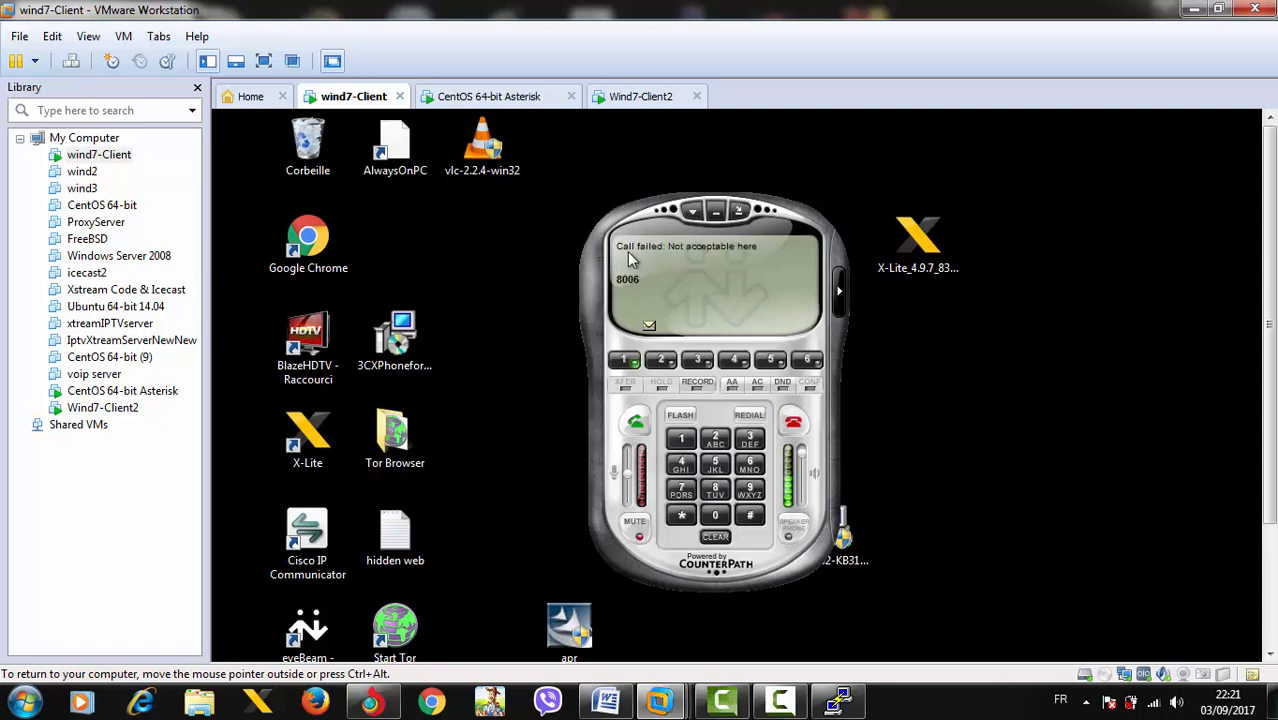
mouse_move(713, 255)
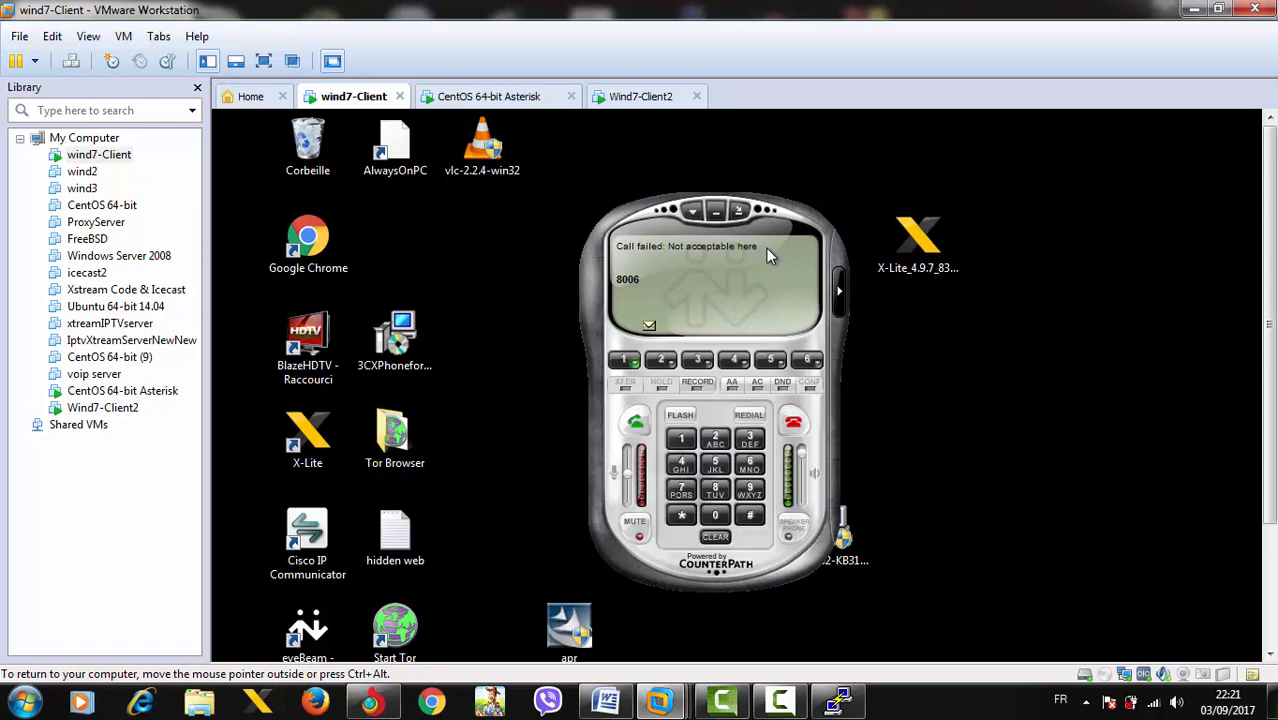
mouse_move(535, 186)
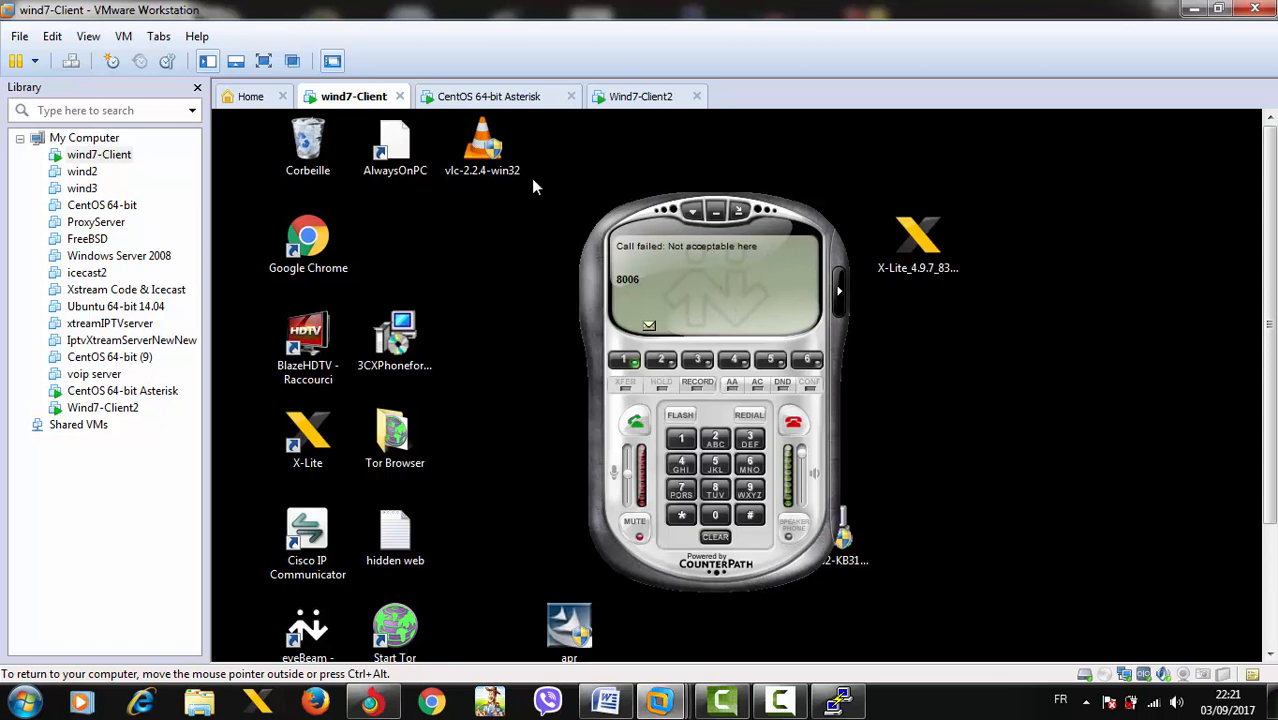
mouse_move(543, 135)
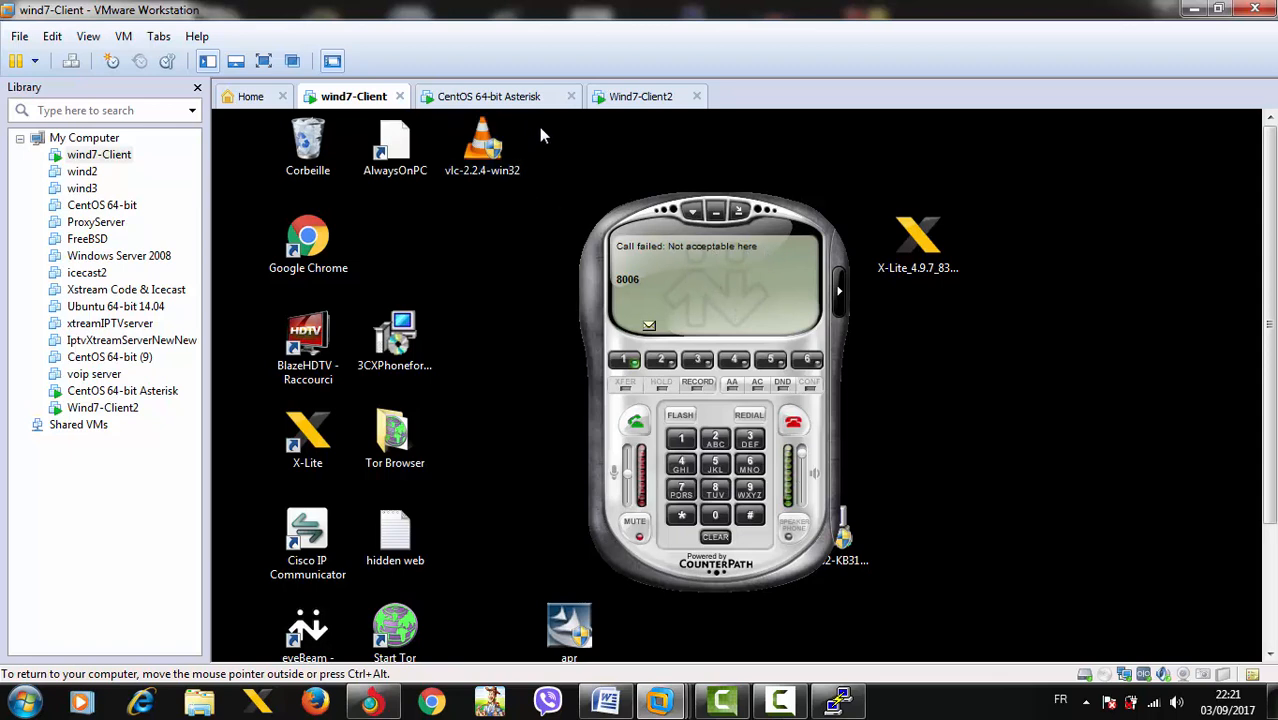
left_click(497, 96)
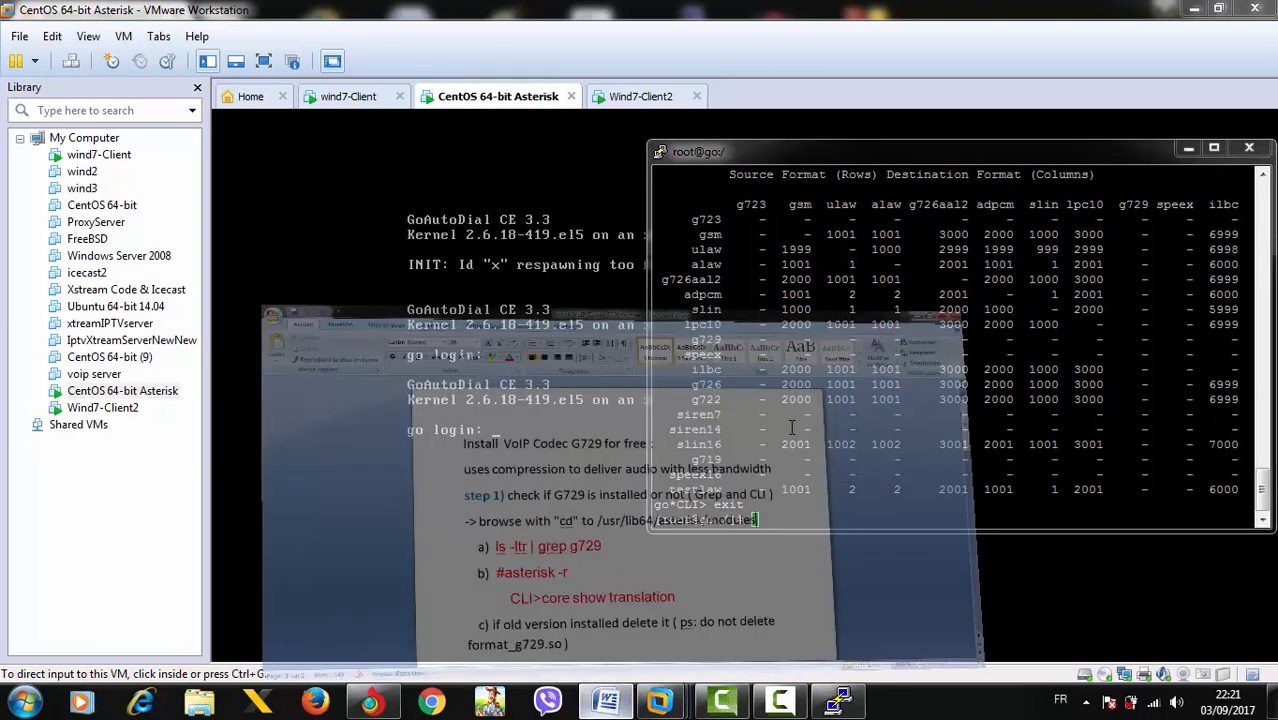
Scroll the Word G729 guide down to Step 2, checking CPU information.
left_click(605, 700)
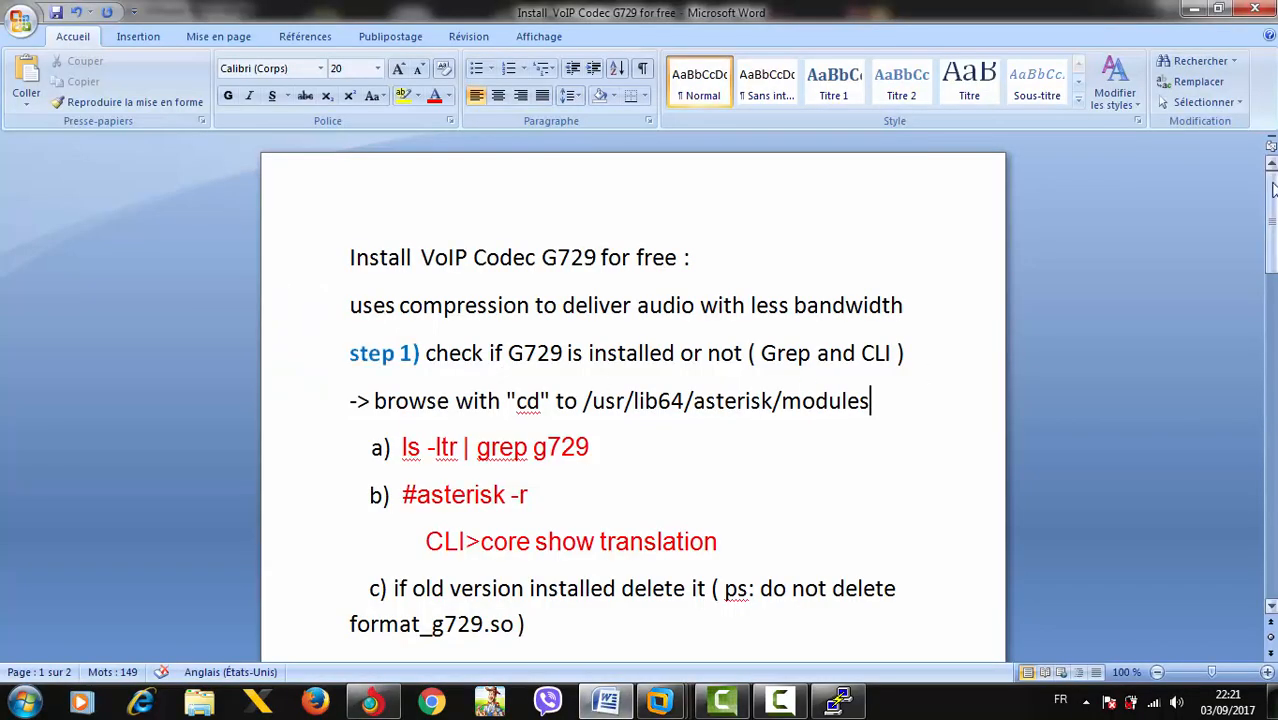
scroll("down", 3)
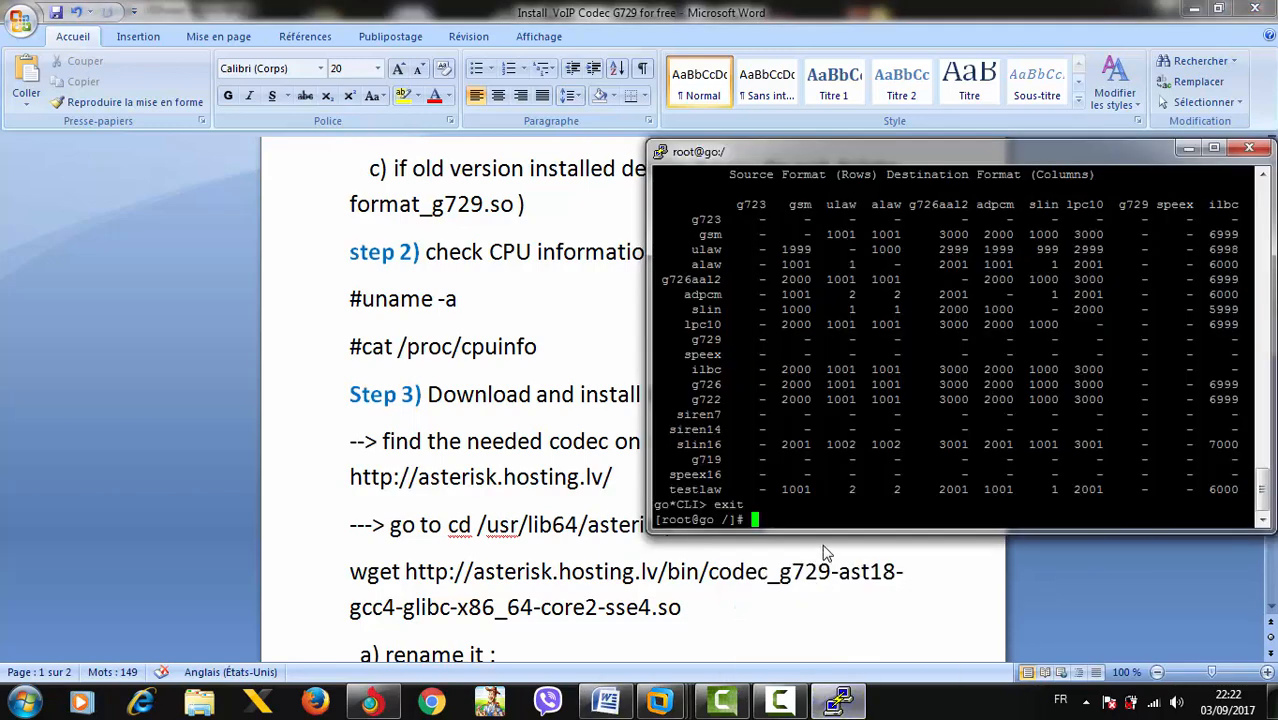
Run uname -a and cat /proc/cpuinfo, revealing an x86_64 Intel Core i7-2670QM.
type("uname")
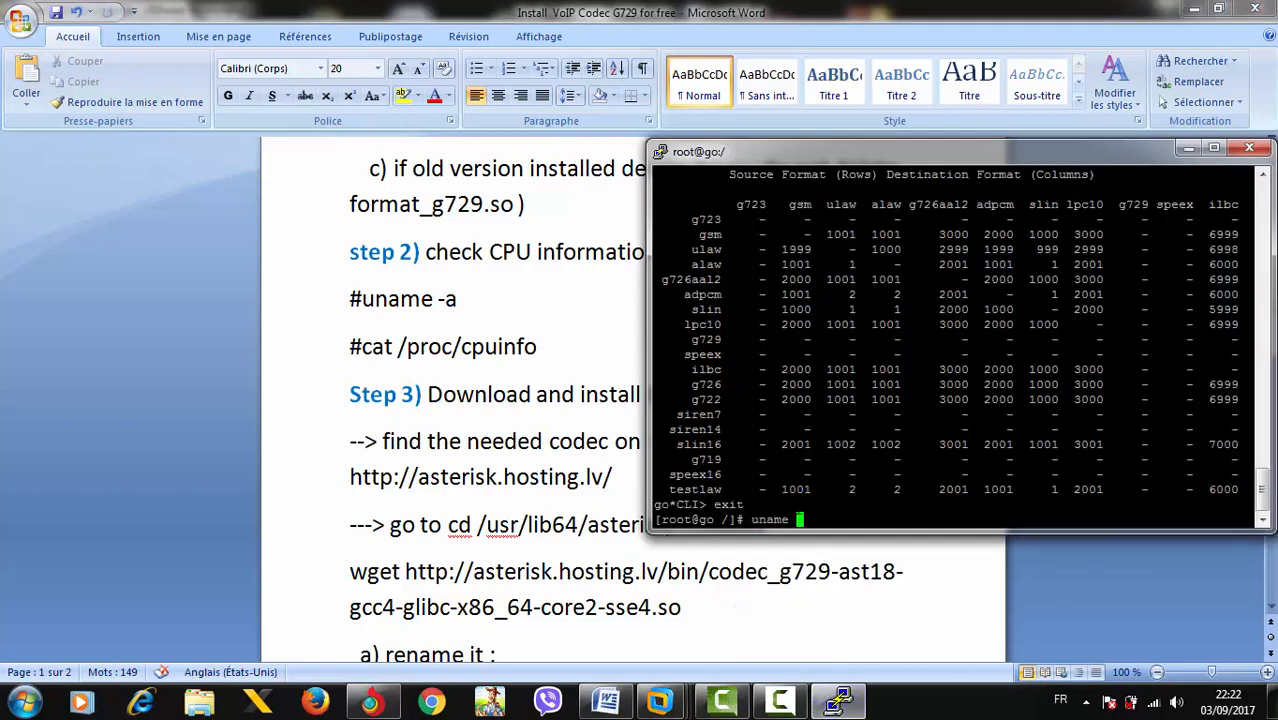
type("-a")
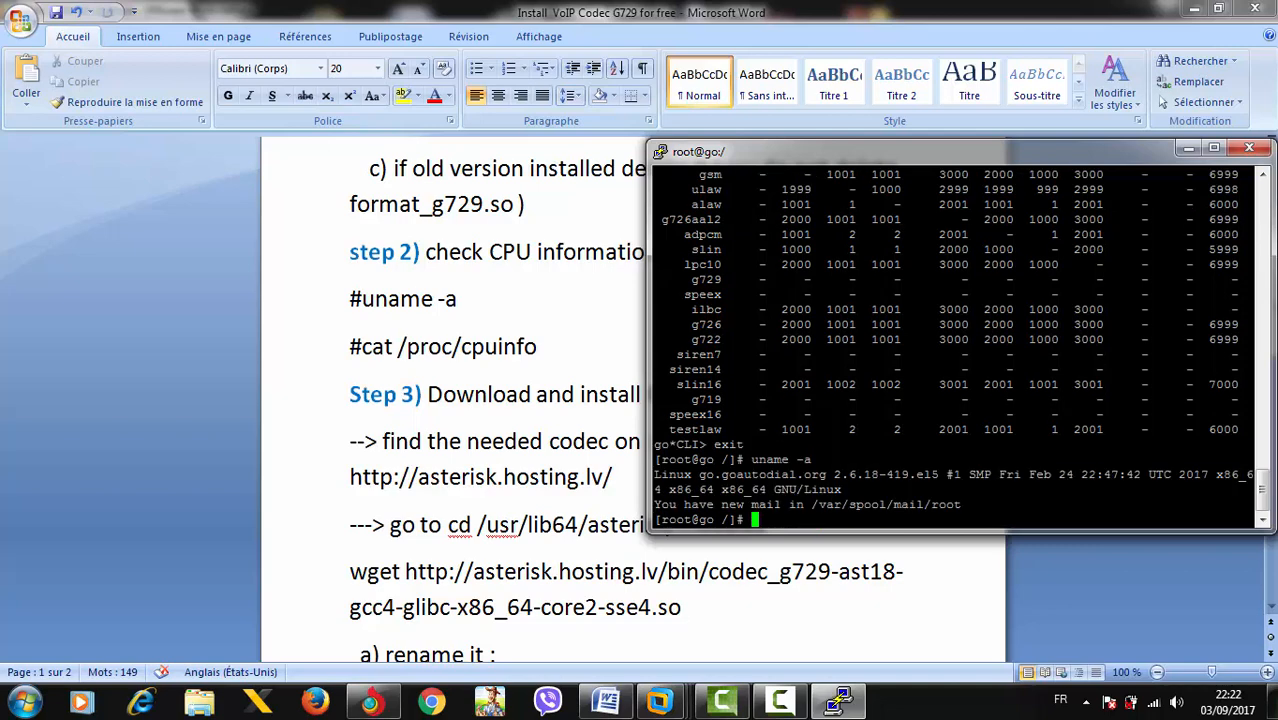
double_click(757, 489)
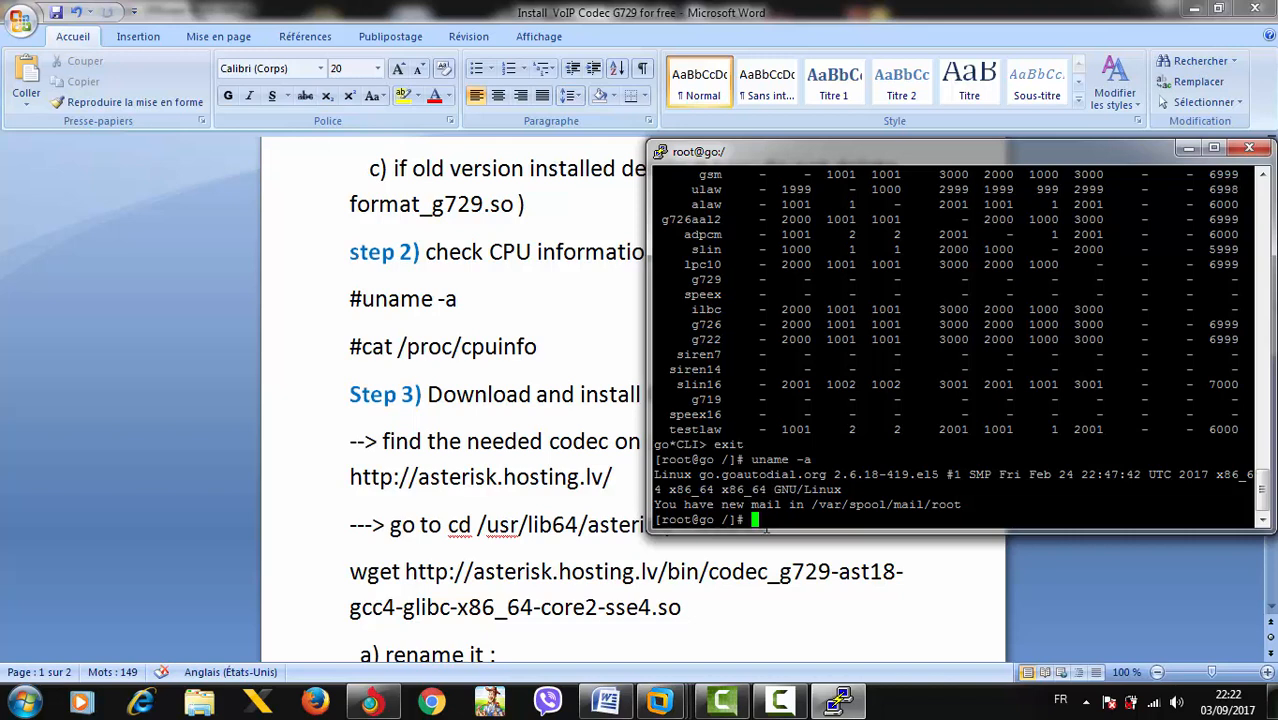
type("cat /")
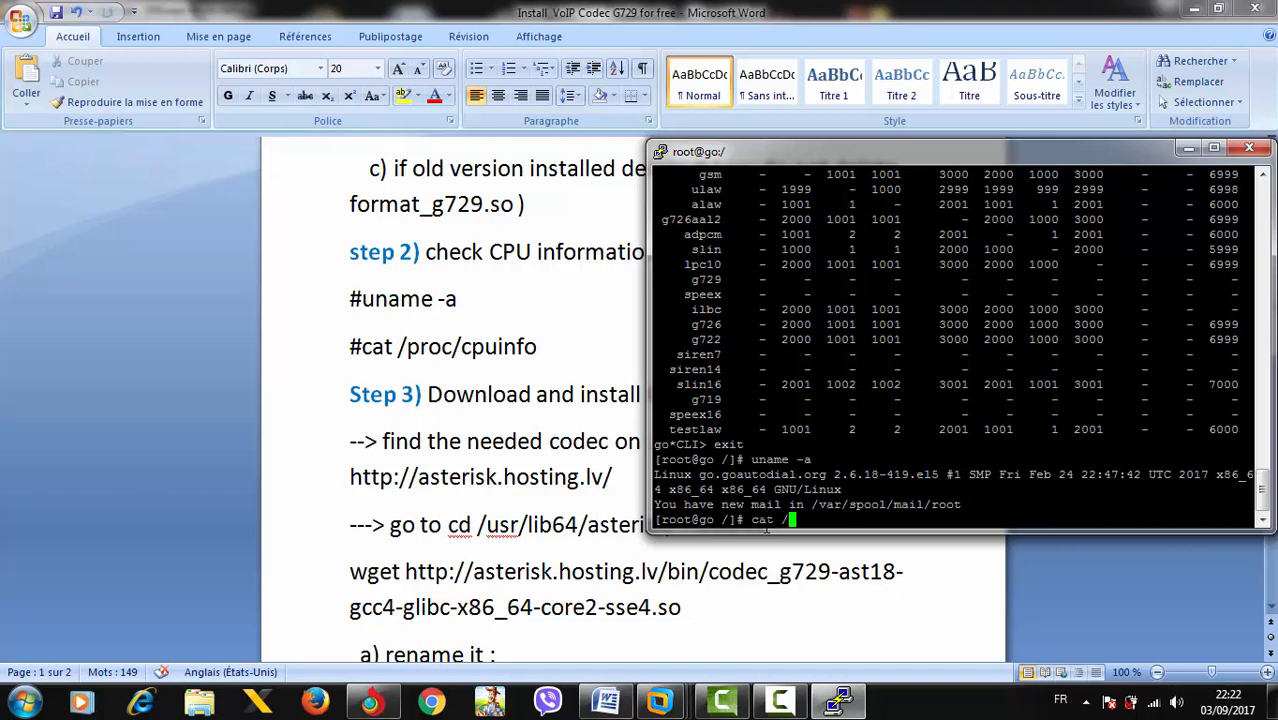
type("proc")
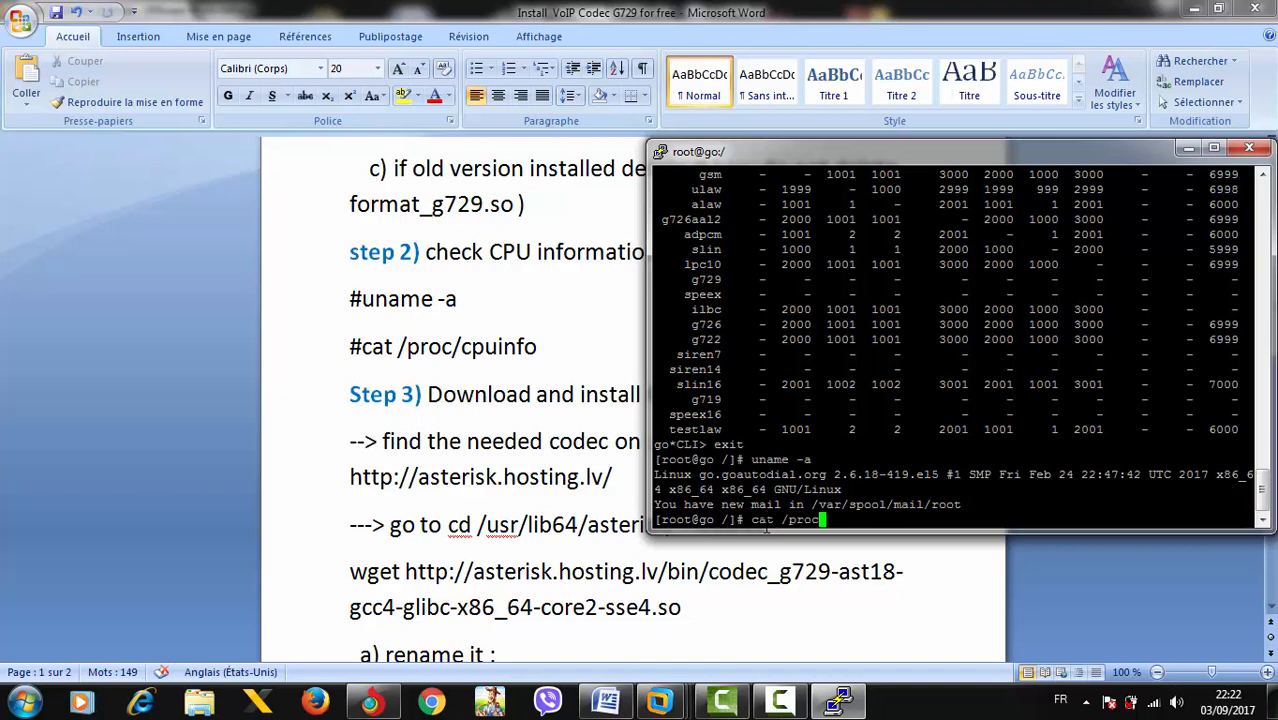
type("cpuinfo")
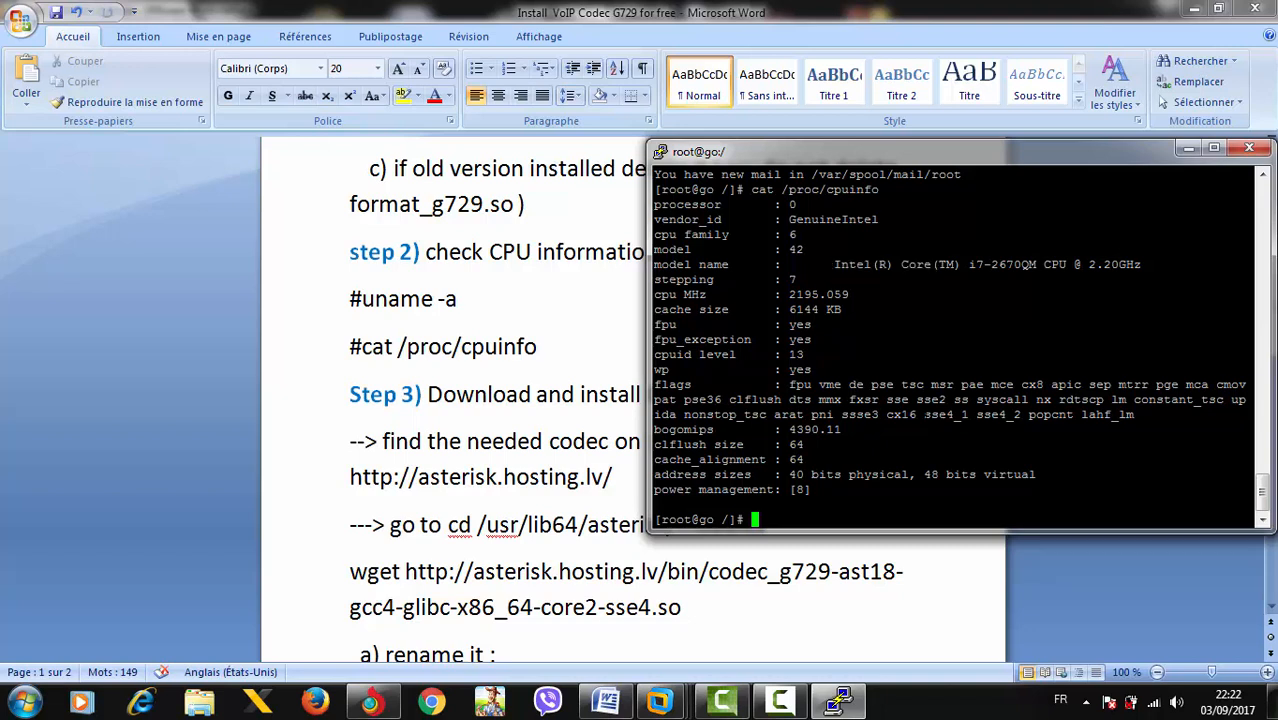
double_click(938, 414)
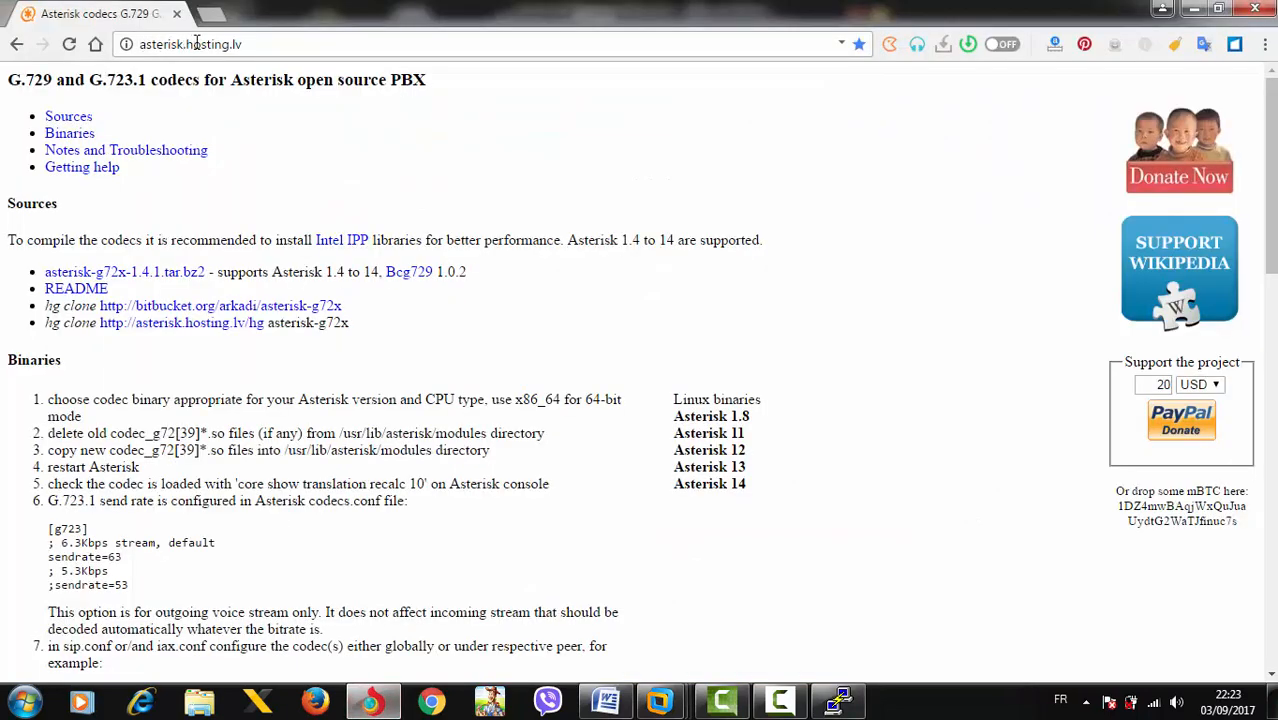
mouse_move(800, 340)
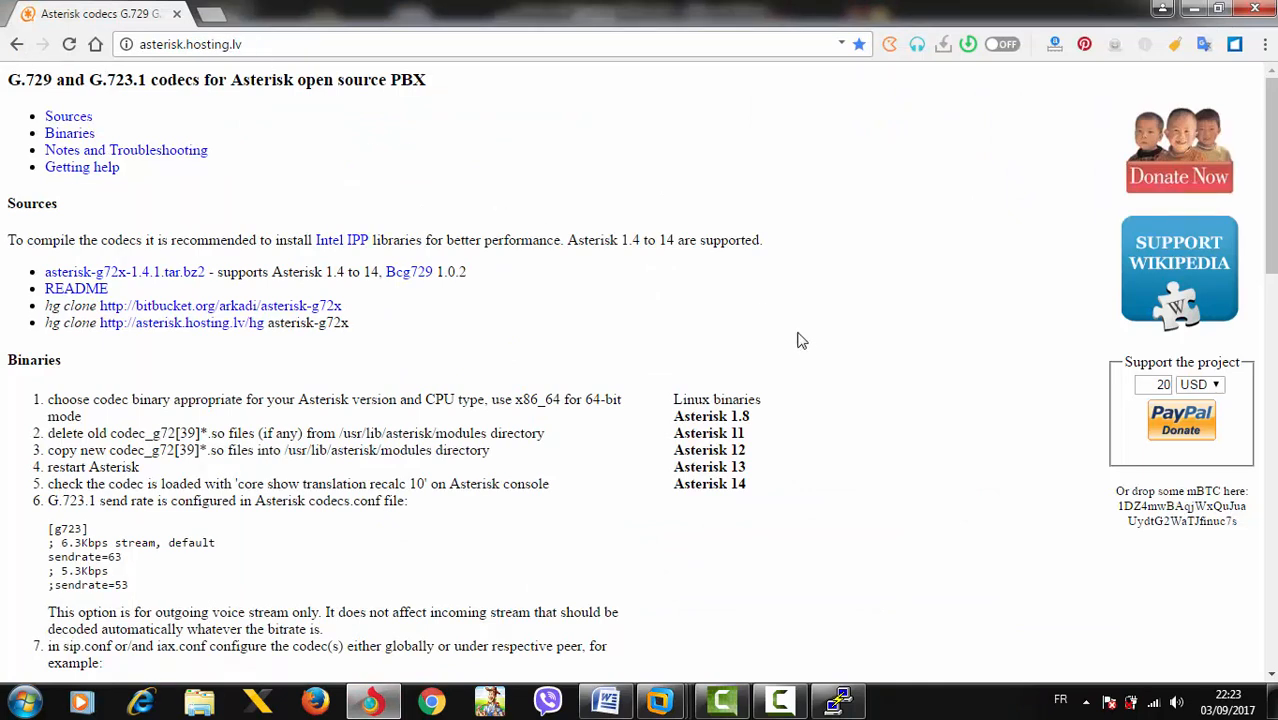
mouse_move(708, 433)
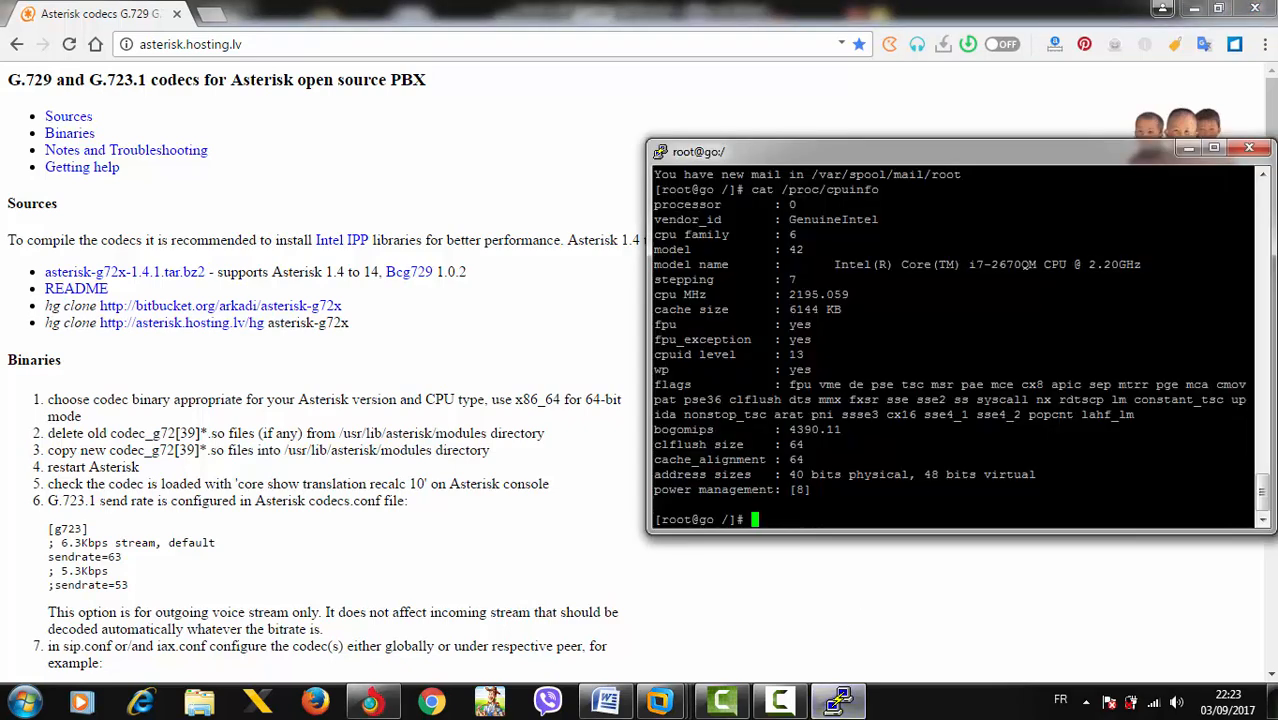
Run asterisk -V to confirm Asterisk 1.8.23, then return to the codec page.
type("asteri")
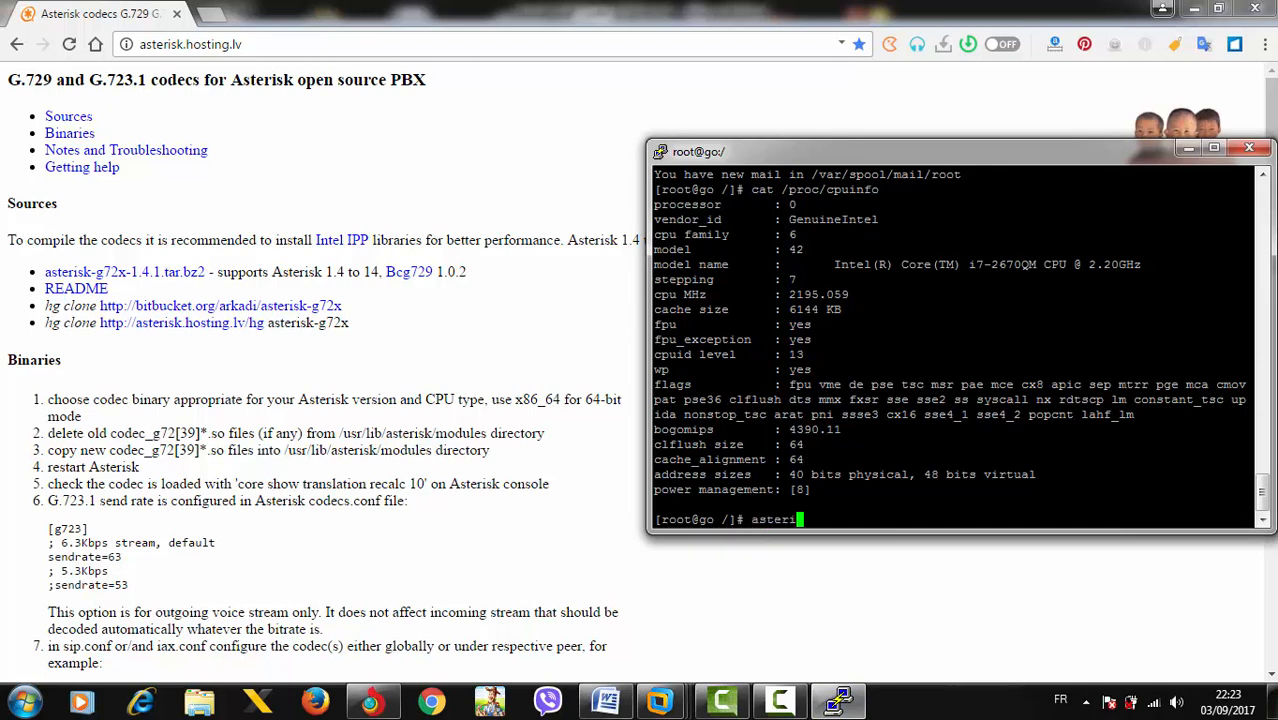
type("sk")
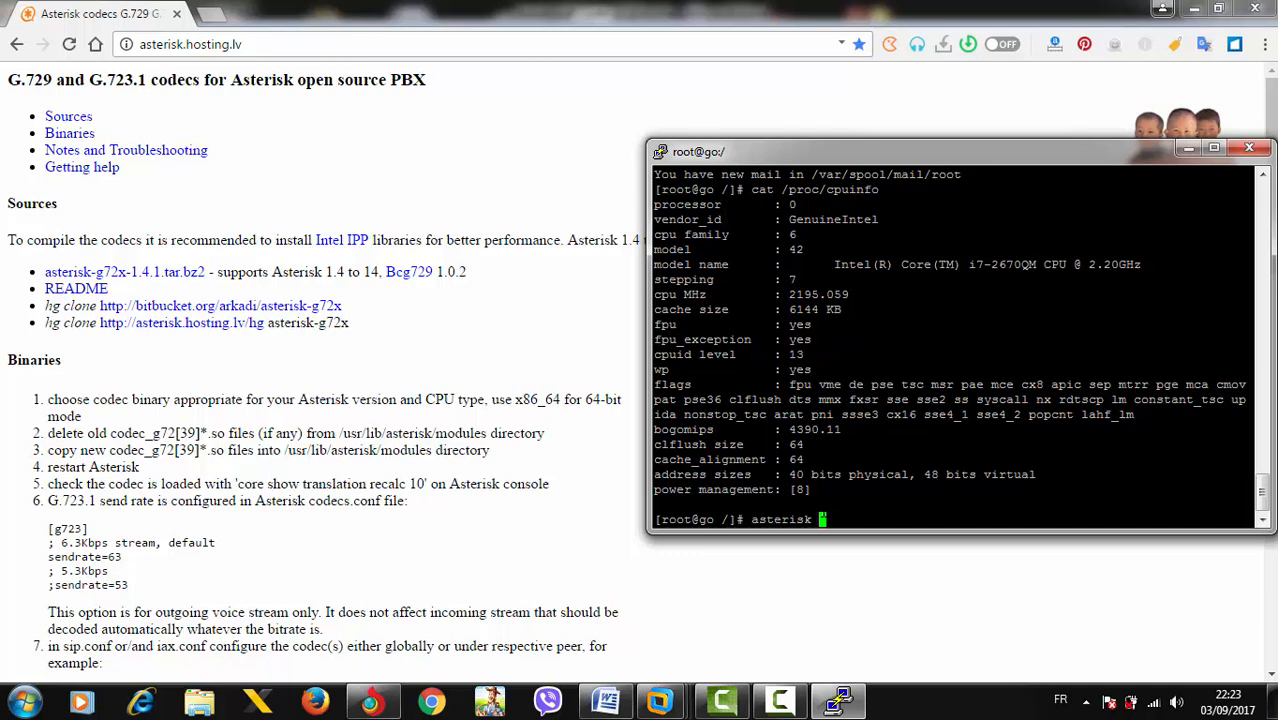
type("-v")
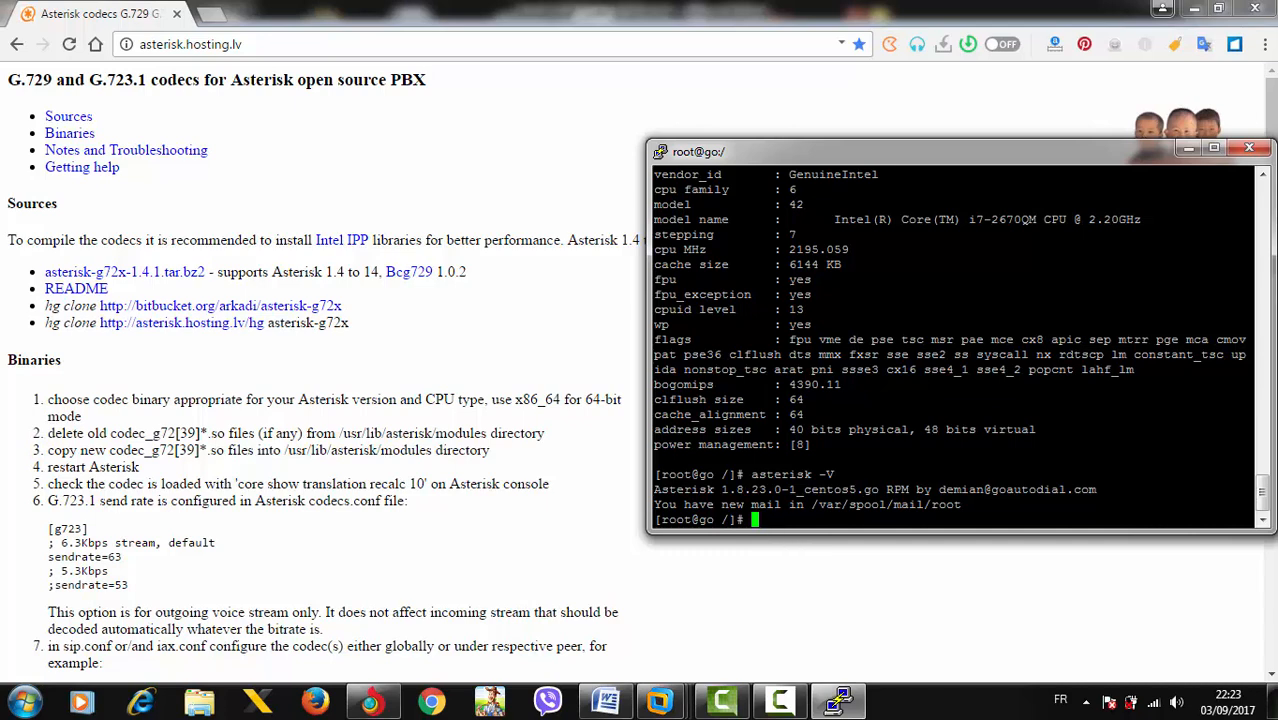
left_click(1248, 151)
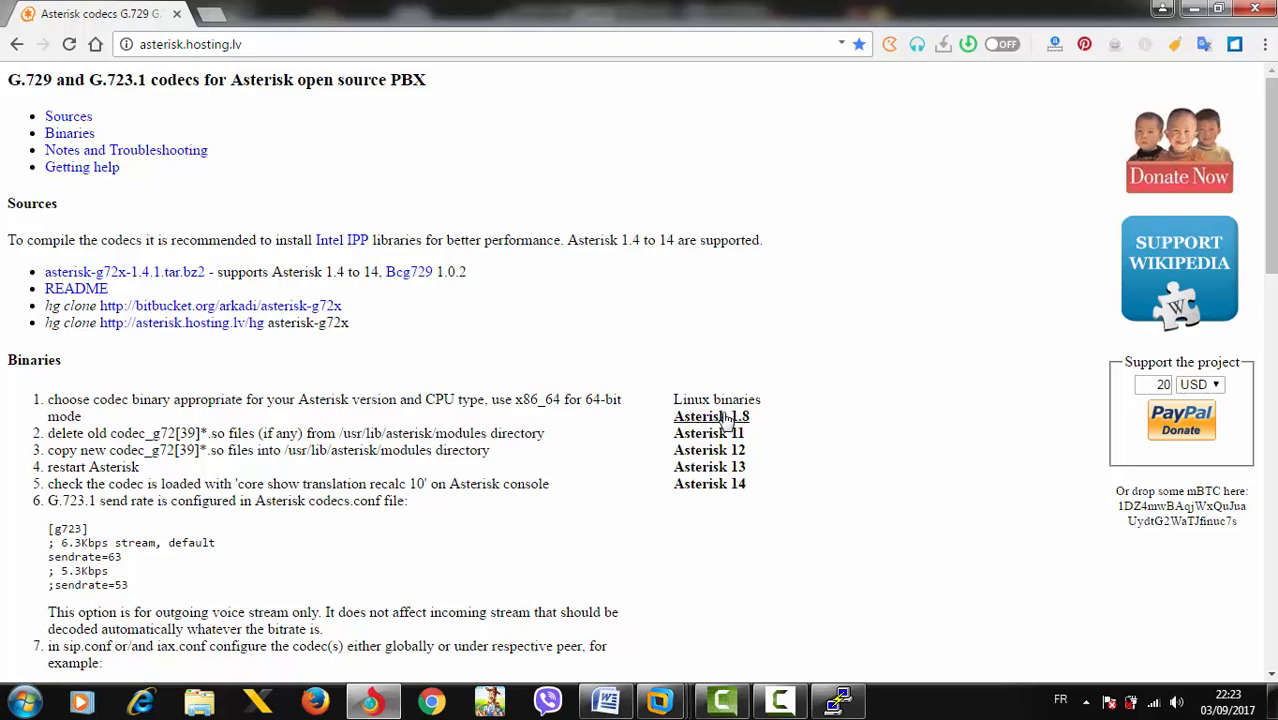
left_click(711, 416)
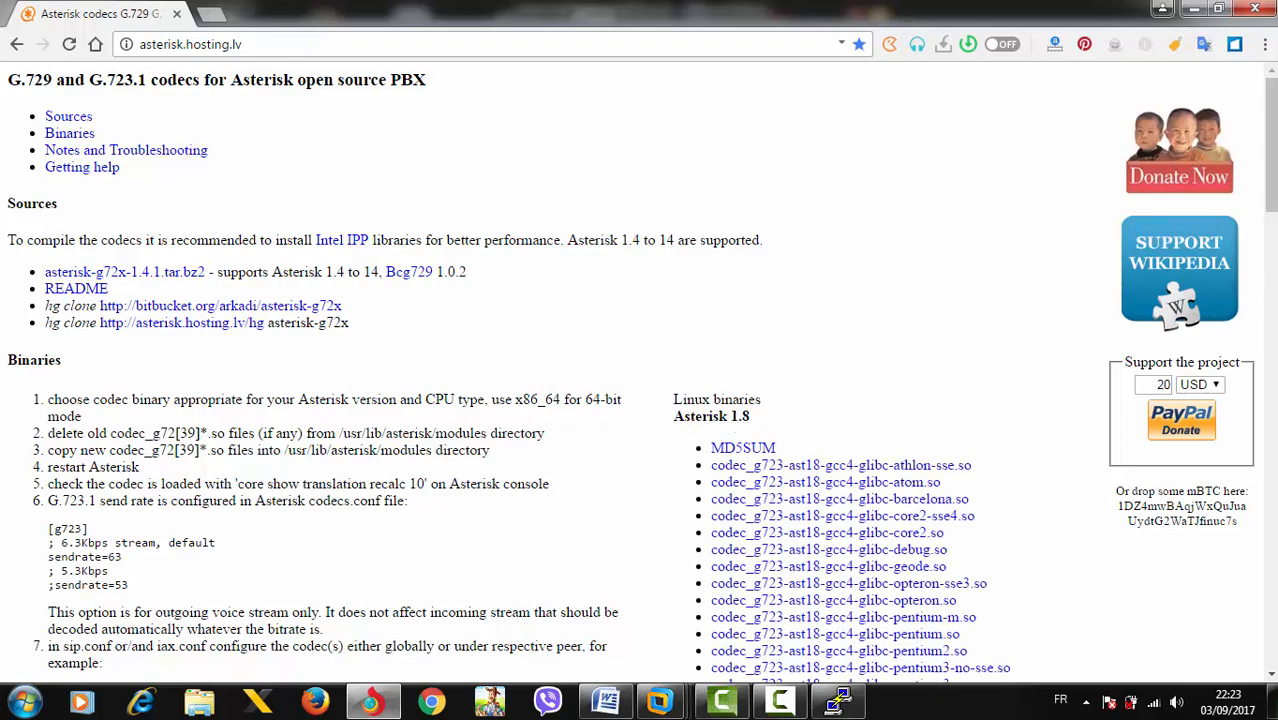
scroll("down", 3)
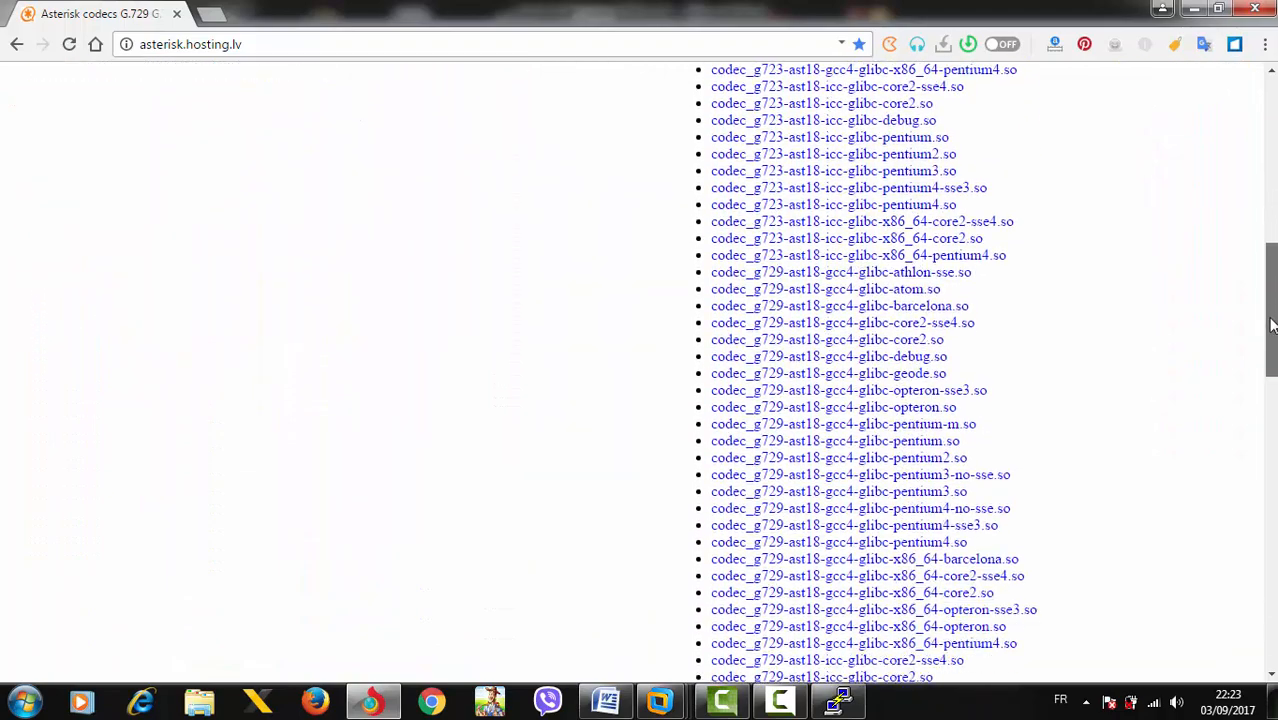
scroll("down", 3)
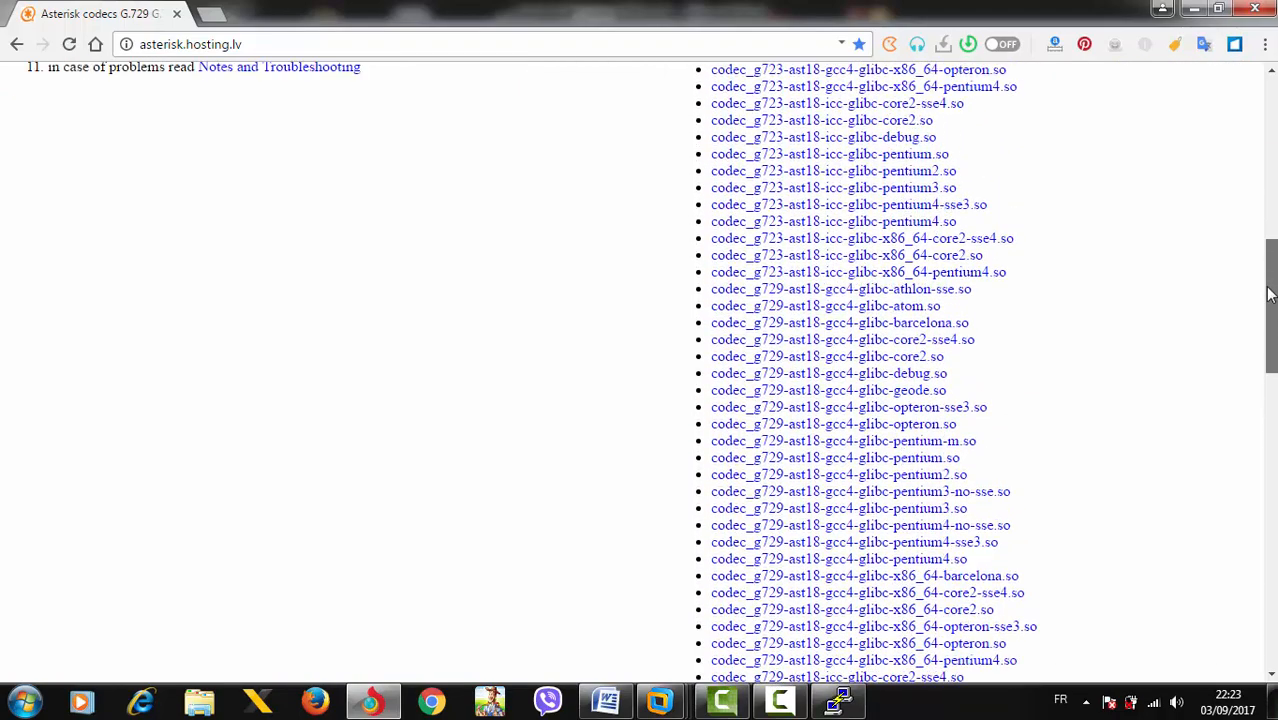
scroll("down", 3)
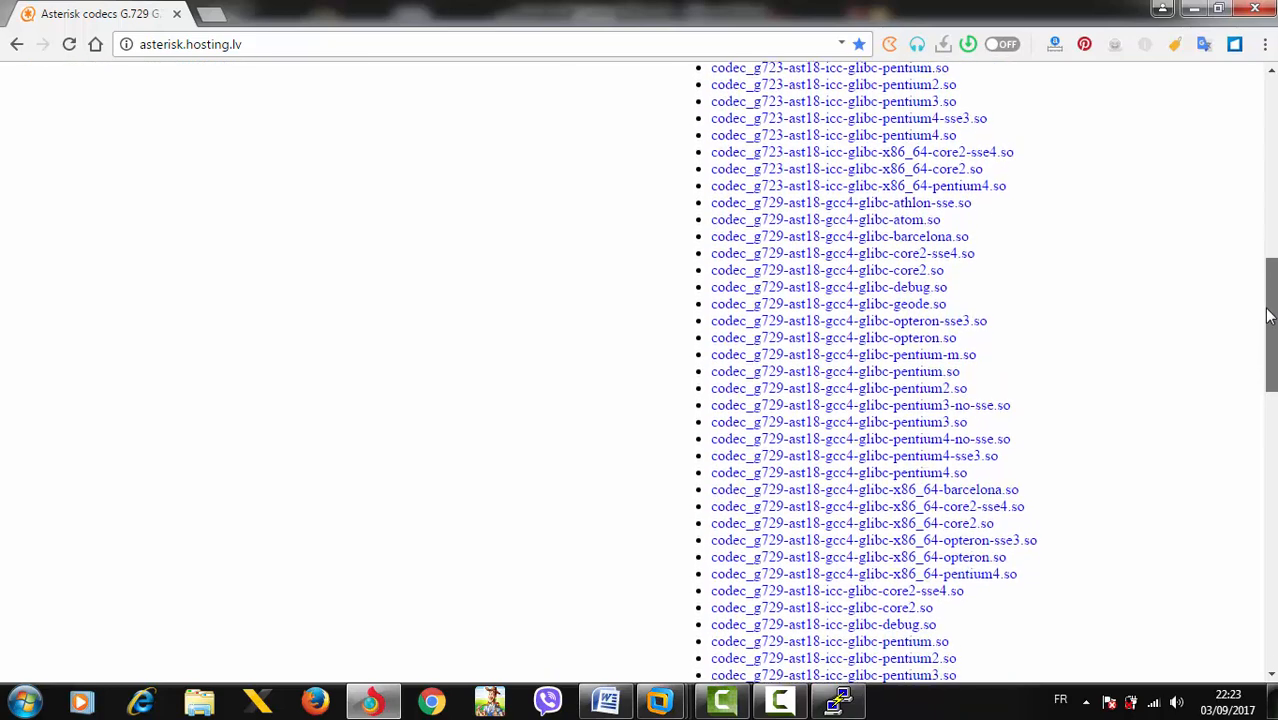
scroll("down", 3)
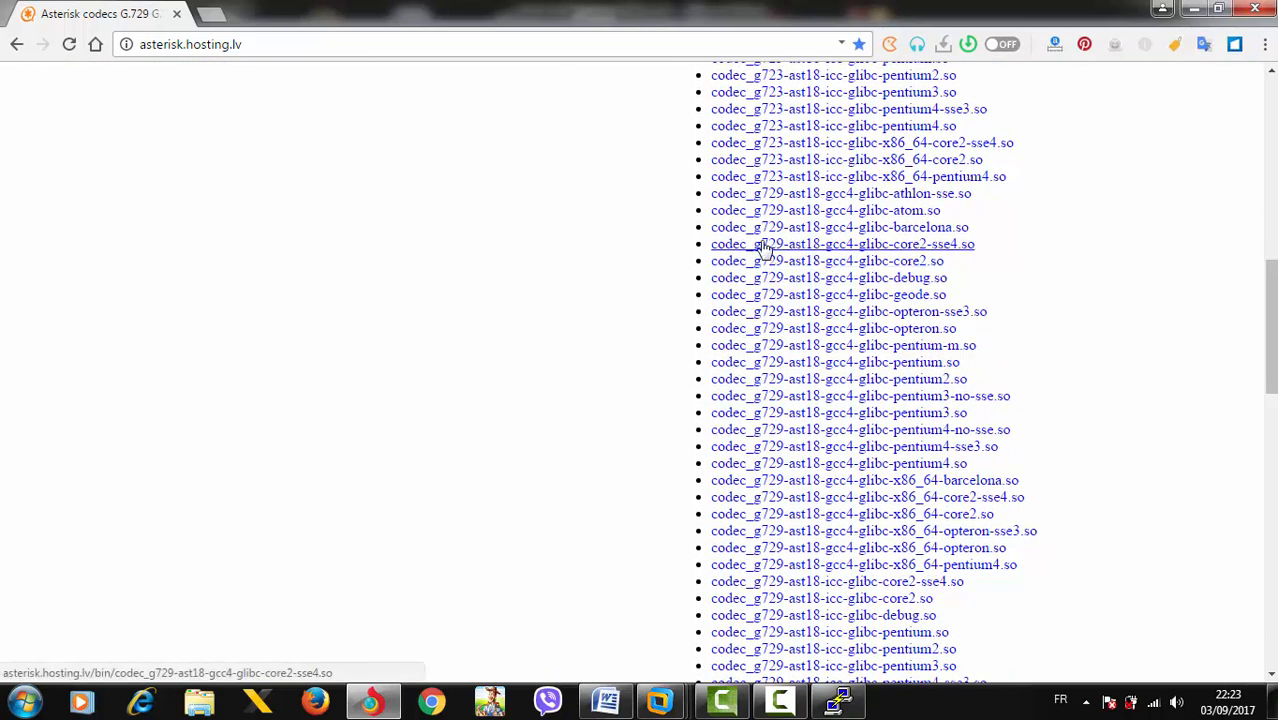
mouse_move(856, 250)
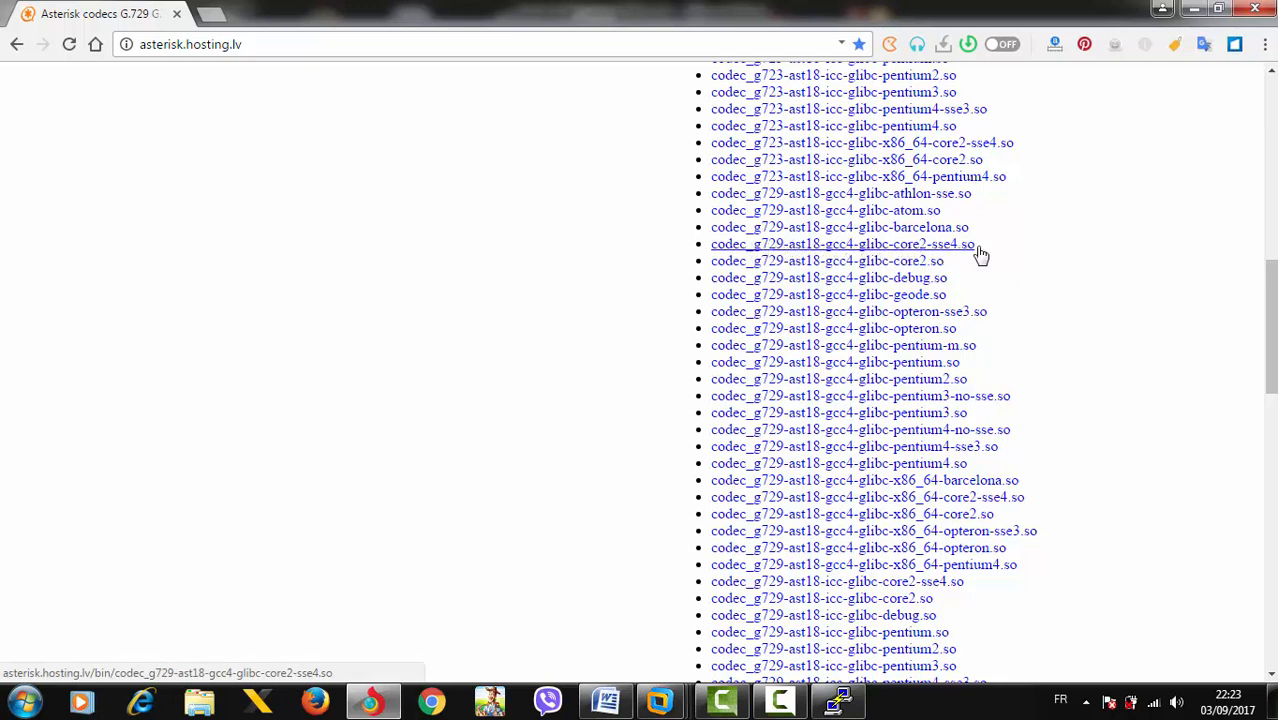
mouse_move(1005, 396)
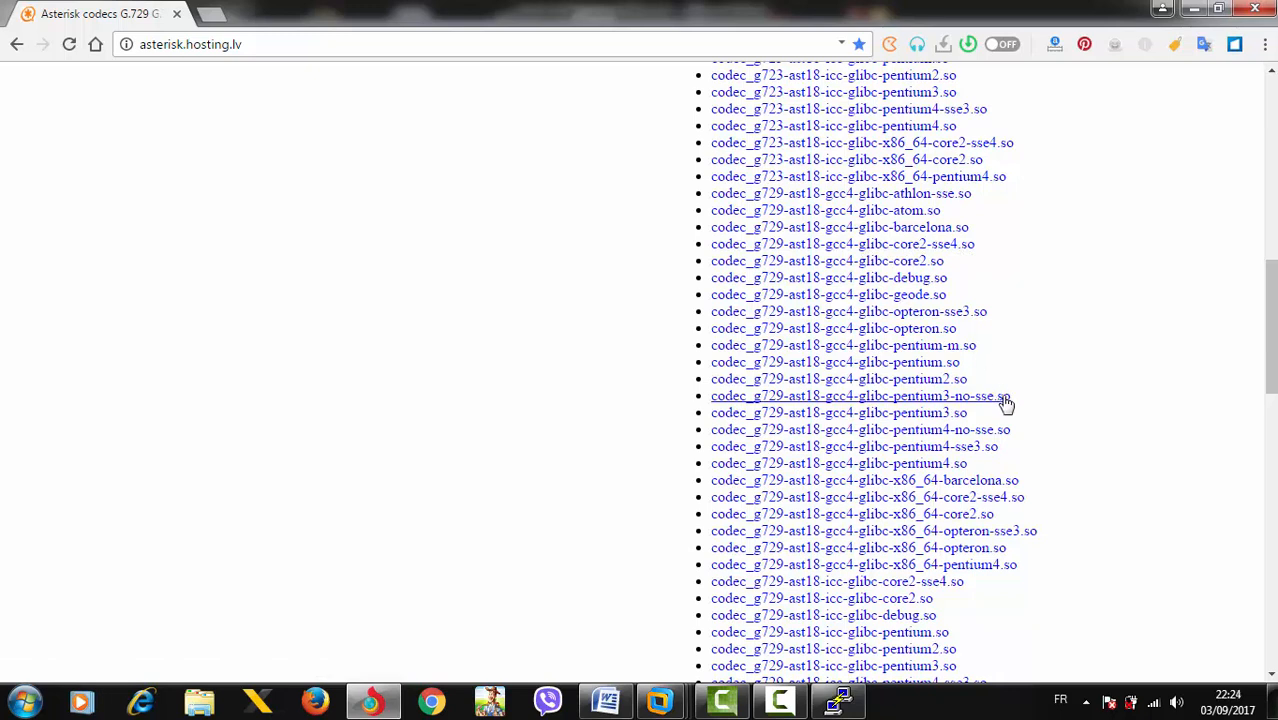
mouse_move(1020, 497)
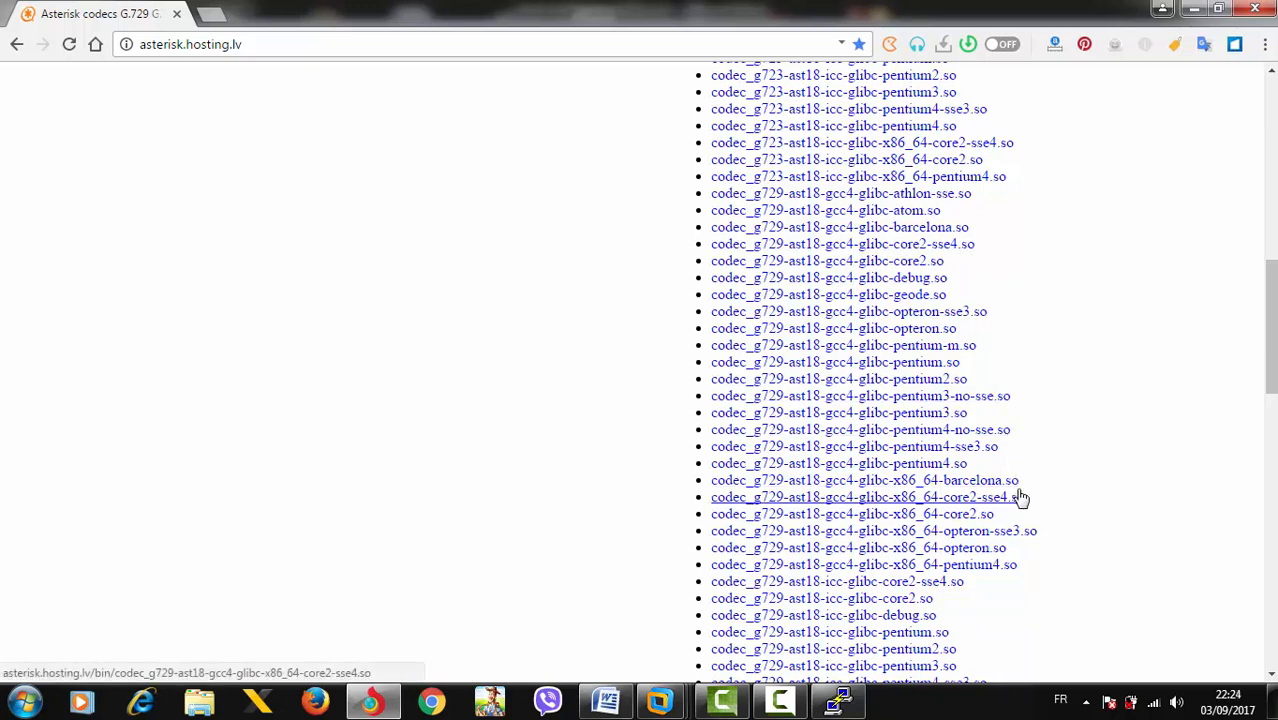
mouse_move(983, 508)
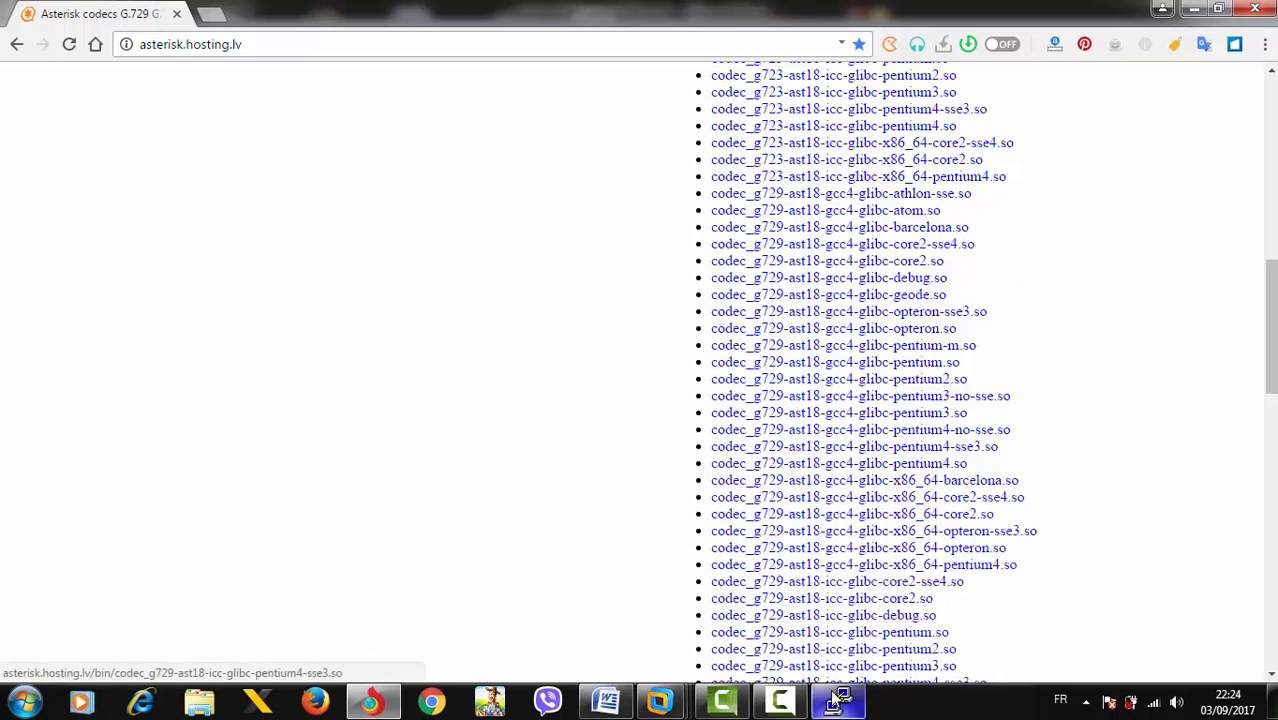
Download the G.729 gcc4 core2-sse4 x86_64 codec into / with wget and list it.
left_click(839, 699)
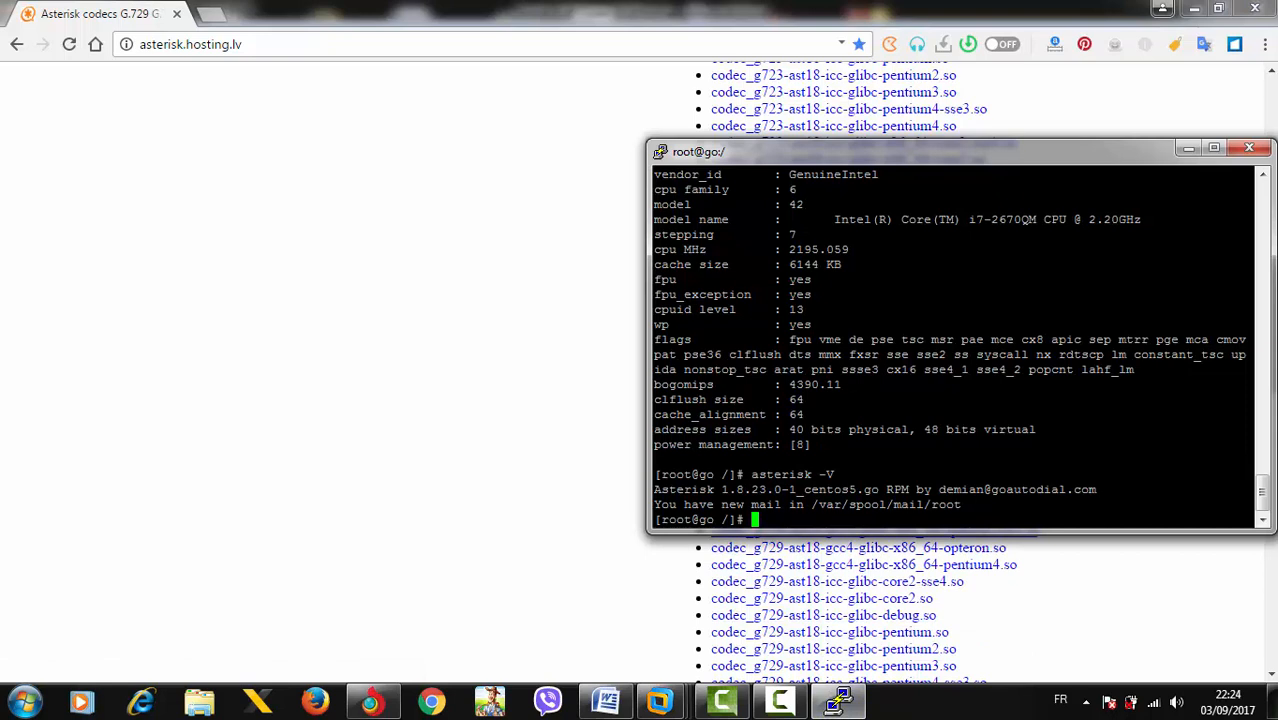
type("wget http://asterisk.hosting.lv/bin/codec_g729-ast18-gcc4-glibc-x86_64-core2-sse4.so")
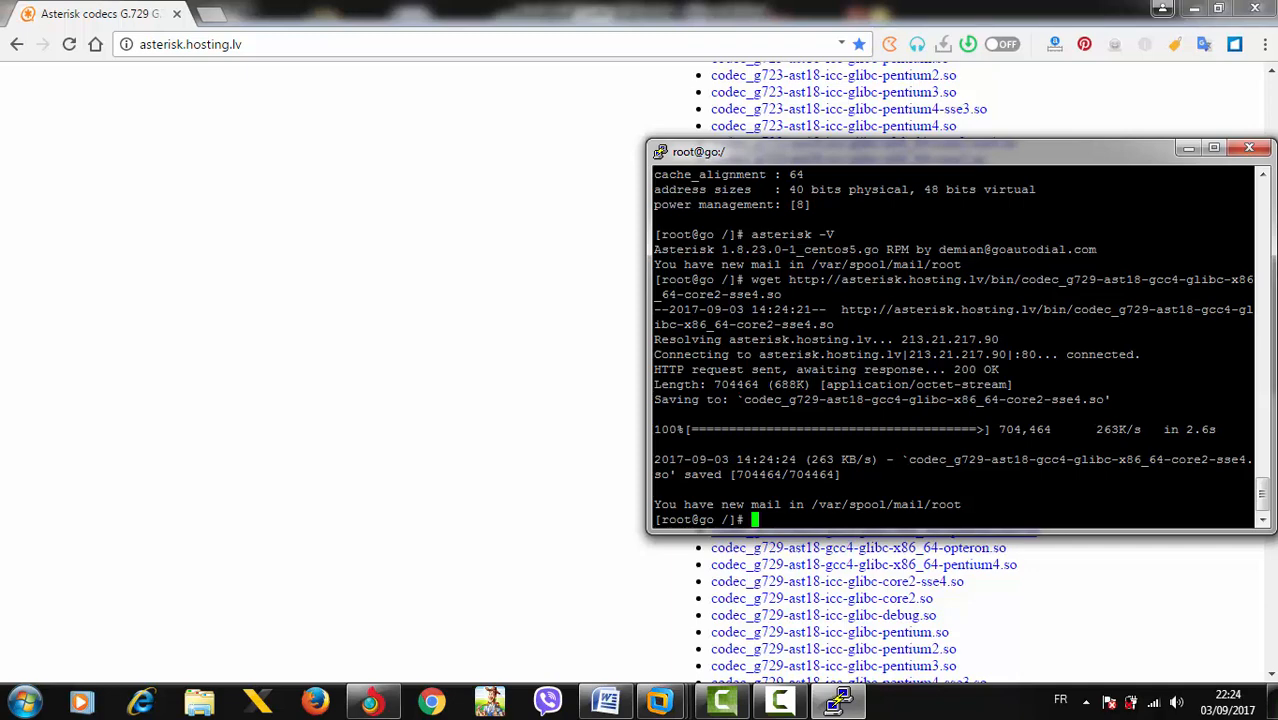
type("l")
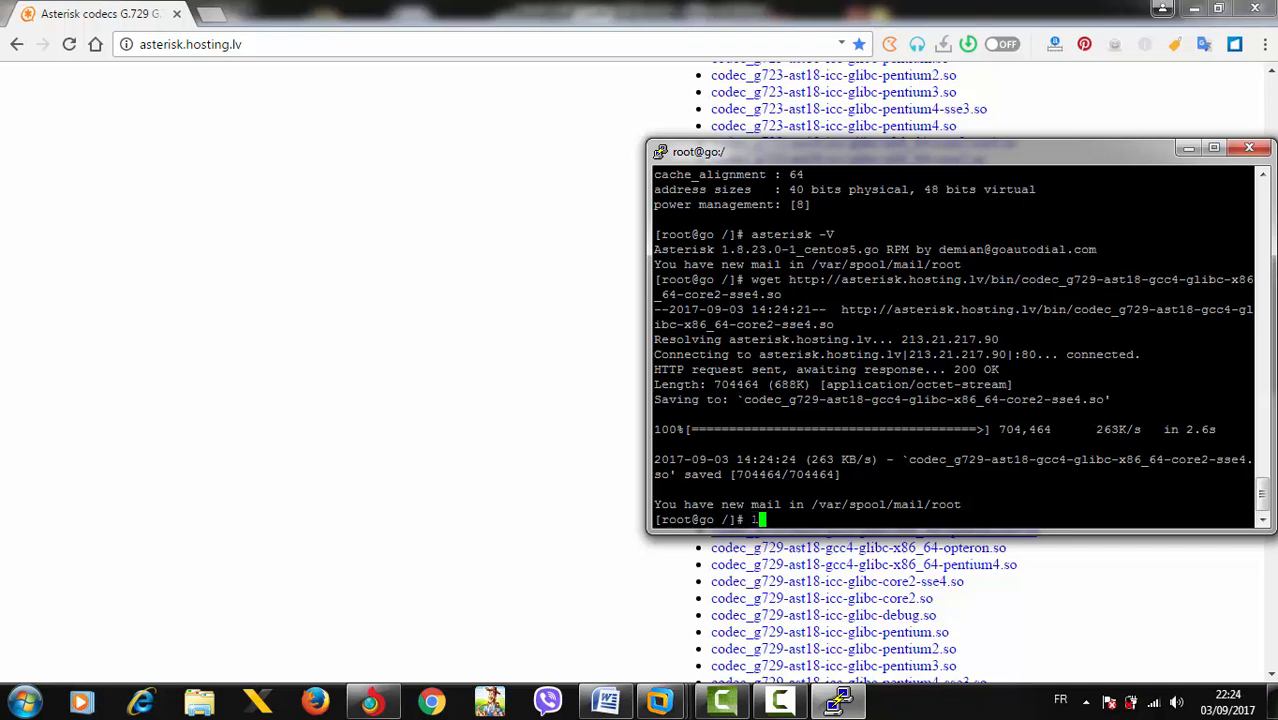
type("ls")
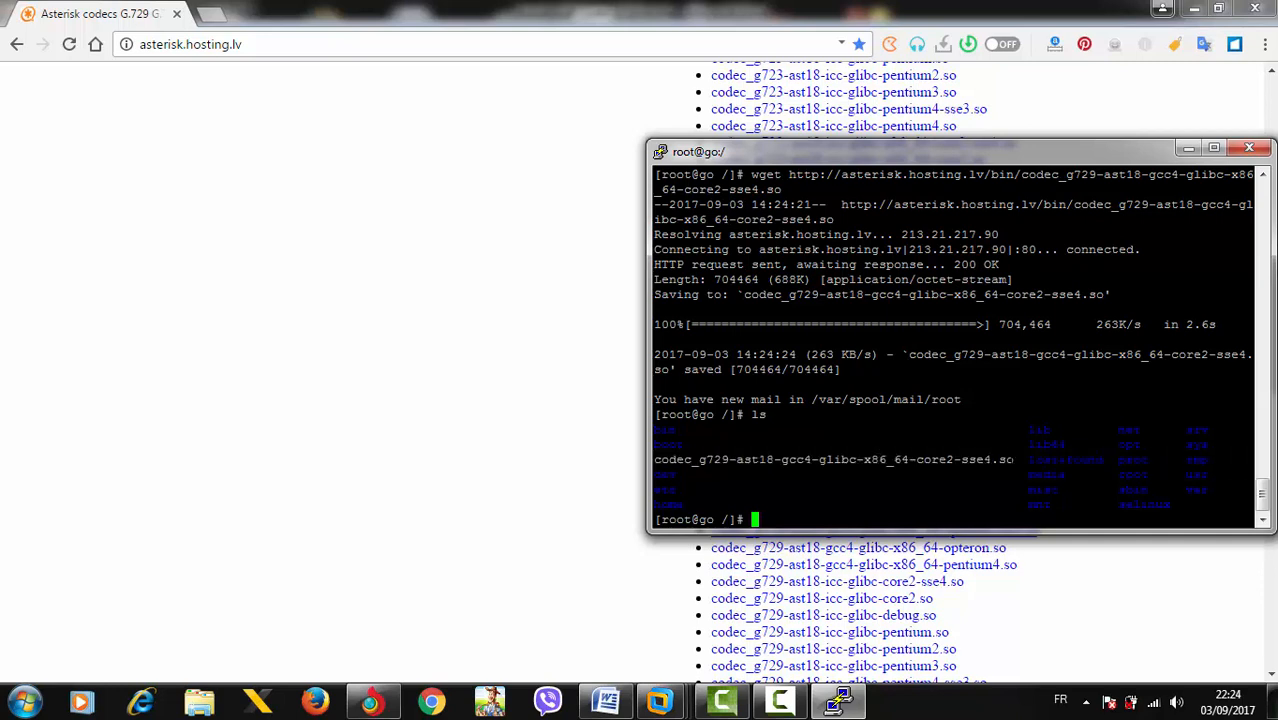
Delete the downloaded codec file with rm -rf and verify it is gone.
double_click(833, 459)
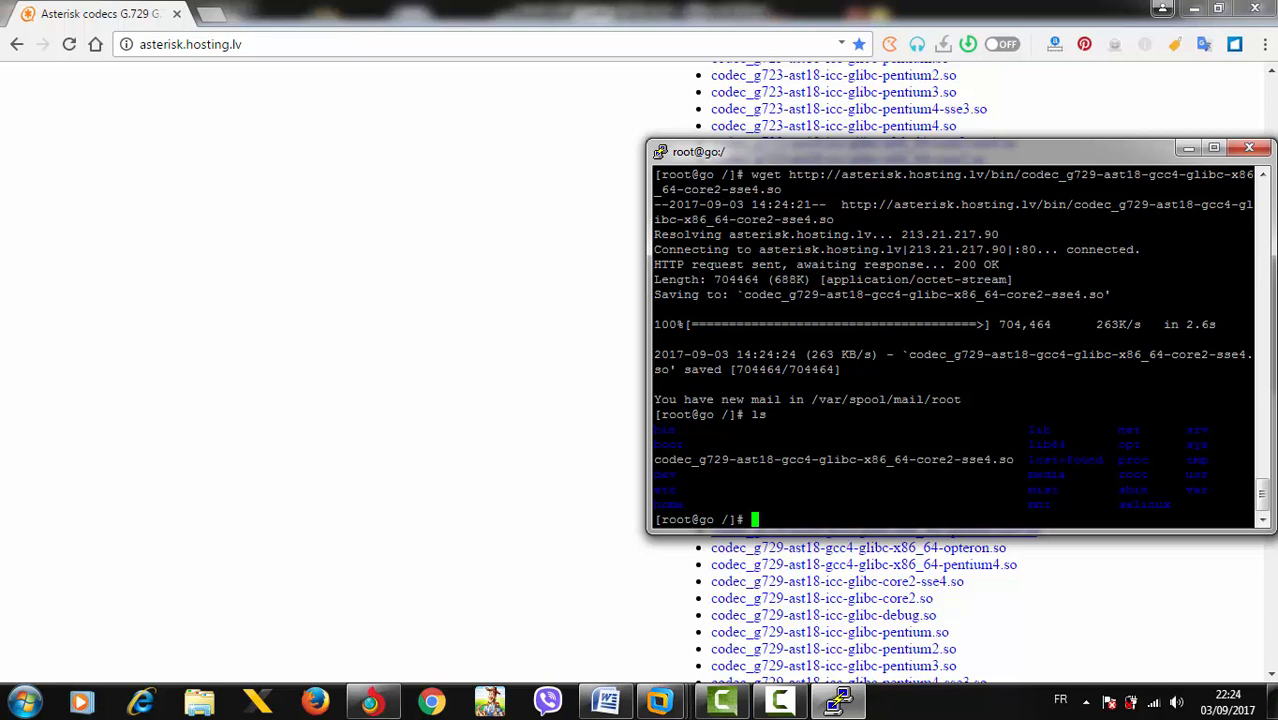
type("rm -rf")
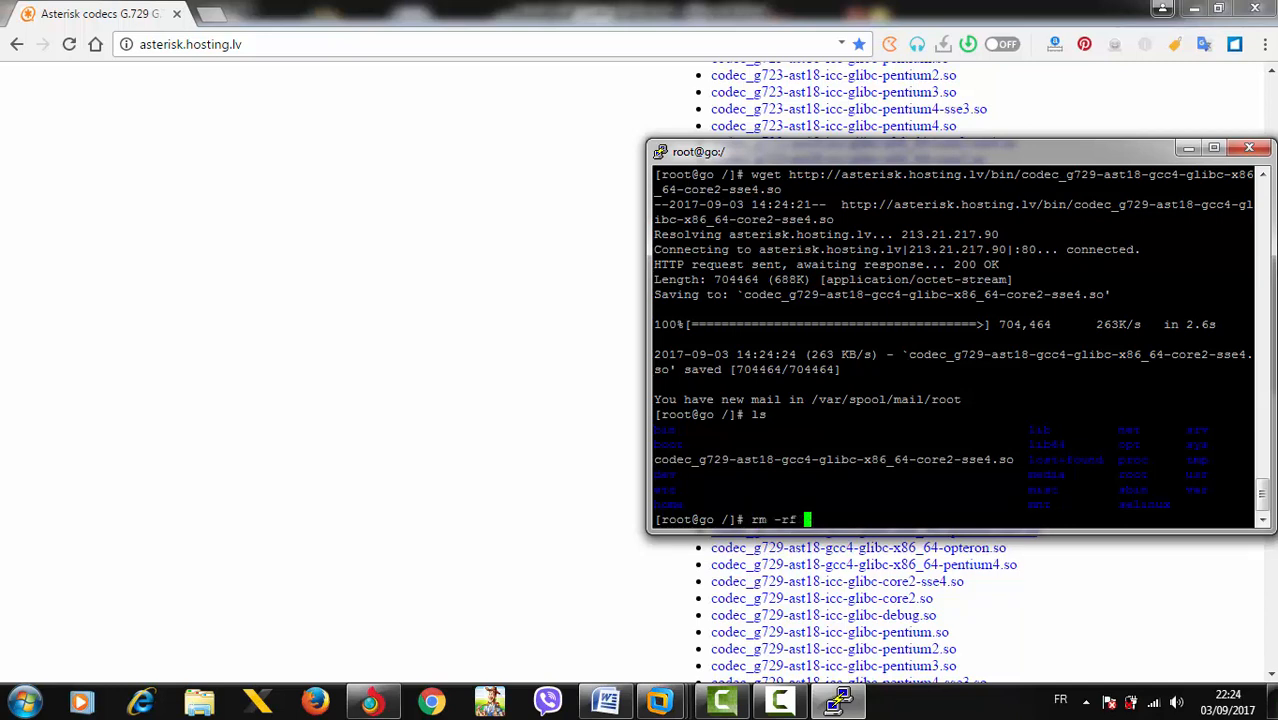
type("codec_g729-ast18-gcc4-glibc-x86_64-core2-sse4.so")
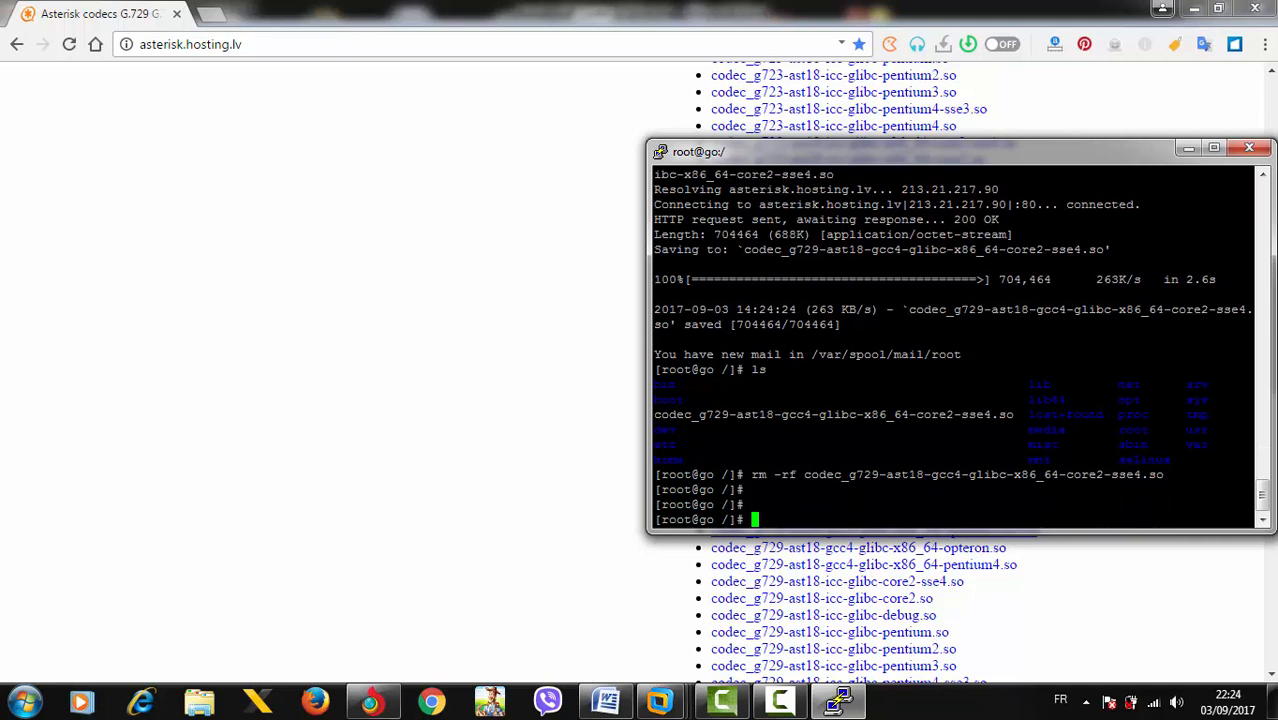
type("ls")
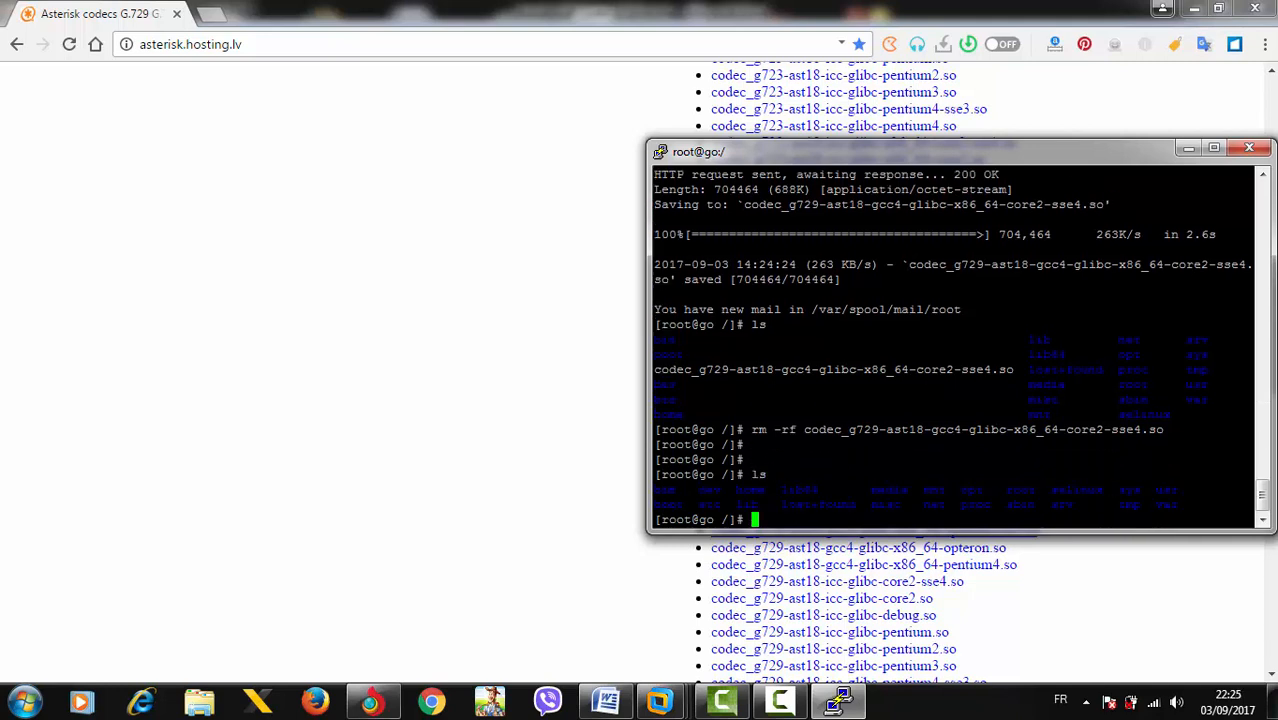
In /usr/lib64/asterisk/modules, try wget on the bare codec_g729 core2-sse4 filename, which fails to resolve.
type("cd /usr/as")
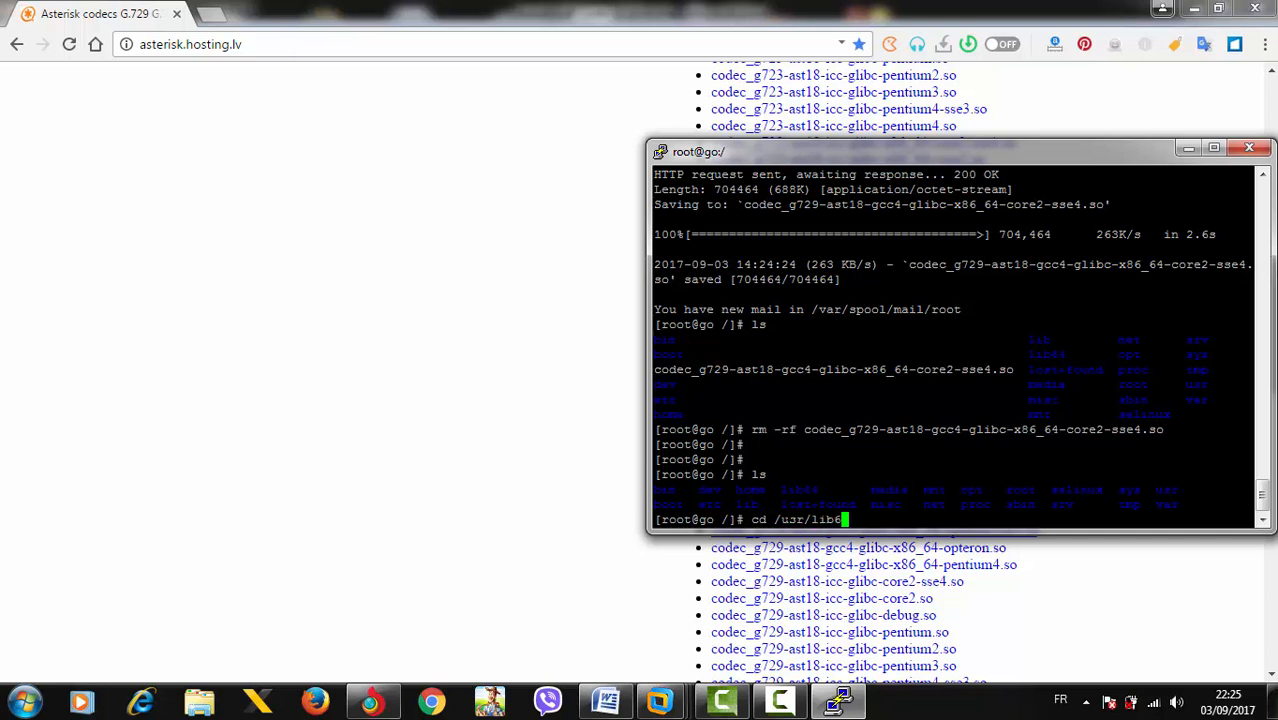
type("4/asterisk/modules/")
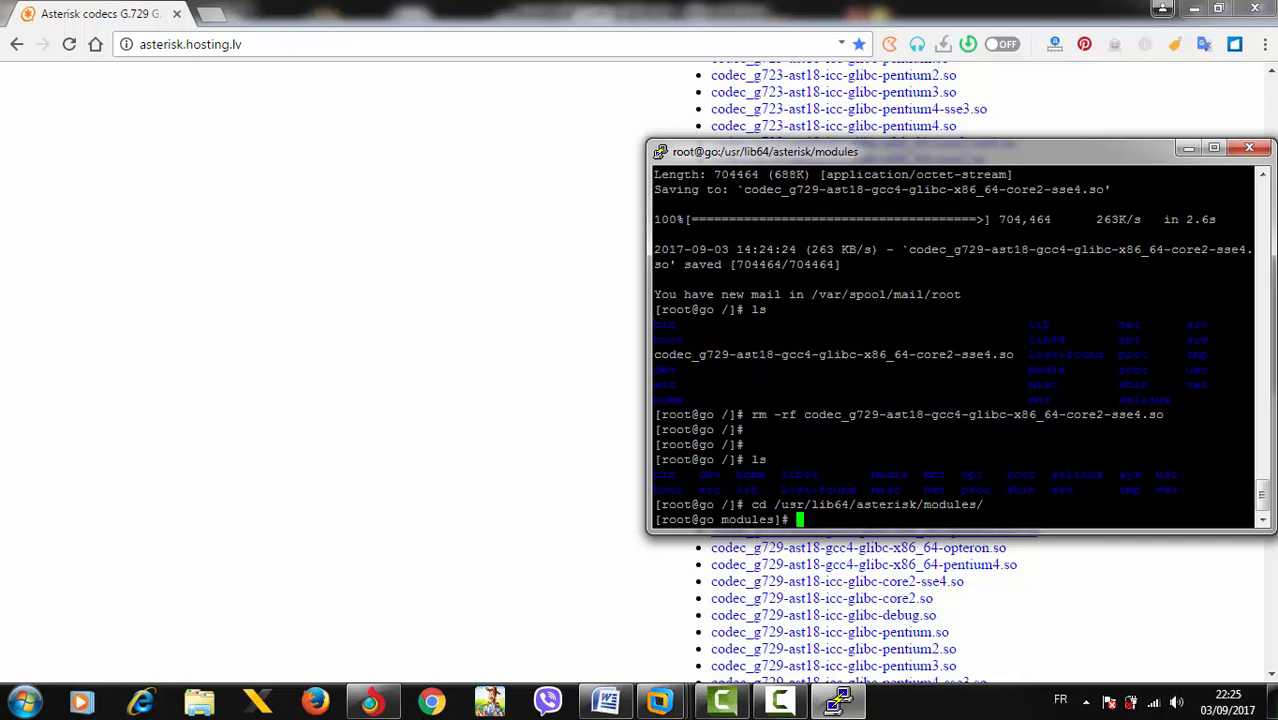
type("wget")
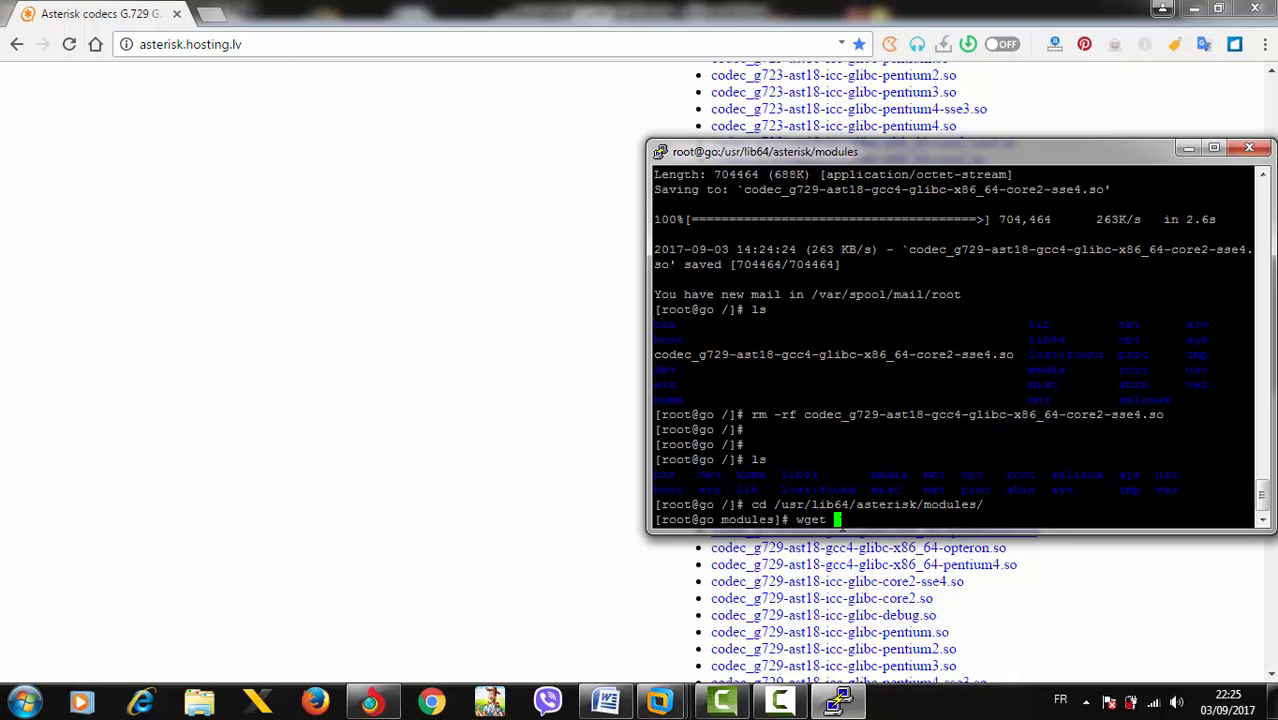
type("codec_g729-ast18-gcc4-glibc-x86_64-core2-sse4.so")
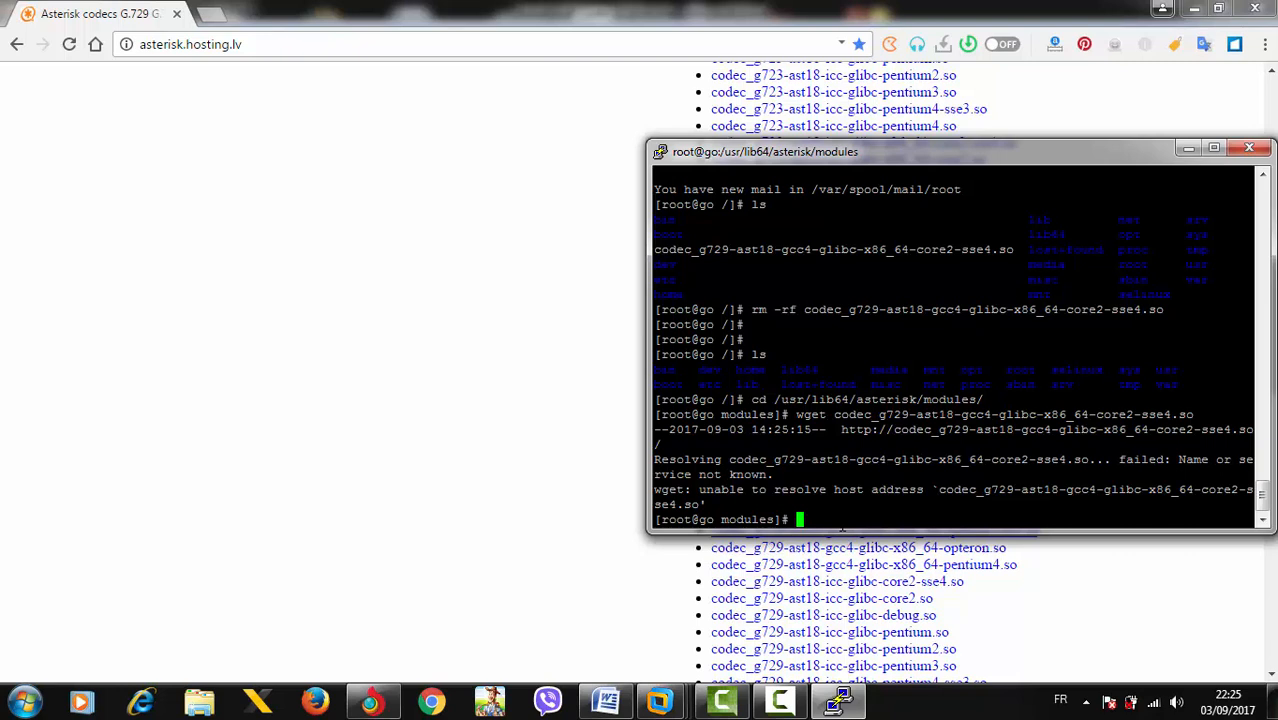
type("wget codec_g729-ast18-gcc4-glibc-x86_64-core2-sse4.so")
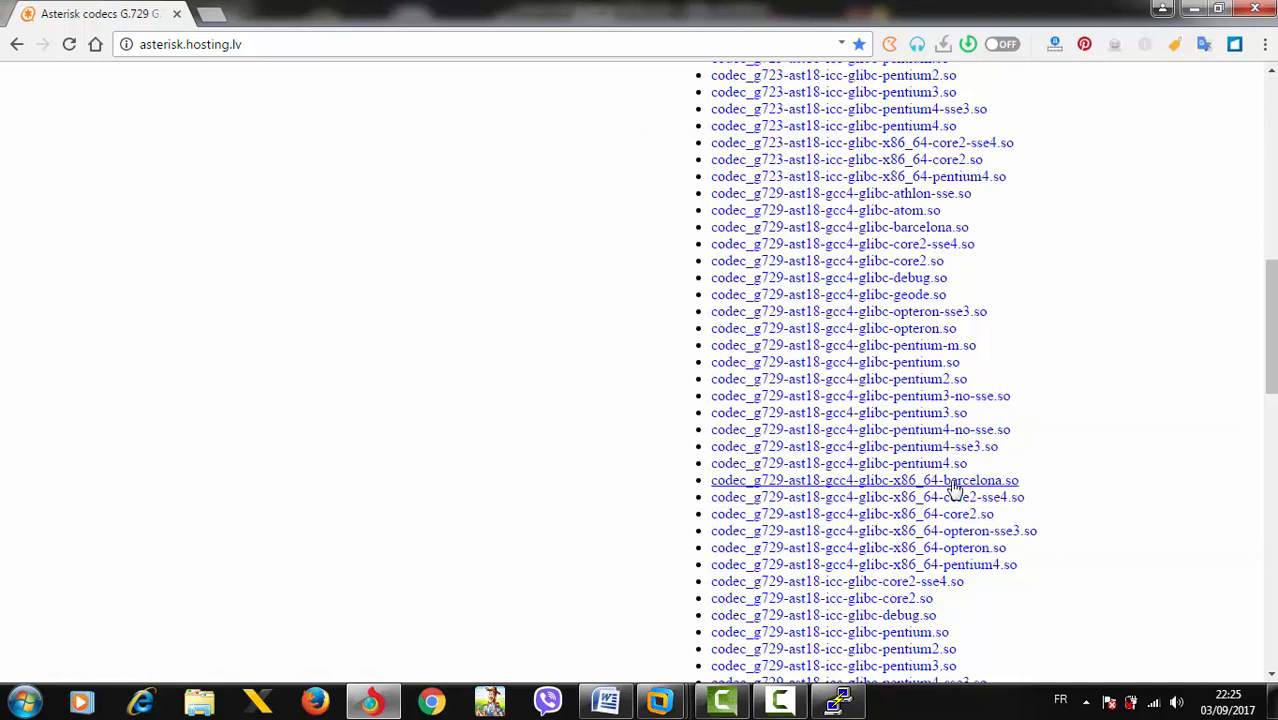
mouse_move(940, 514)
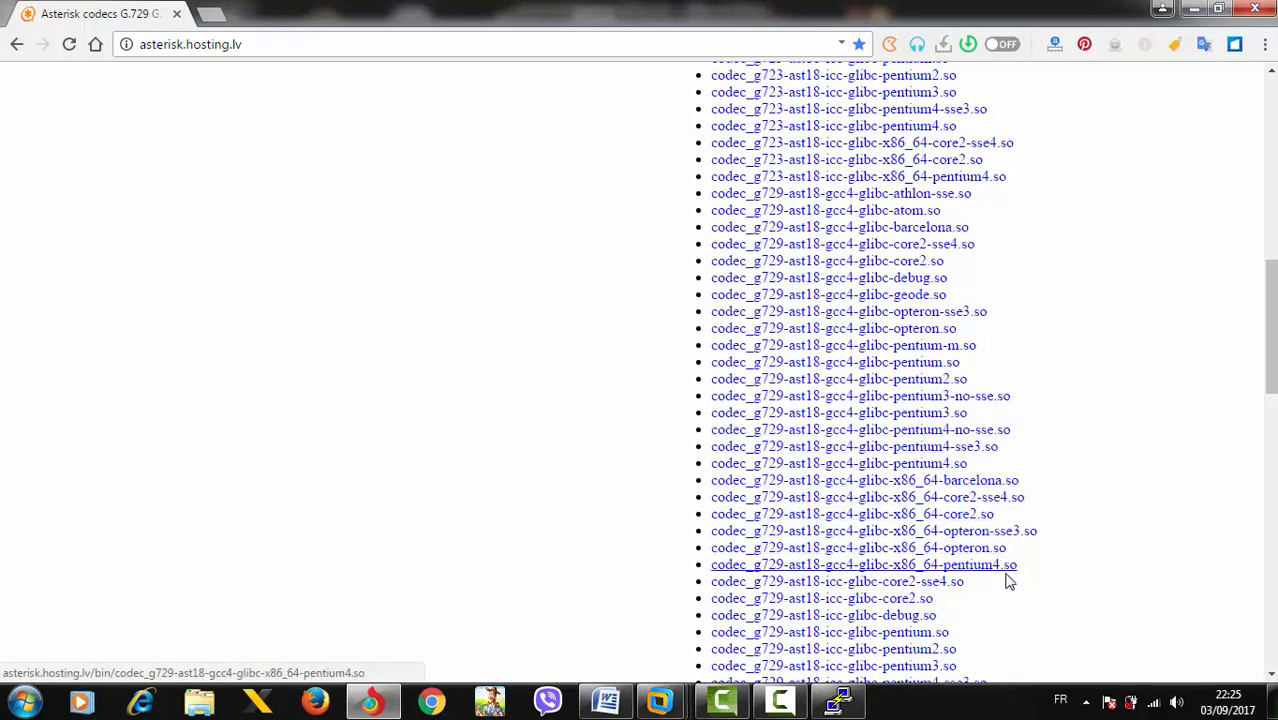
Copy the codec_g729 core2-sse4 link from asterisk.hosting.lv and wget it on the server.
right_click(850, 497)
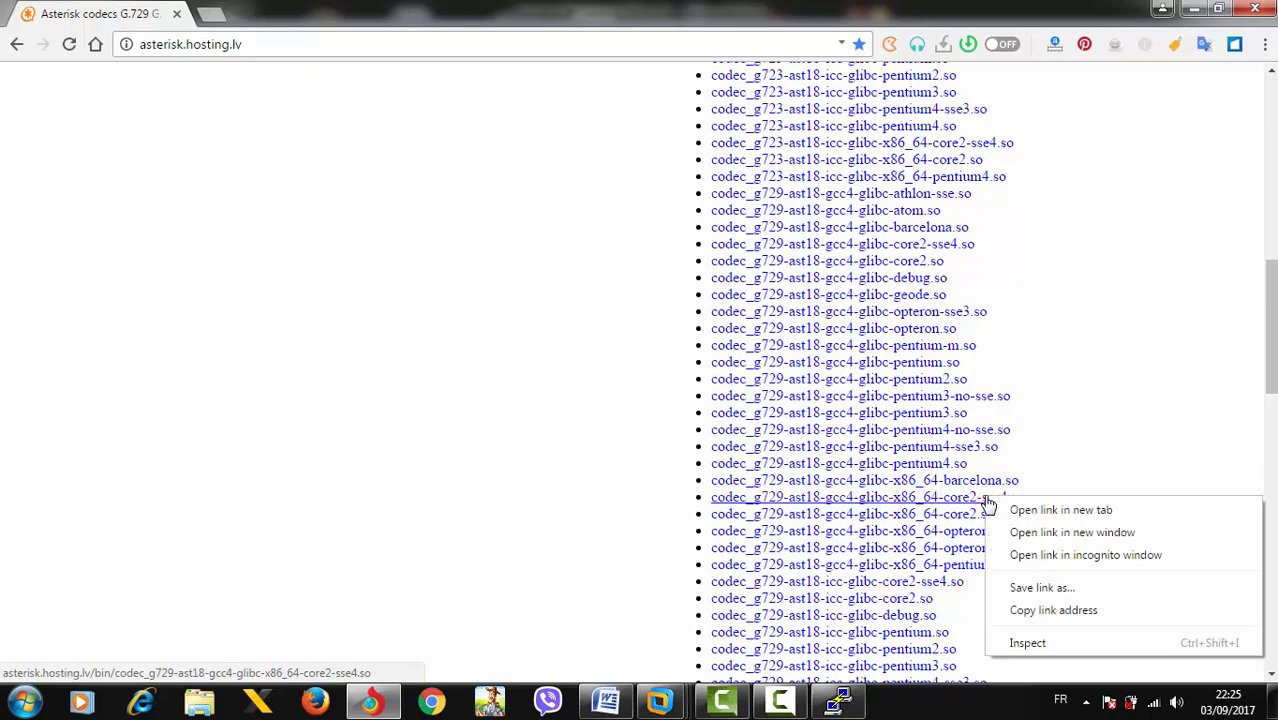
left_click(1050, 614)
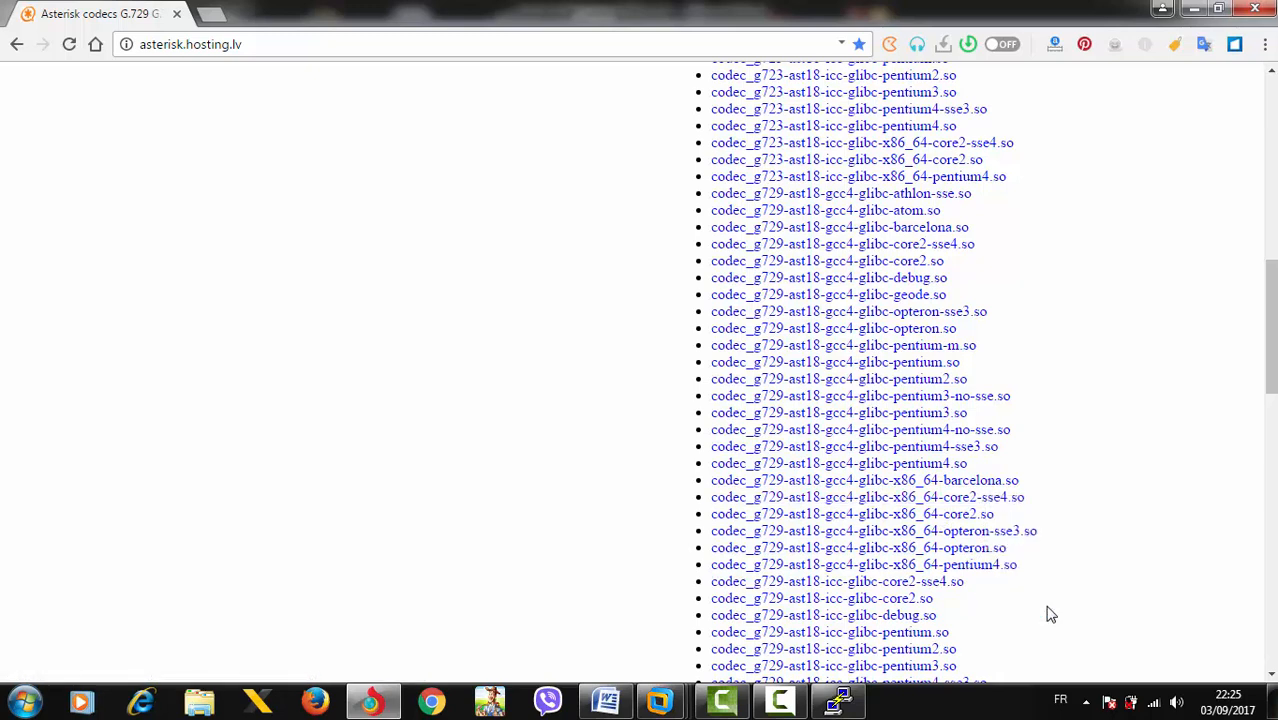
mouse_move(870, 688)
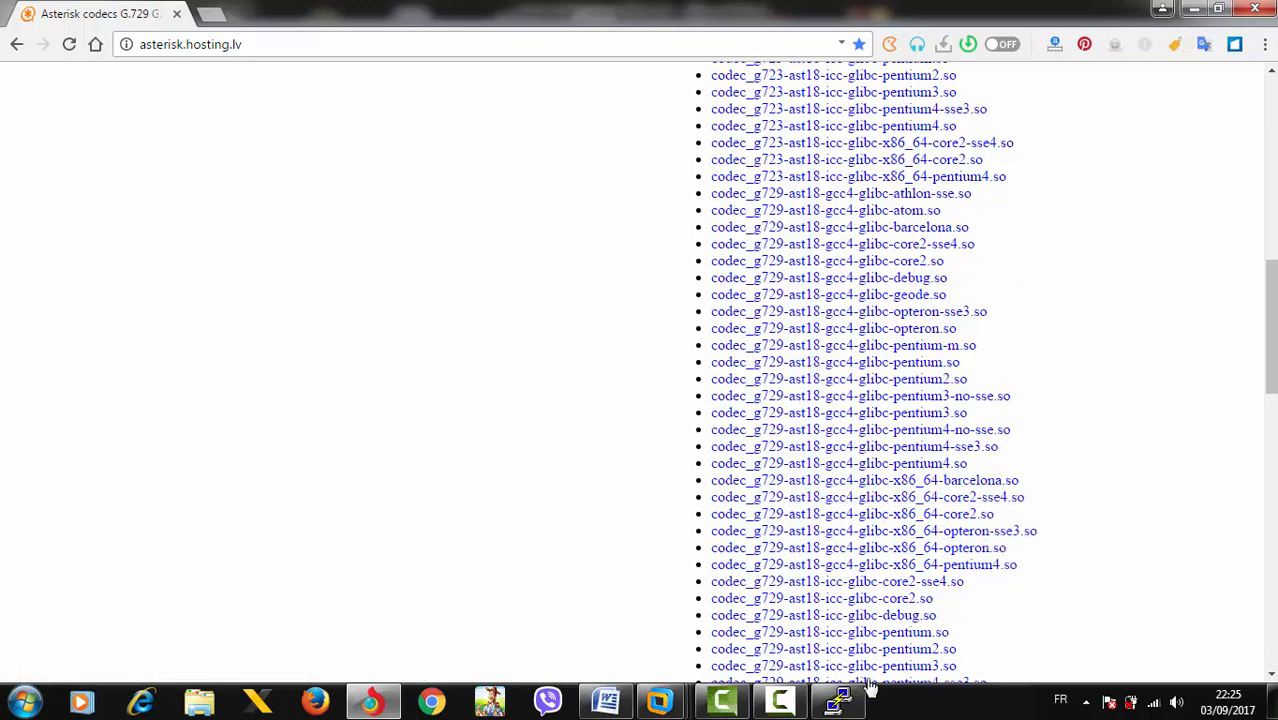
left_click(838, 700)
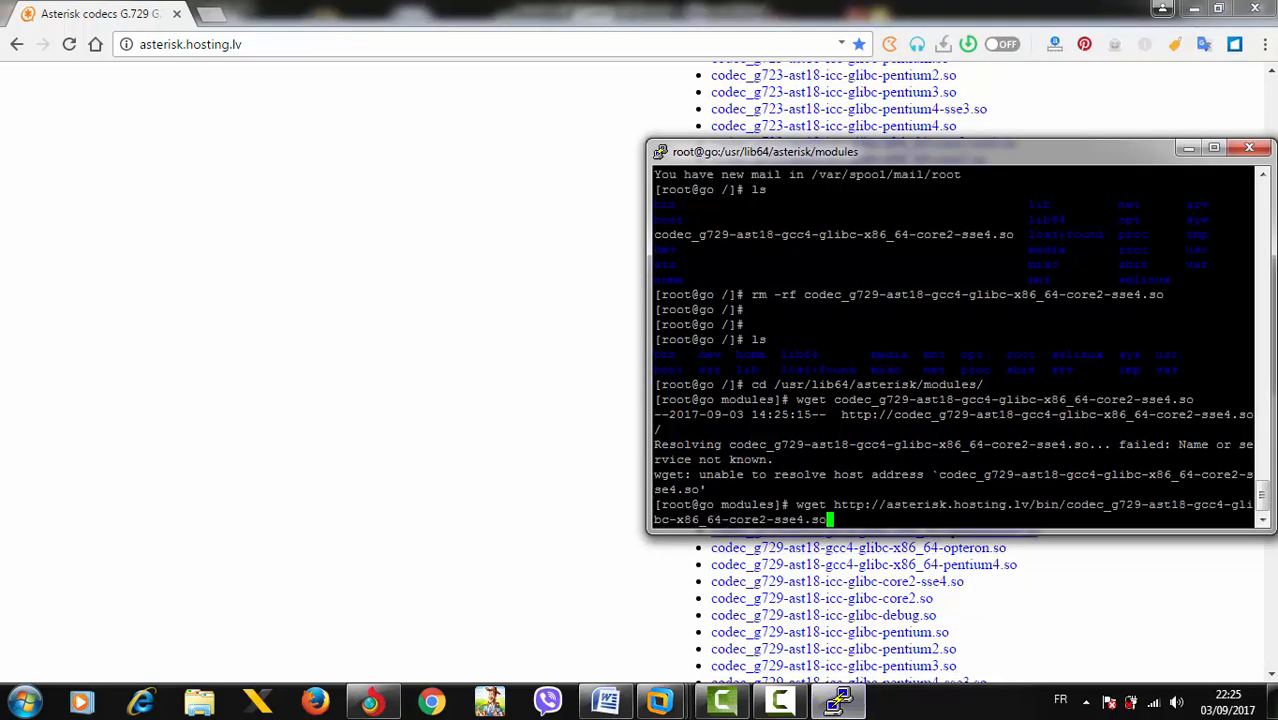
key("Return")
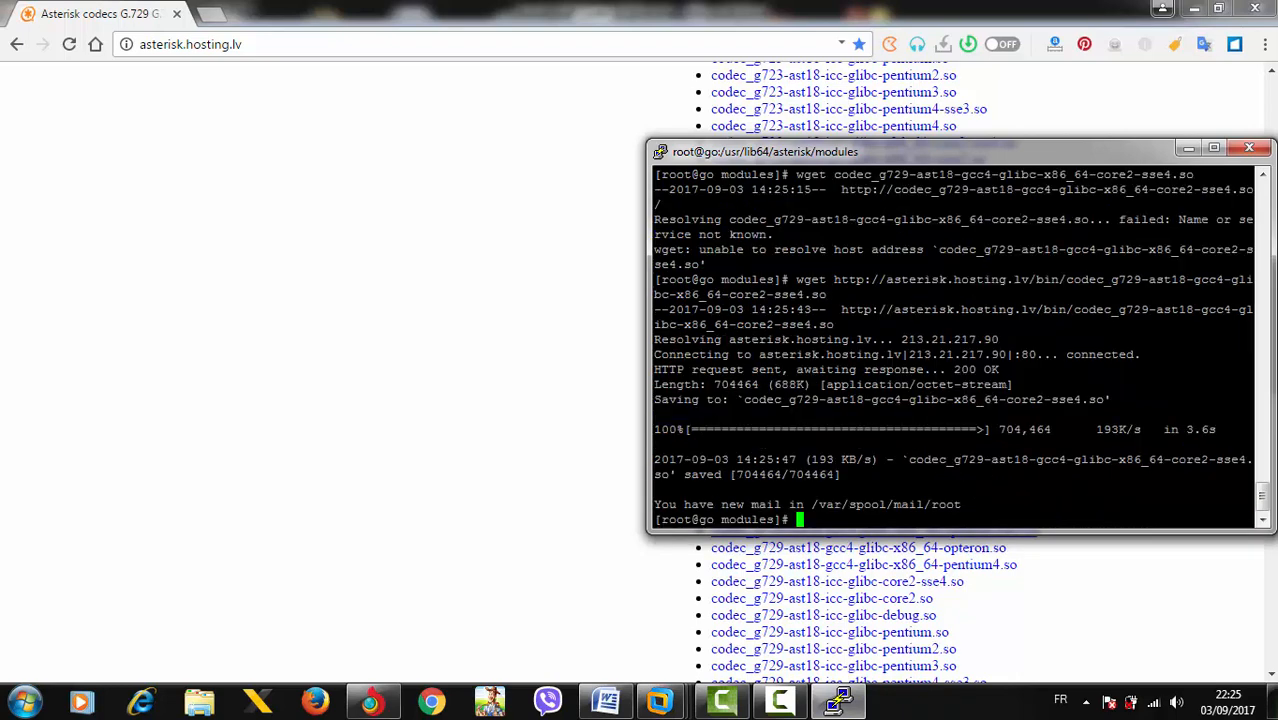
List the modules directory with ls -ltr | grep to confirm the downloaded codec.
type("ls")
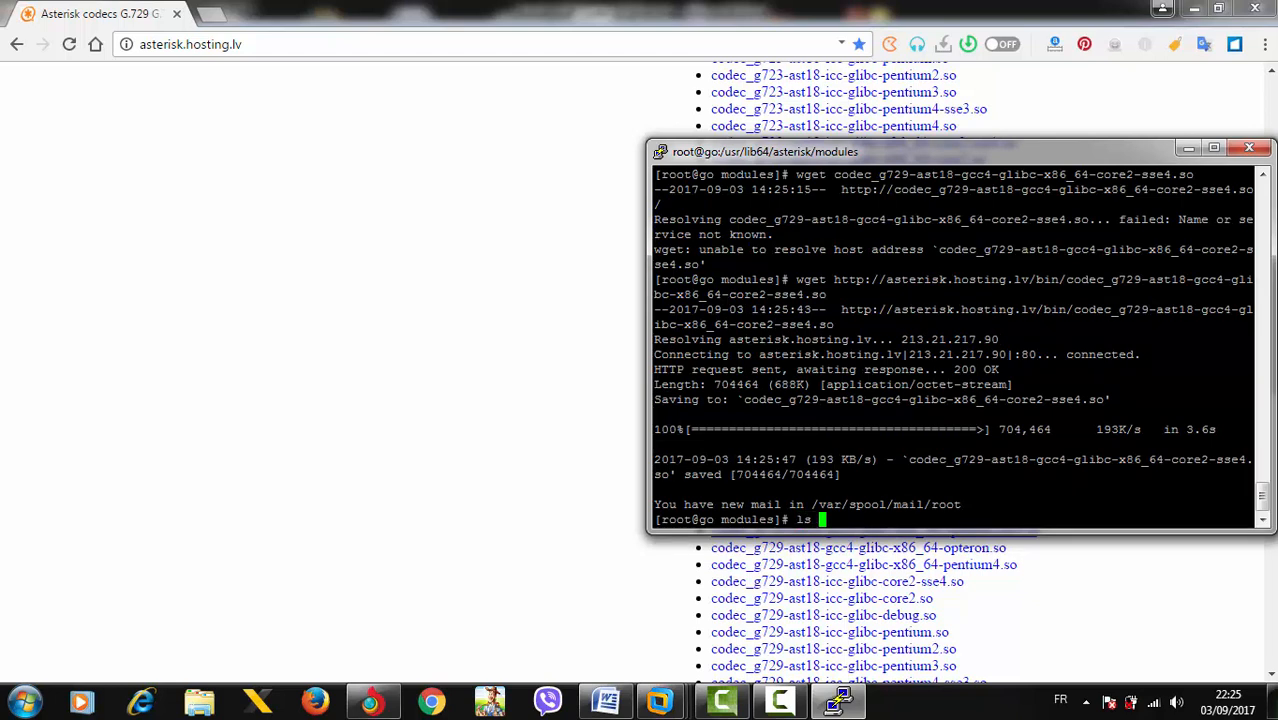
type("-ltr")
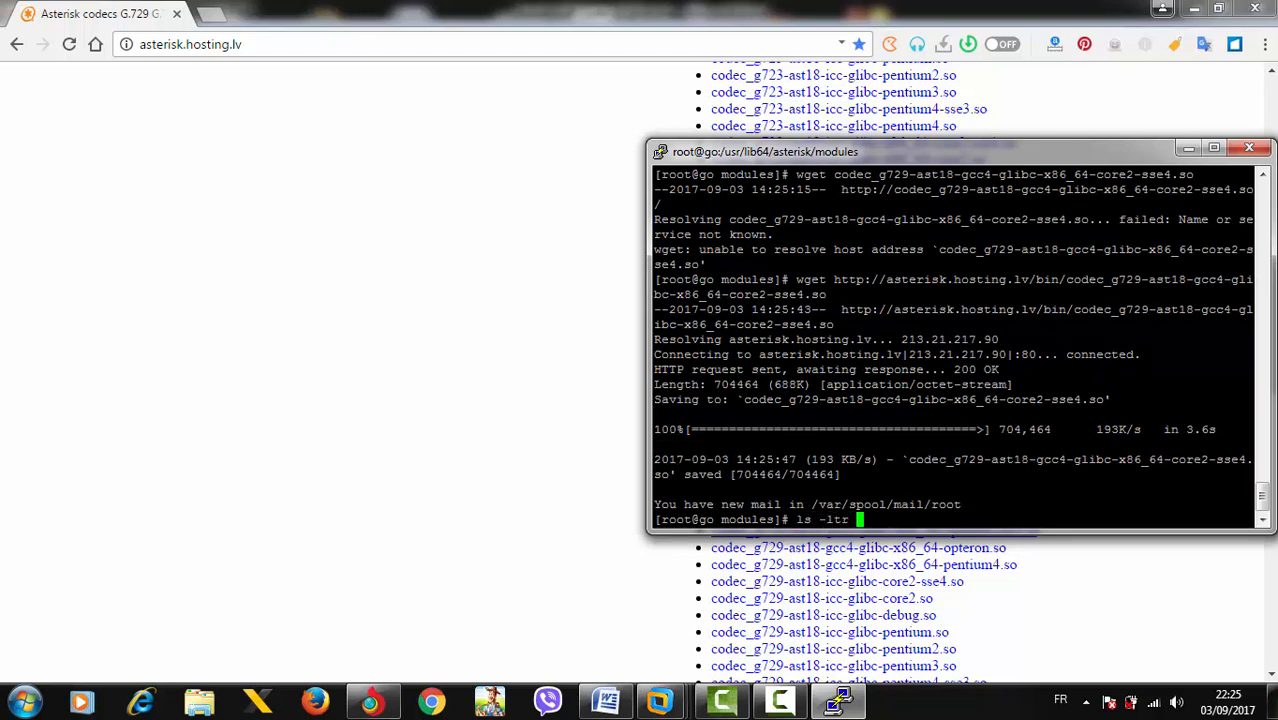
type("| grep g729")
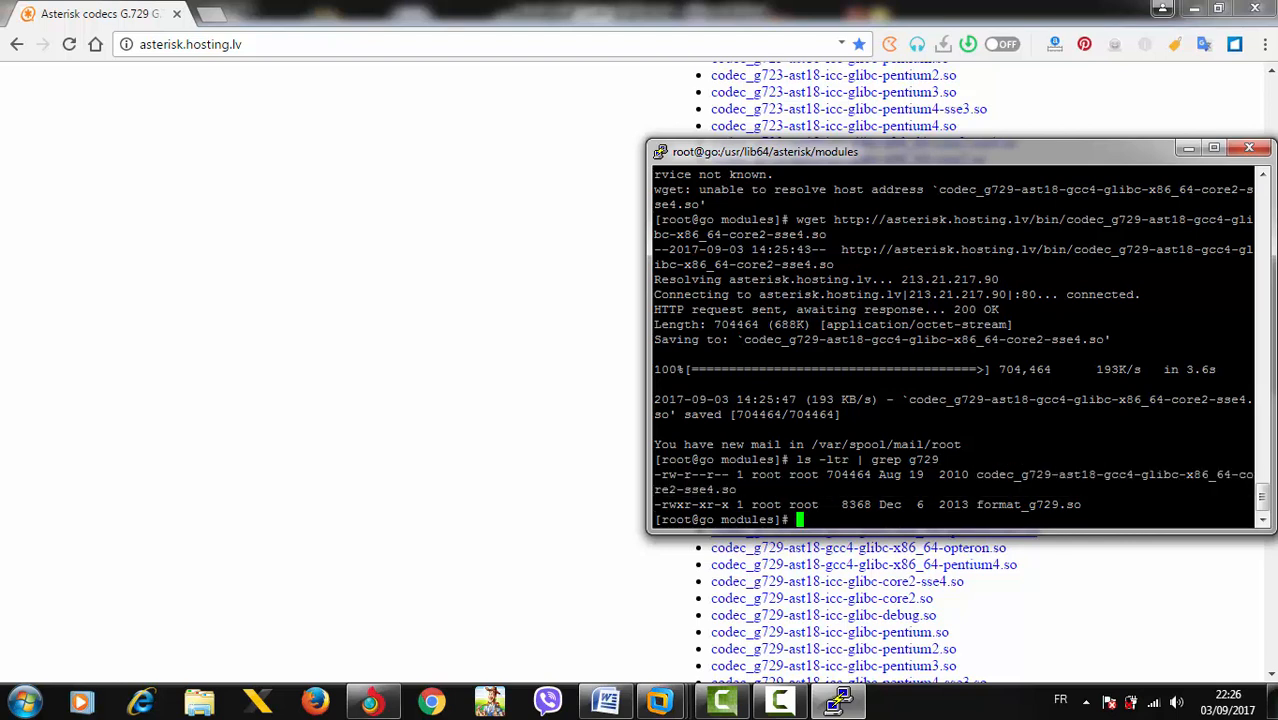
Rename codec_g729-ast18-gcc4-glibc-x86_64-core2-sse4.so to codec_g729.so and check it in the listing.
double_click(766, 475)
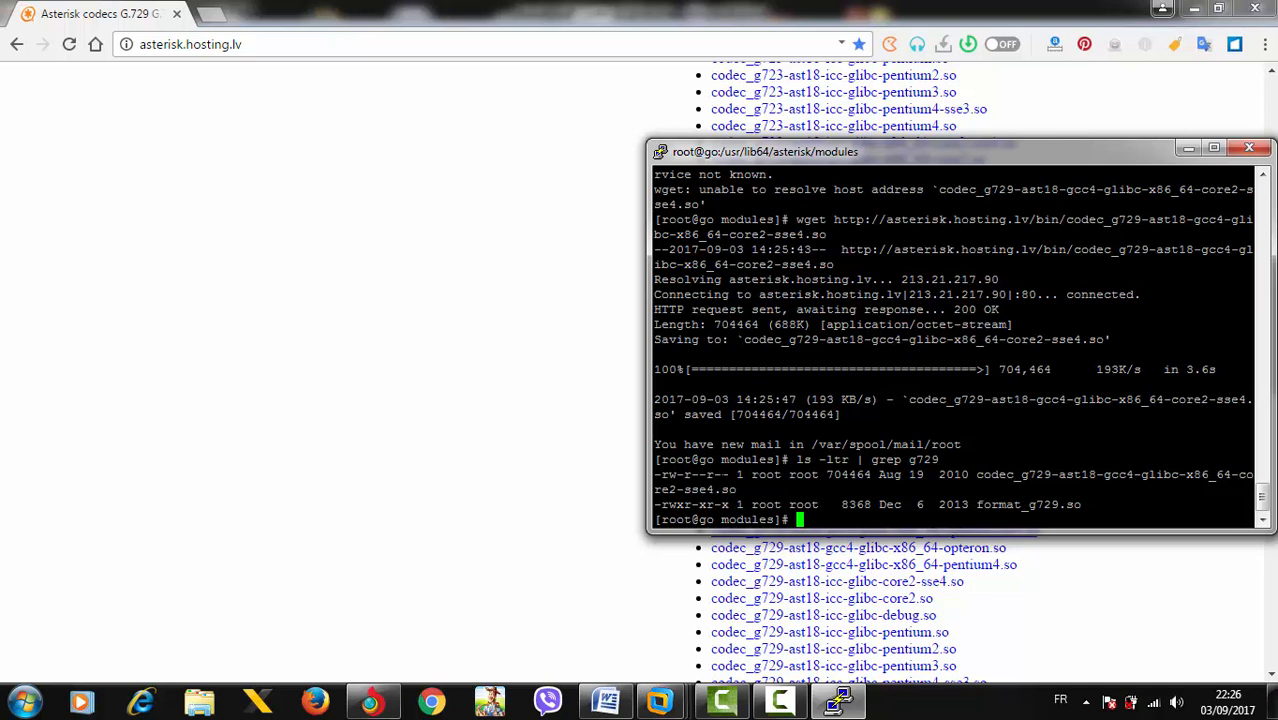
double_click(695, 474)
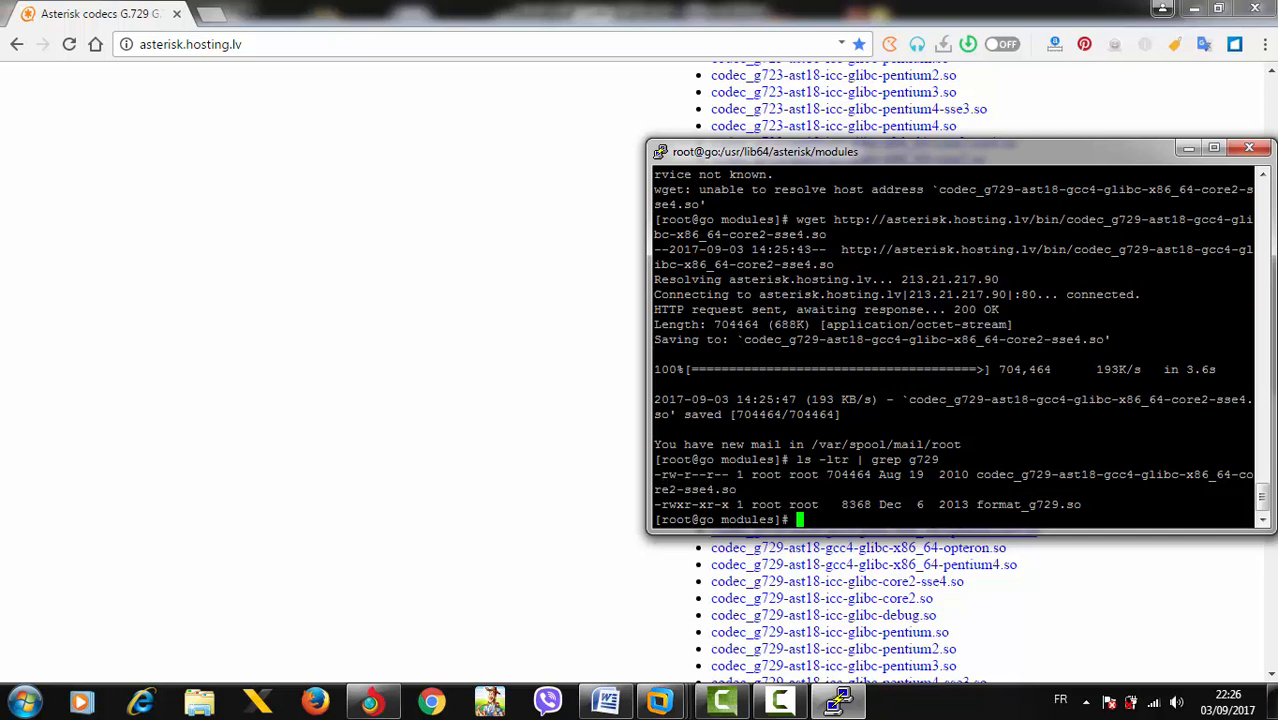
type("mv")
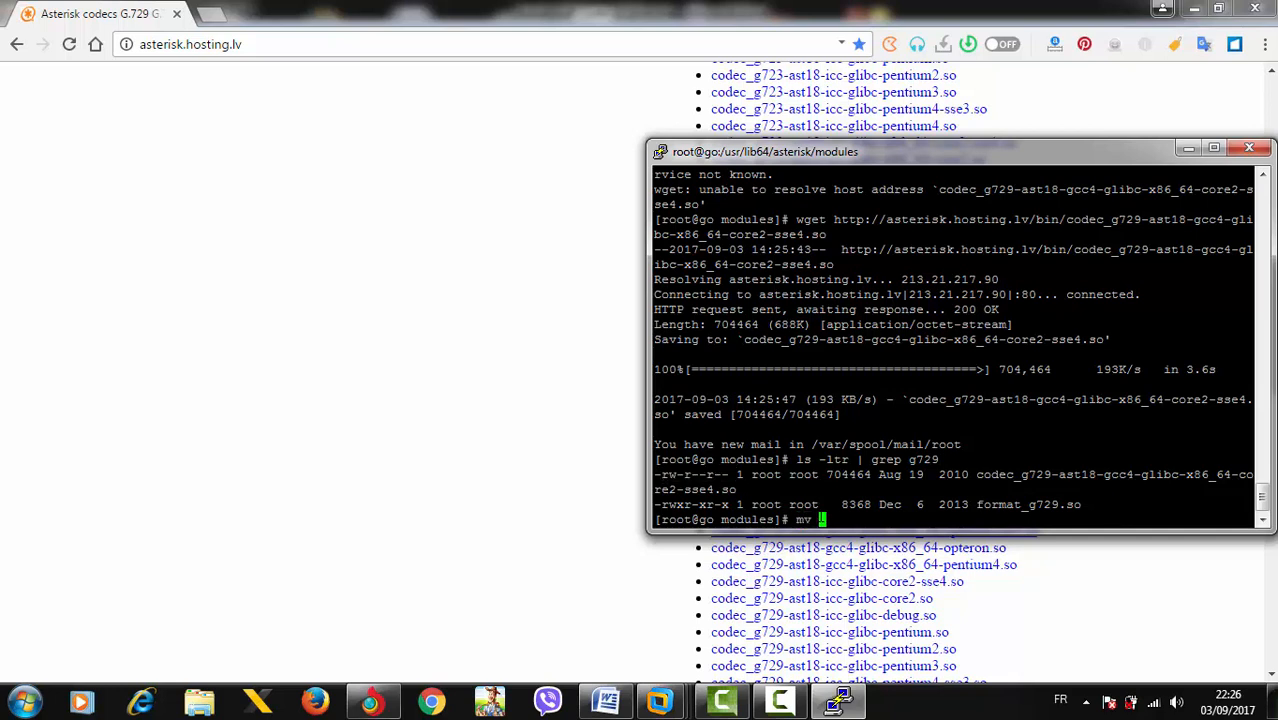
type("codec_g")
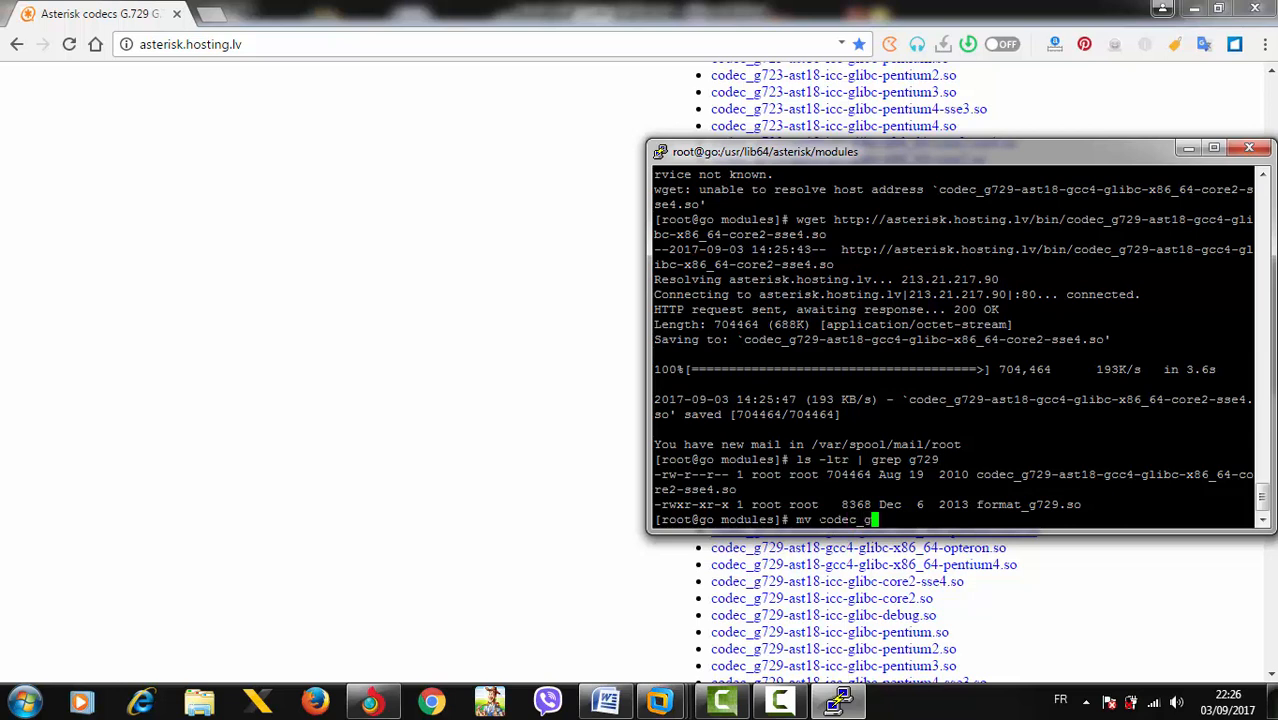
type("729-ast18-gcc4-glibc-x86_64-core2-sse4.so")
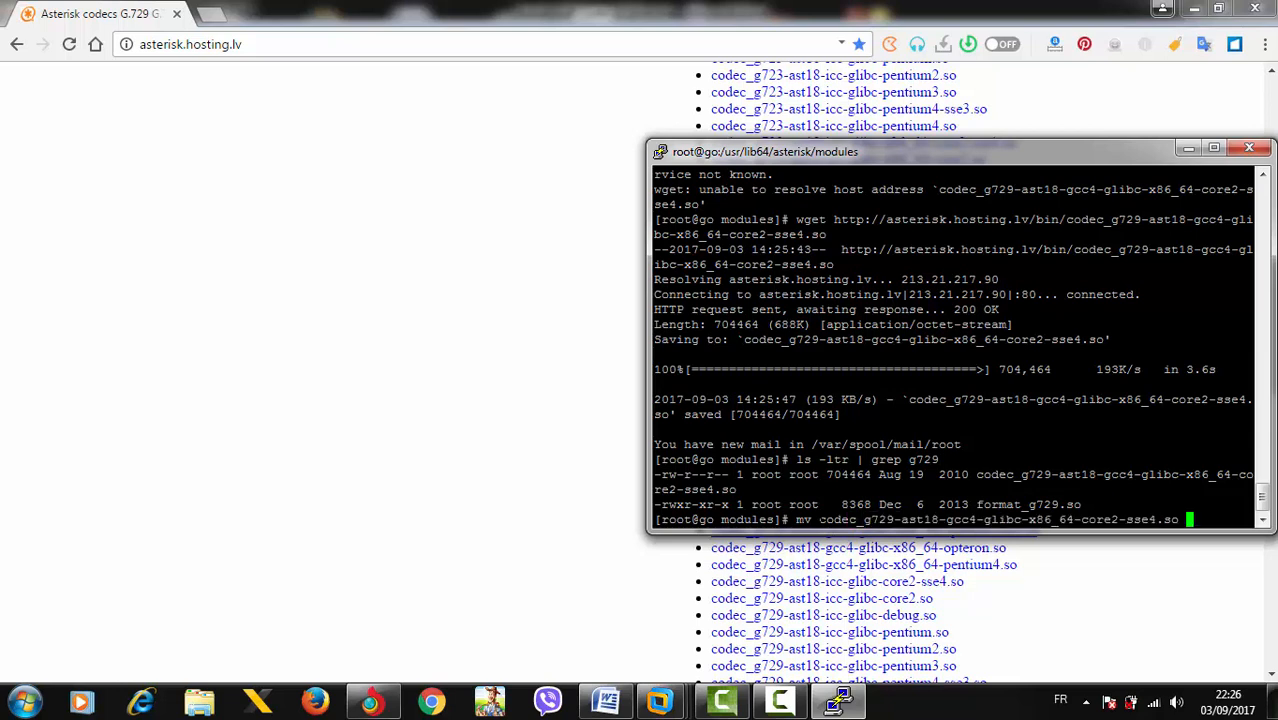
type("codec_g72")
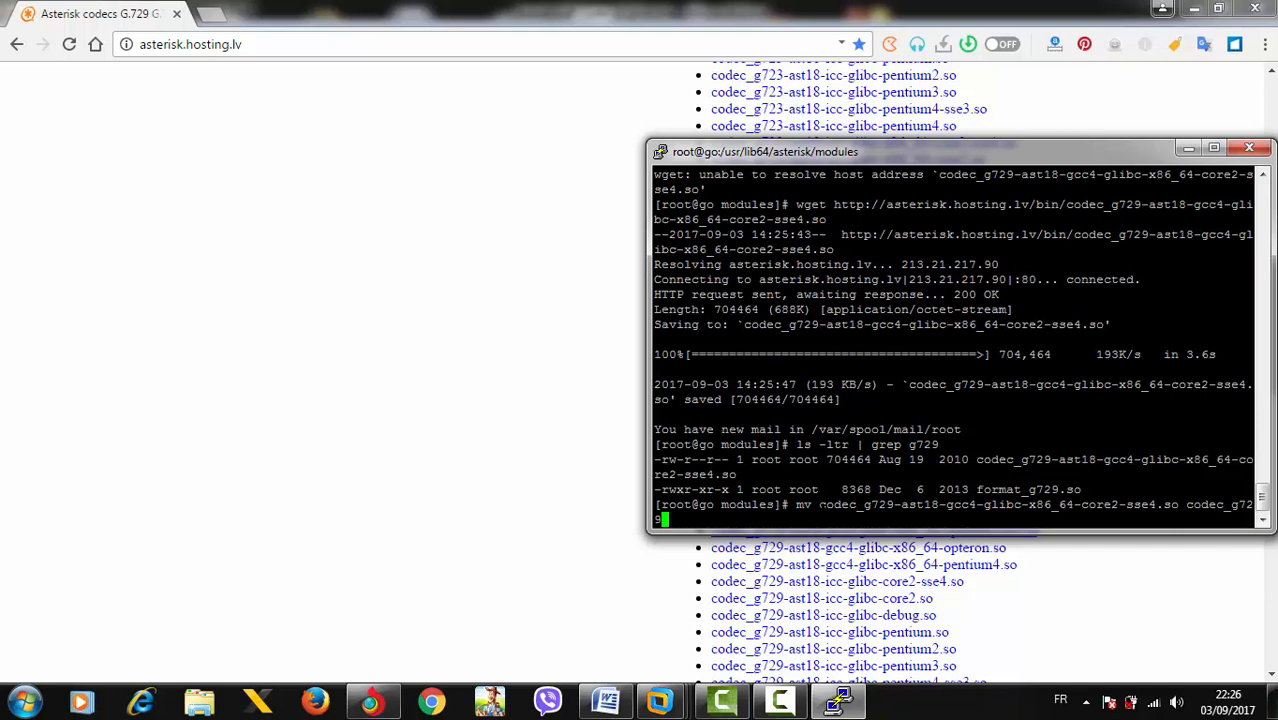
type("9.so")
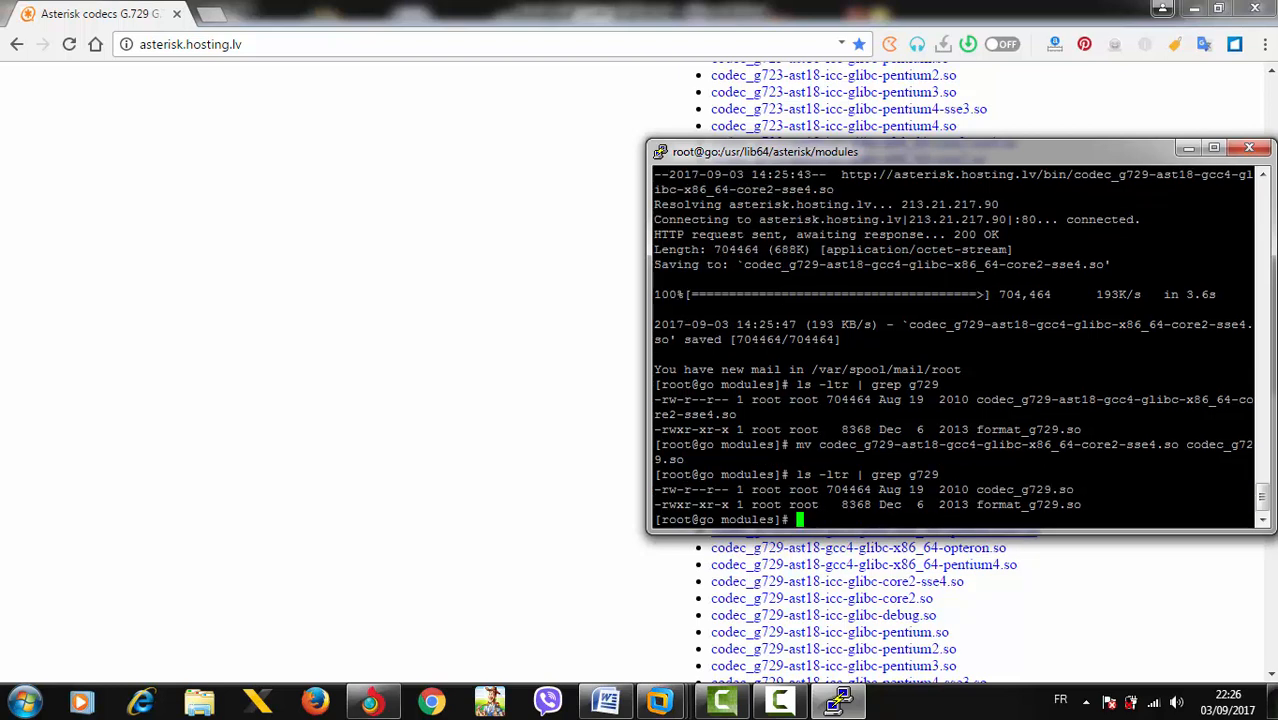
double_click(1023, 489)
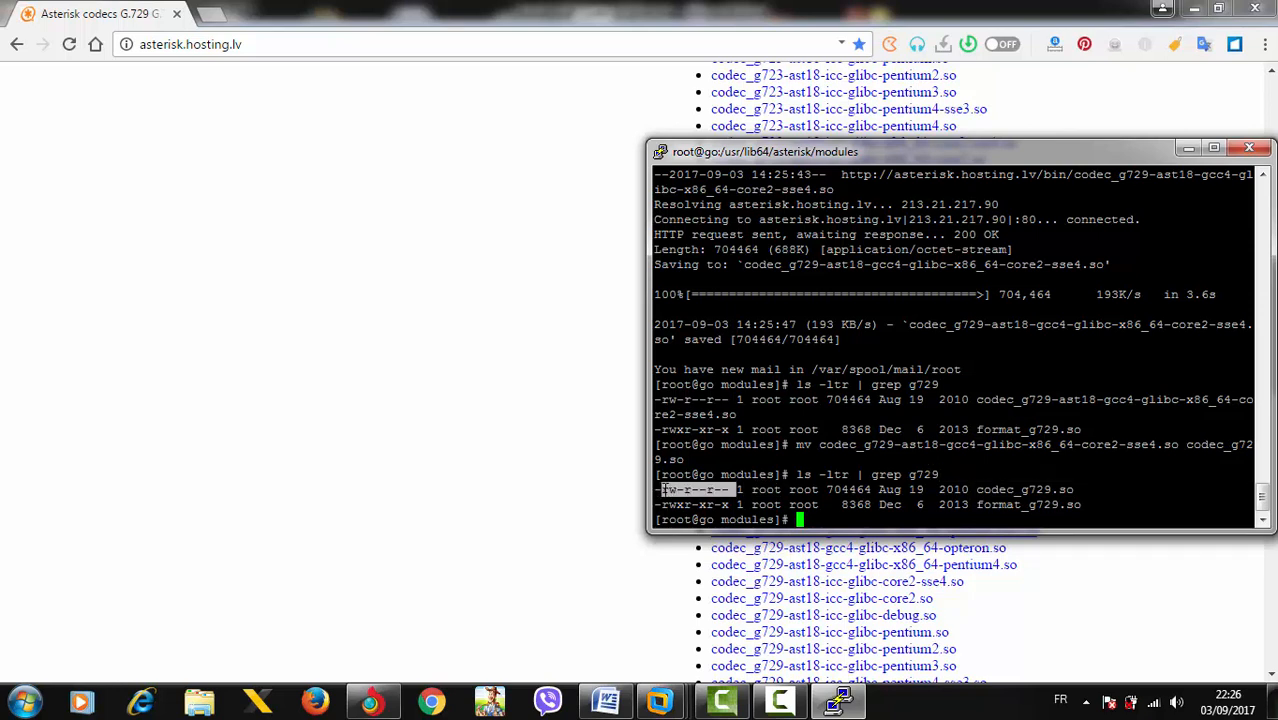
Run chmod 777 on codec_g729.so and verify rwxrwxrwx with ls -ltr | grep g729.
type("chmod 777")
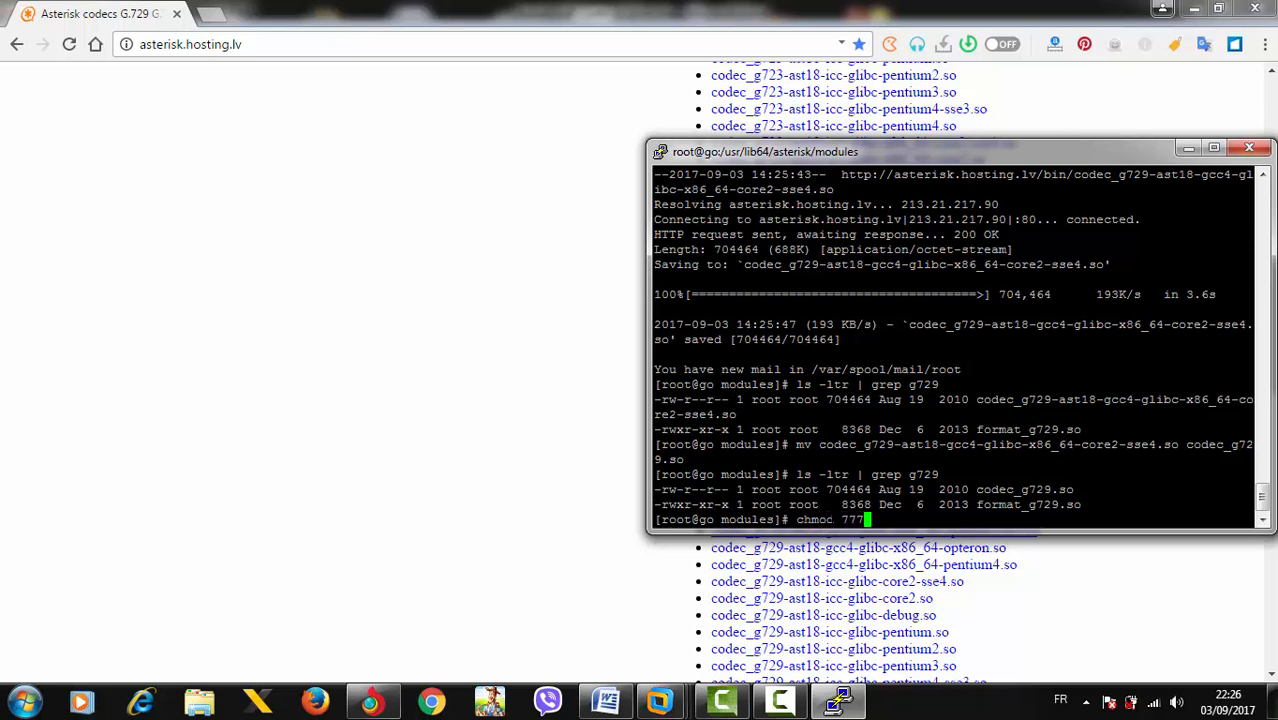
type("code")
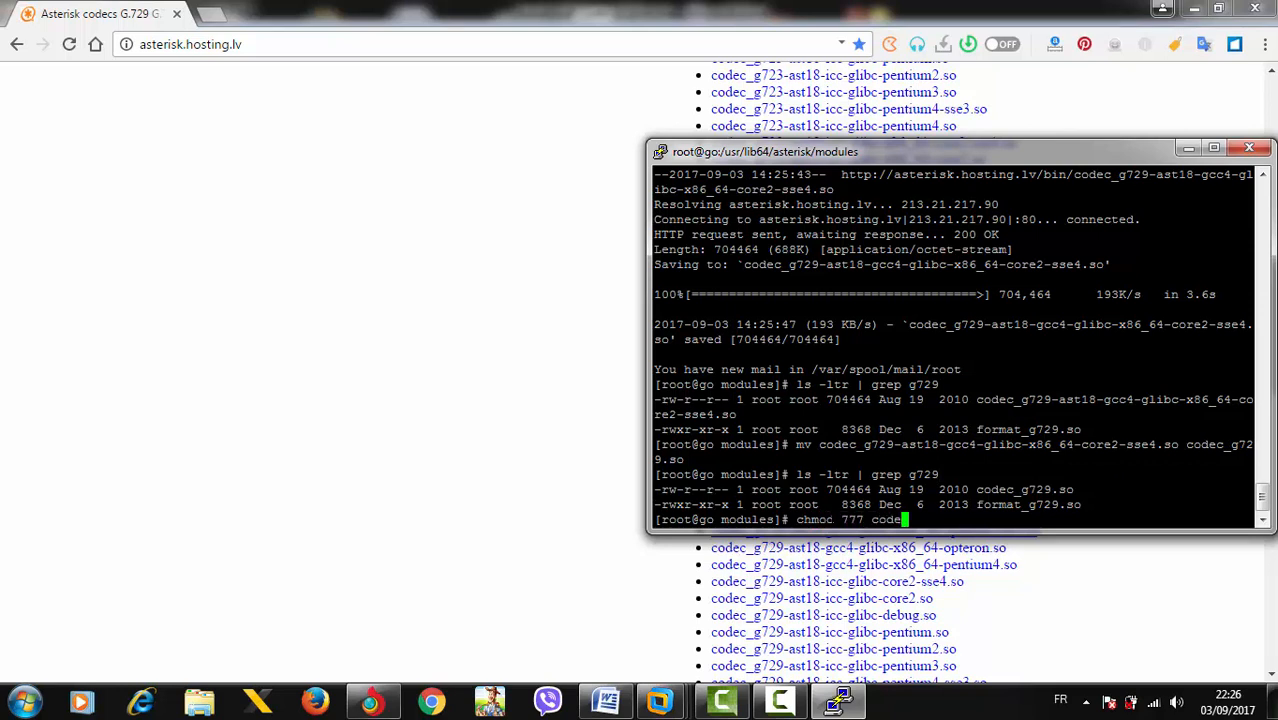
type("_g729.so")
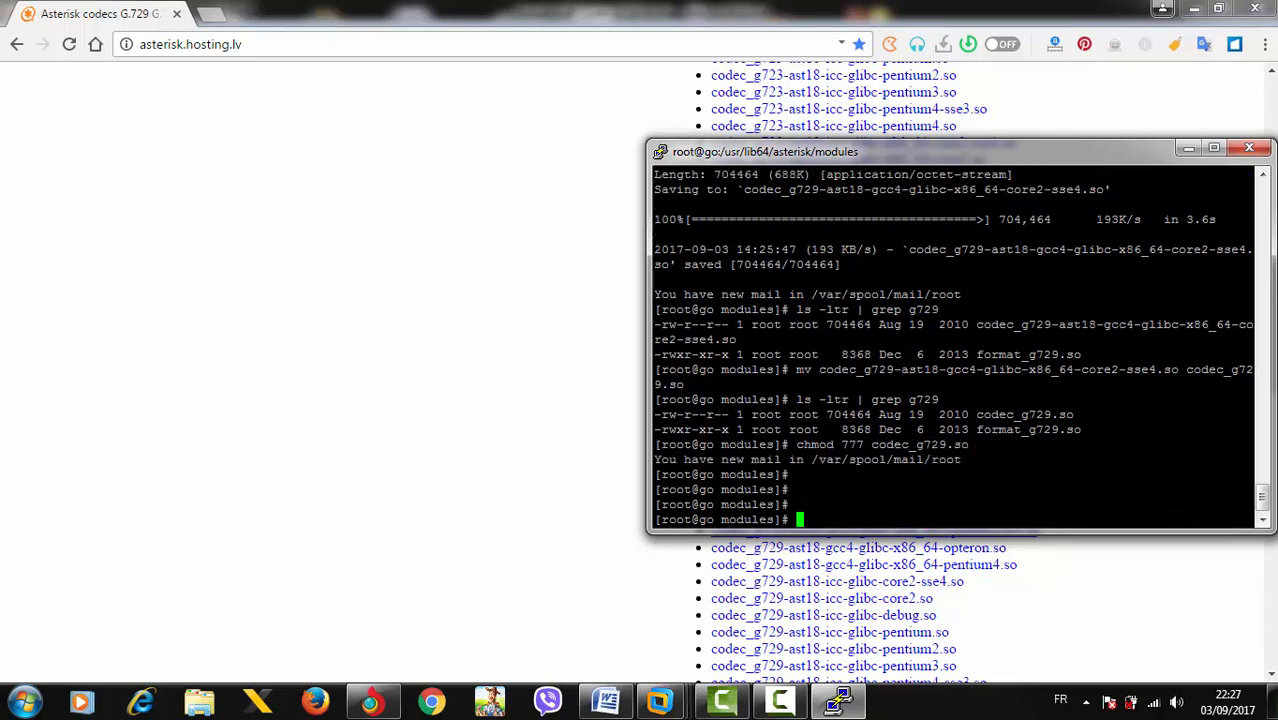
type("ls -ltr | grep g729")
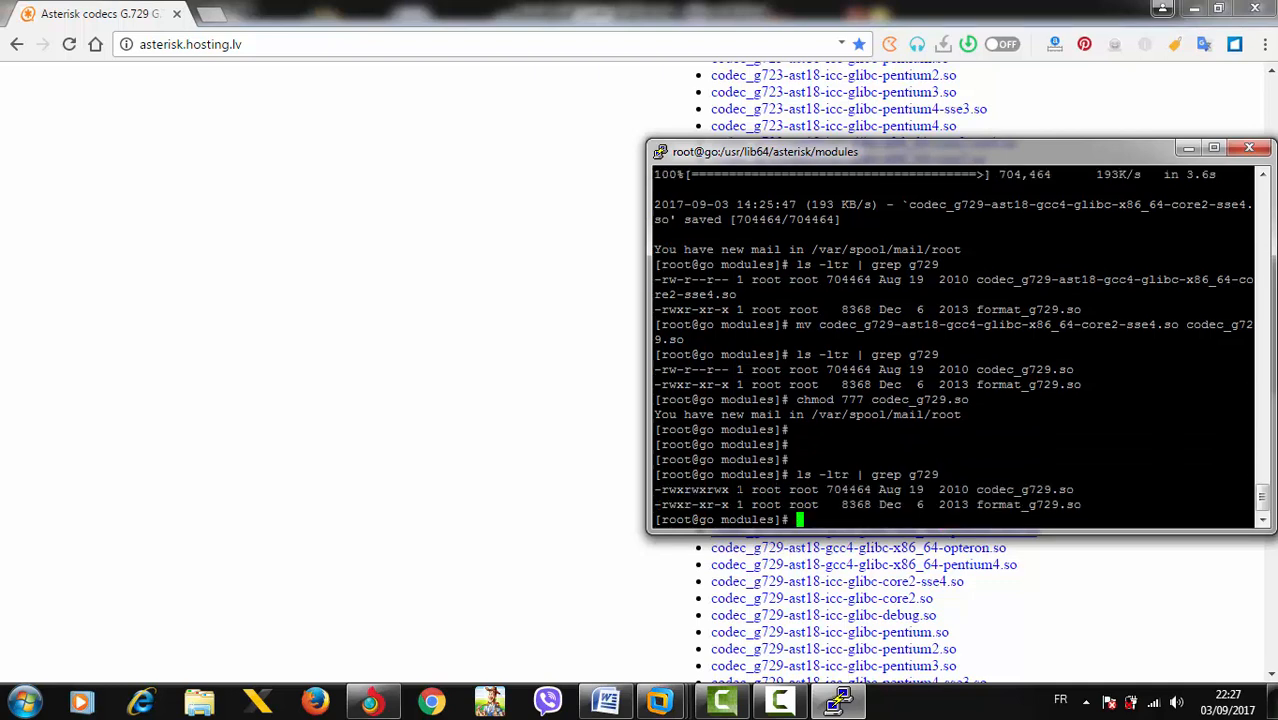
double_click(765, 489)
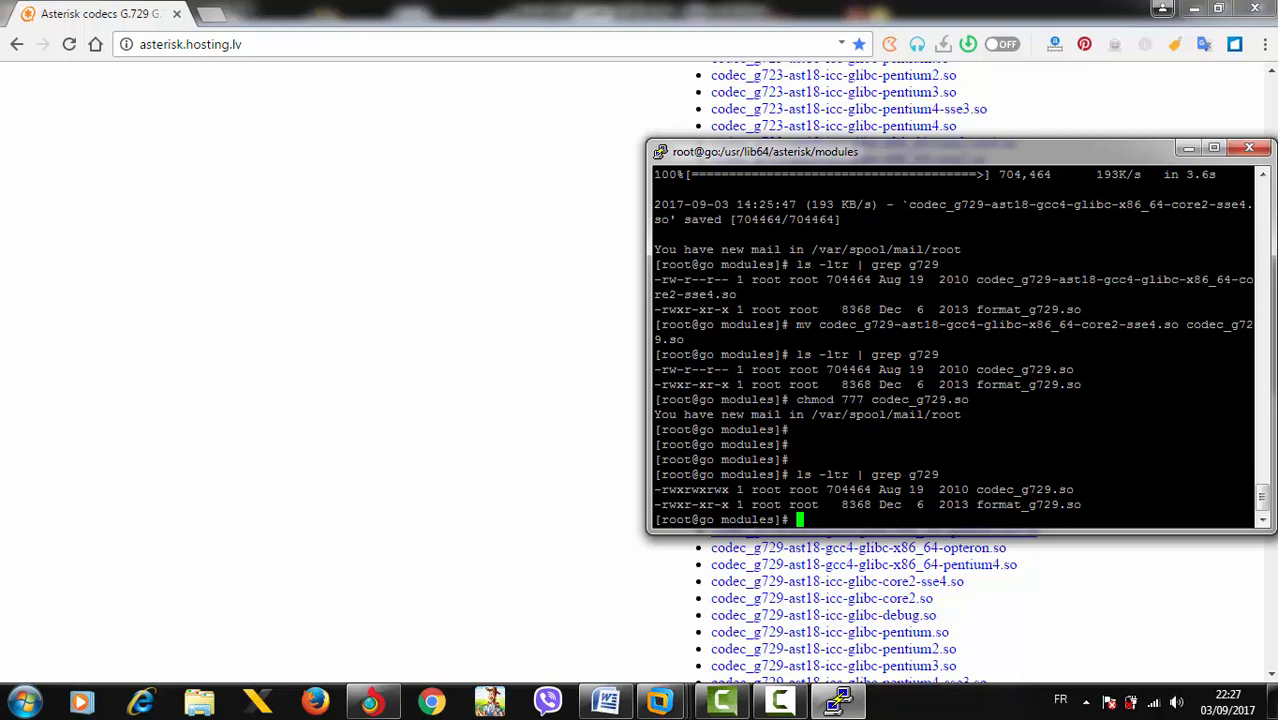
Connect with asterisk -r and run core show translation.
type("cd .")
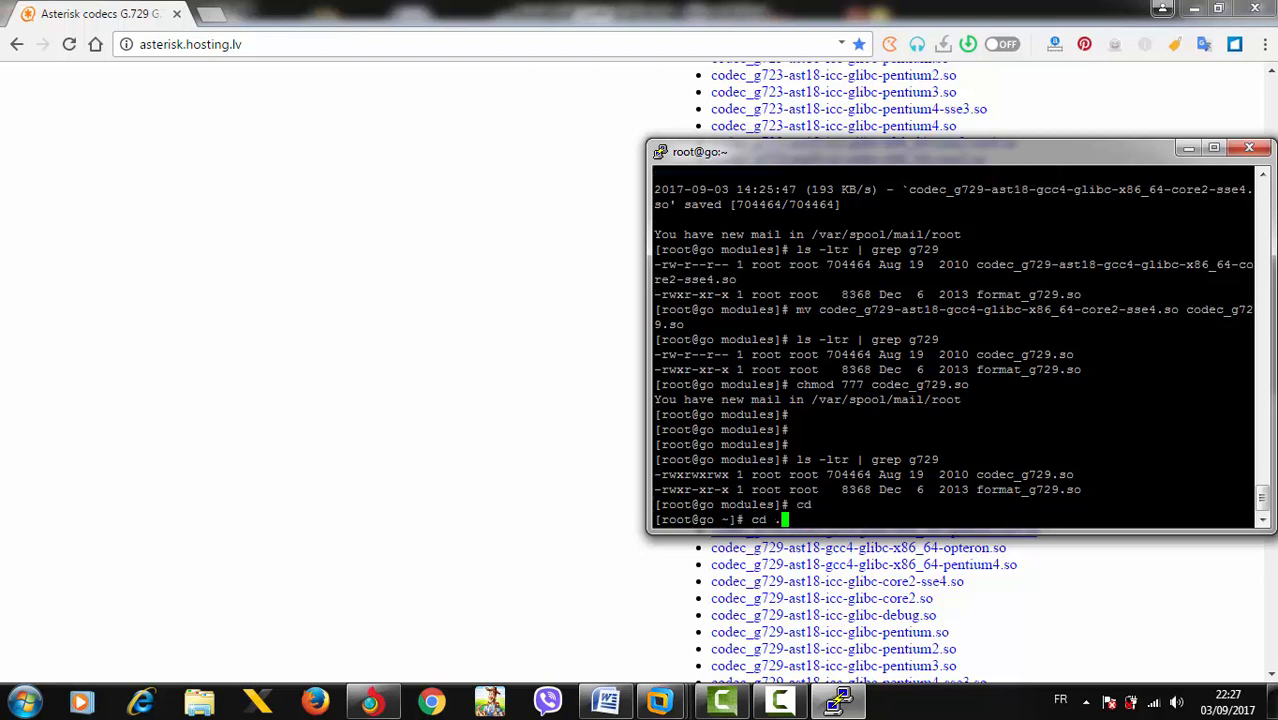
type("asterisk")
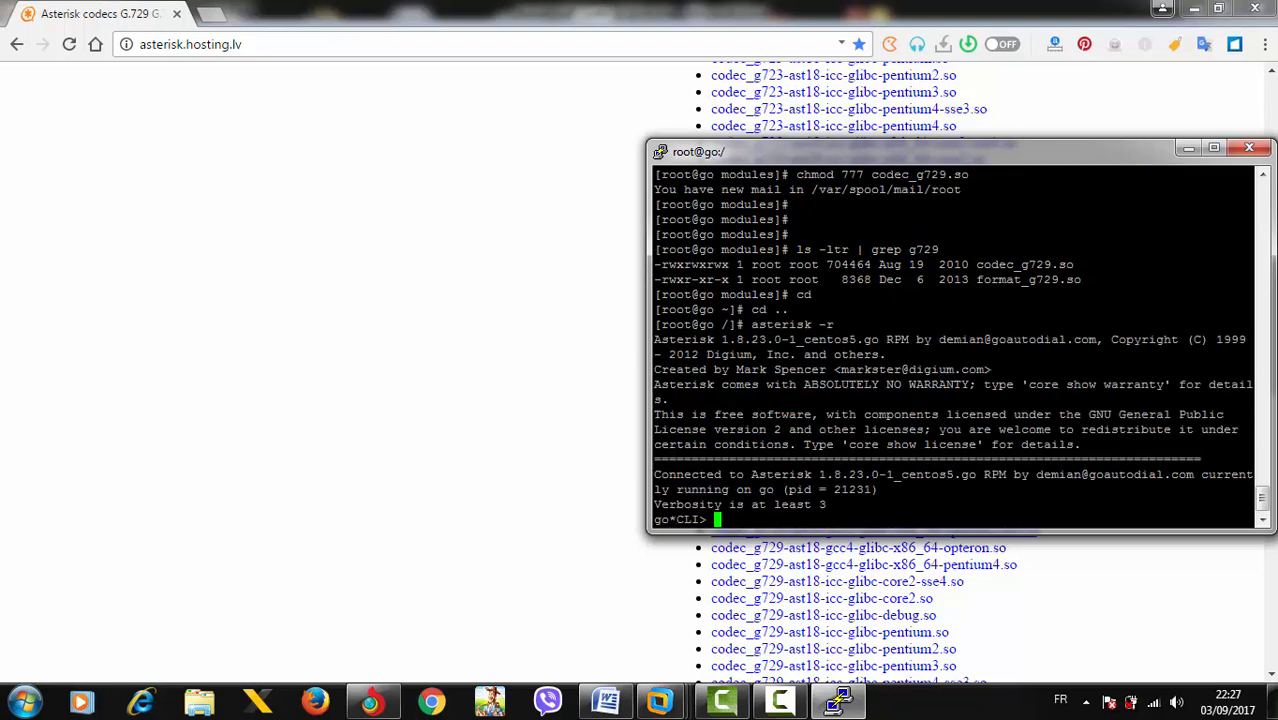
type("core show")
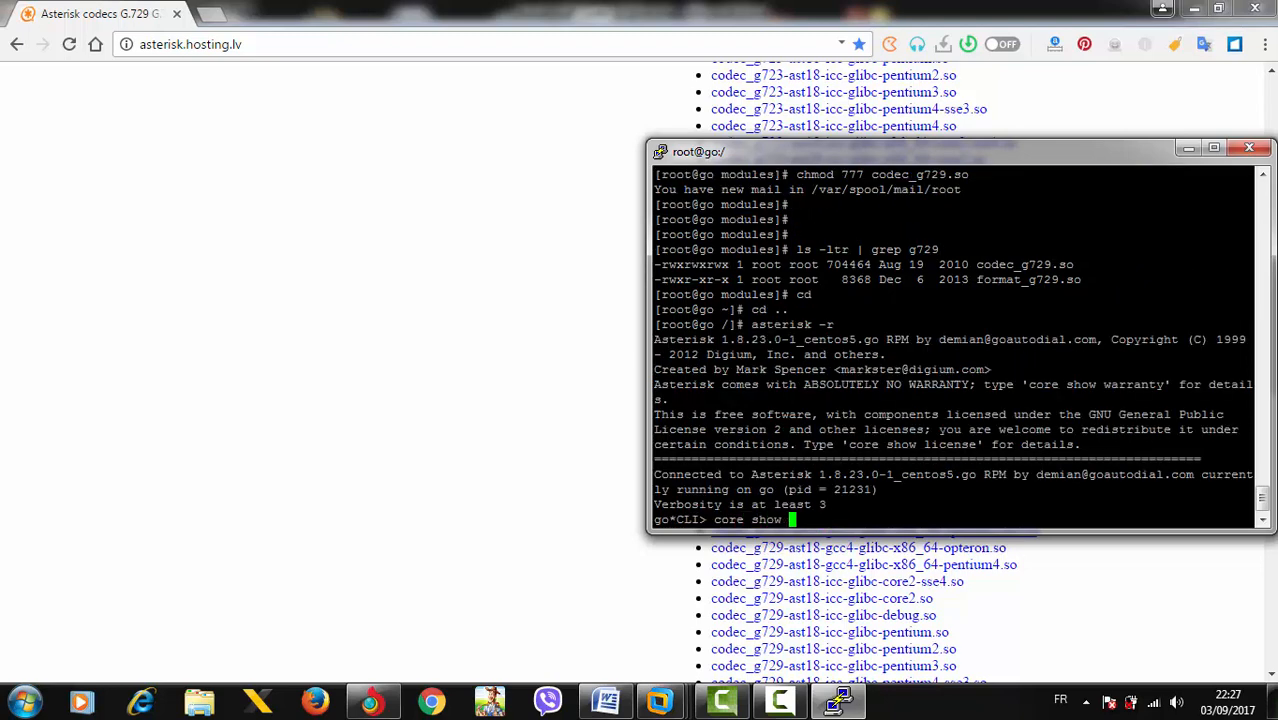
type("translation")
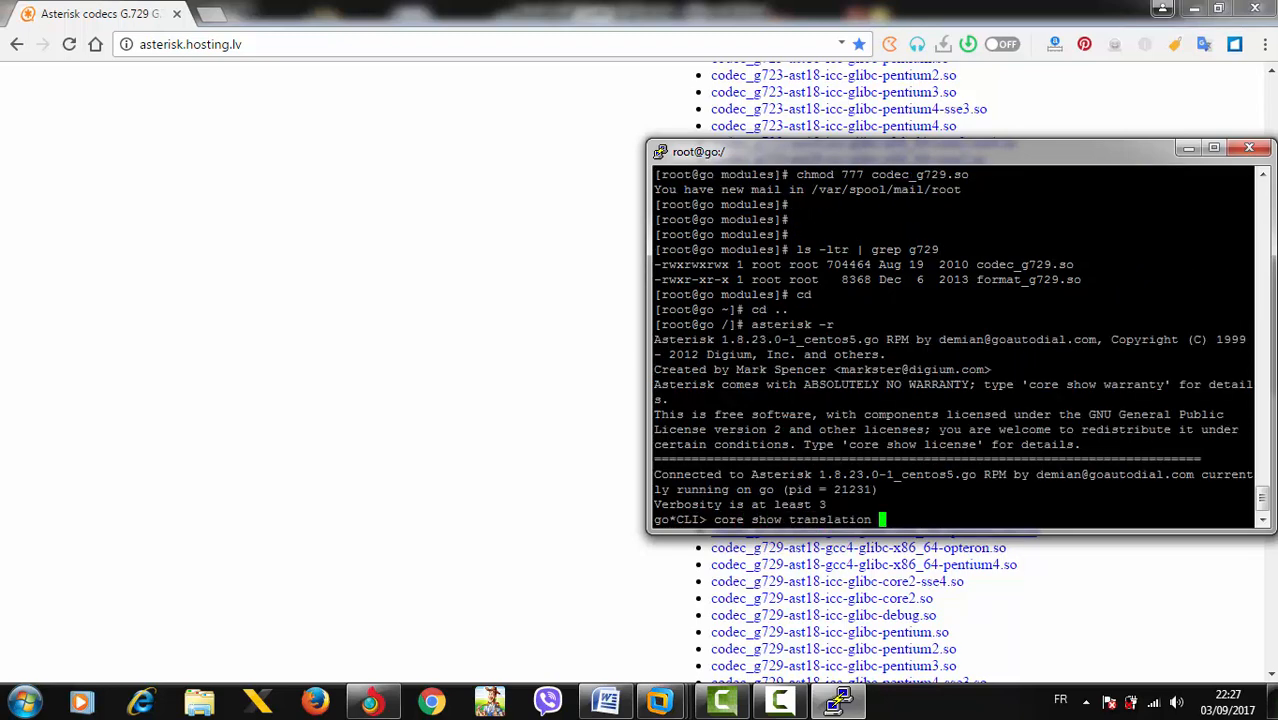
key("Return")
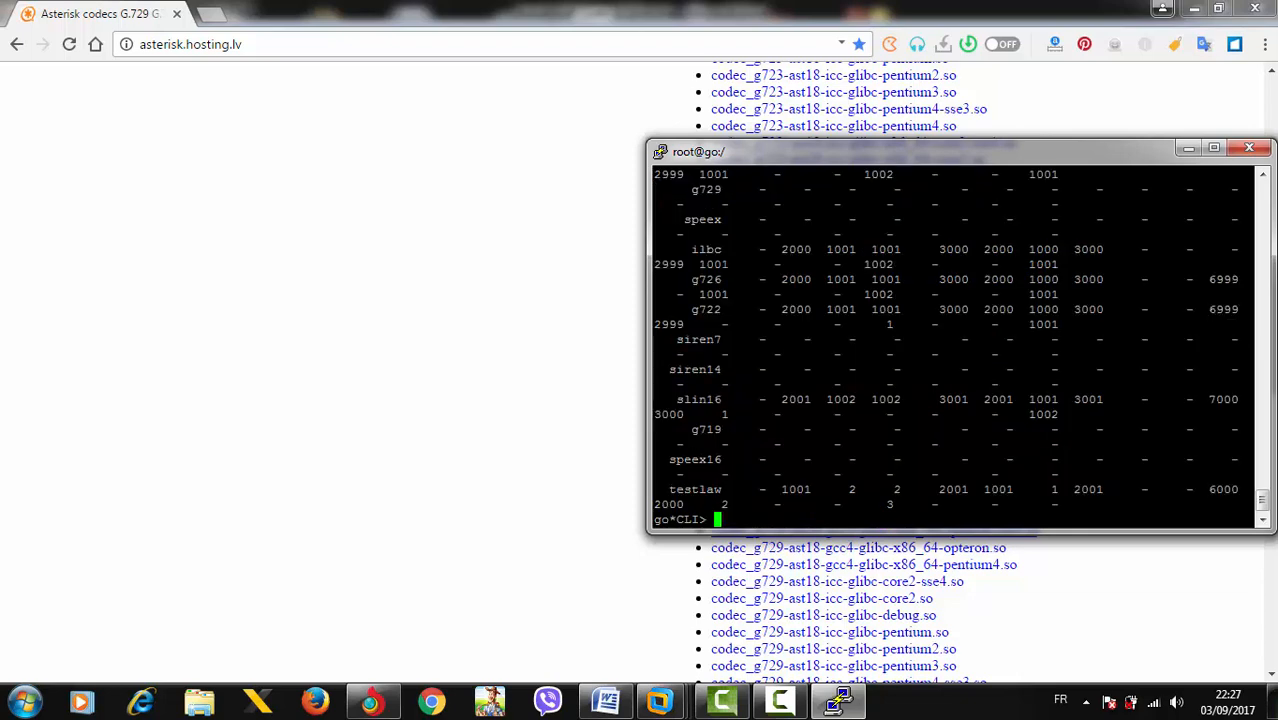
Maximize the terminal, inspect the g729 row with no translation paths, and exit the CLI.
left_click(1213, 151)
type("core show translation")
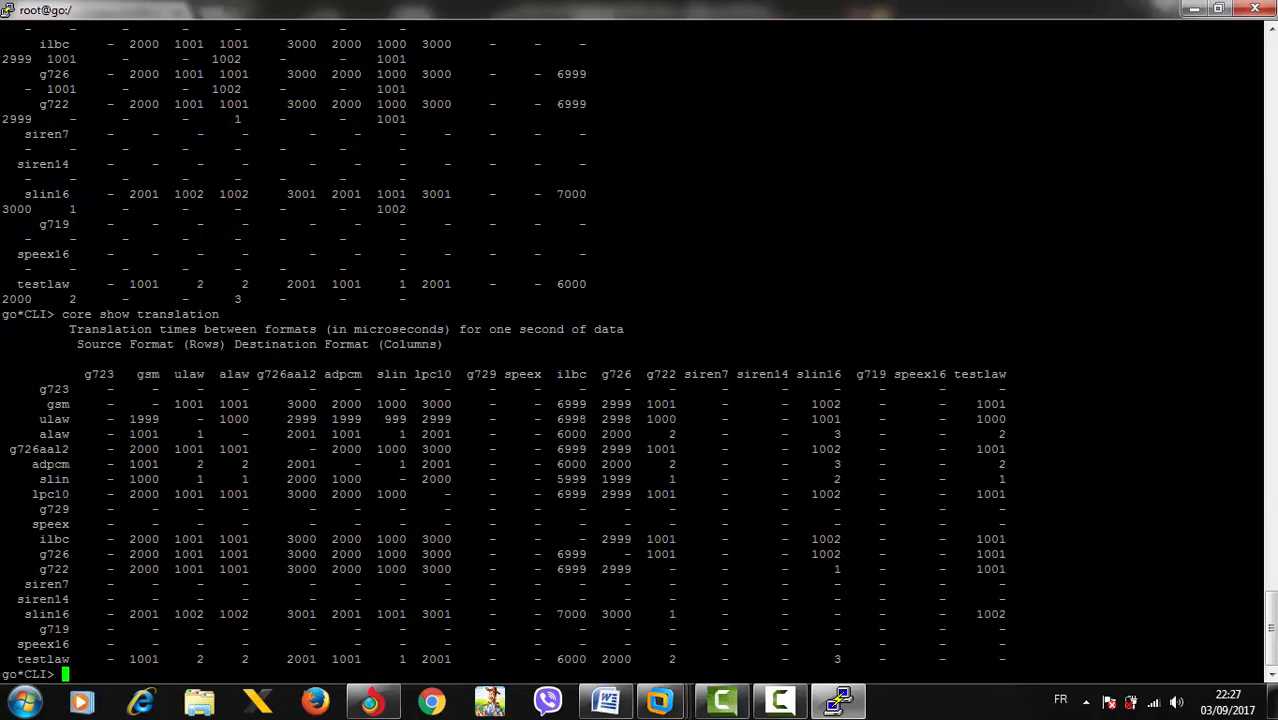
left_click(50, 509)
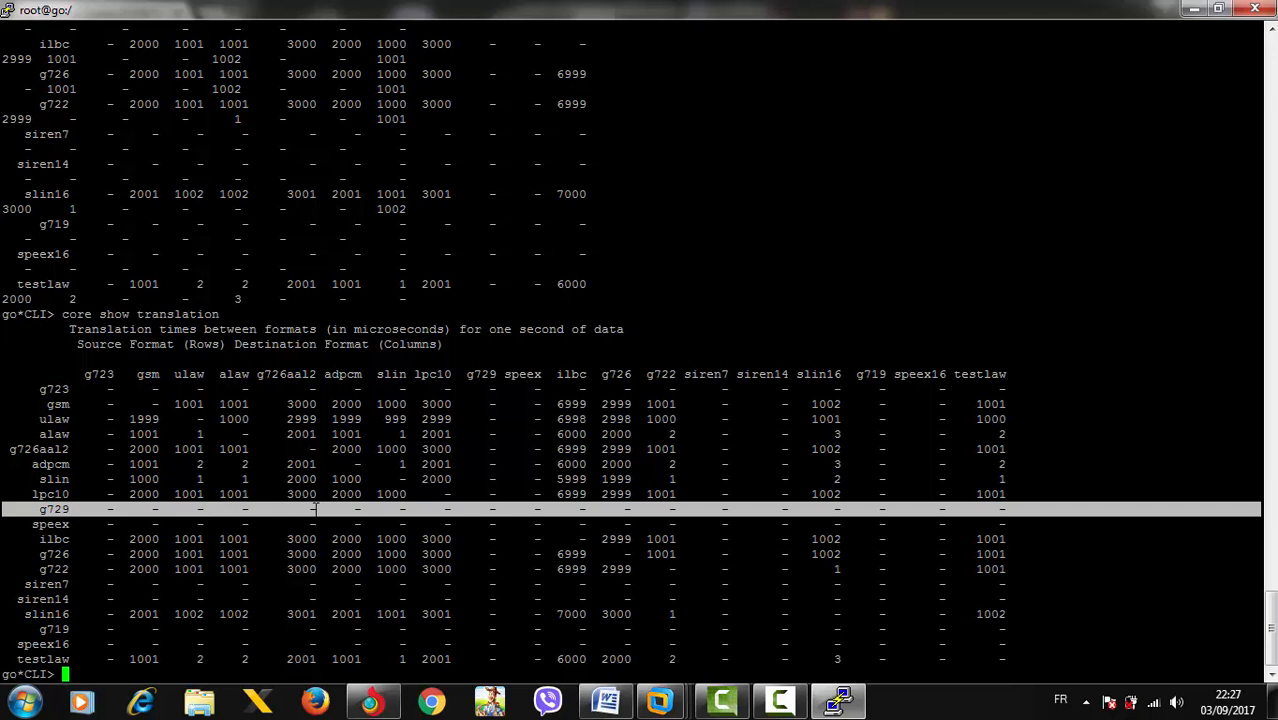
type("exit")
type("/")
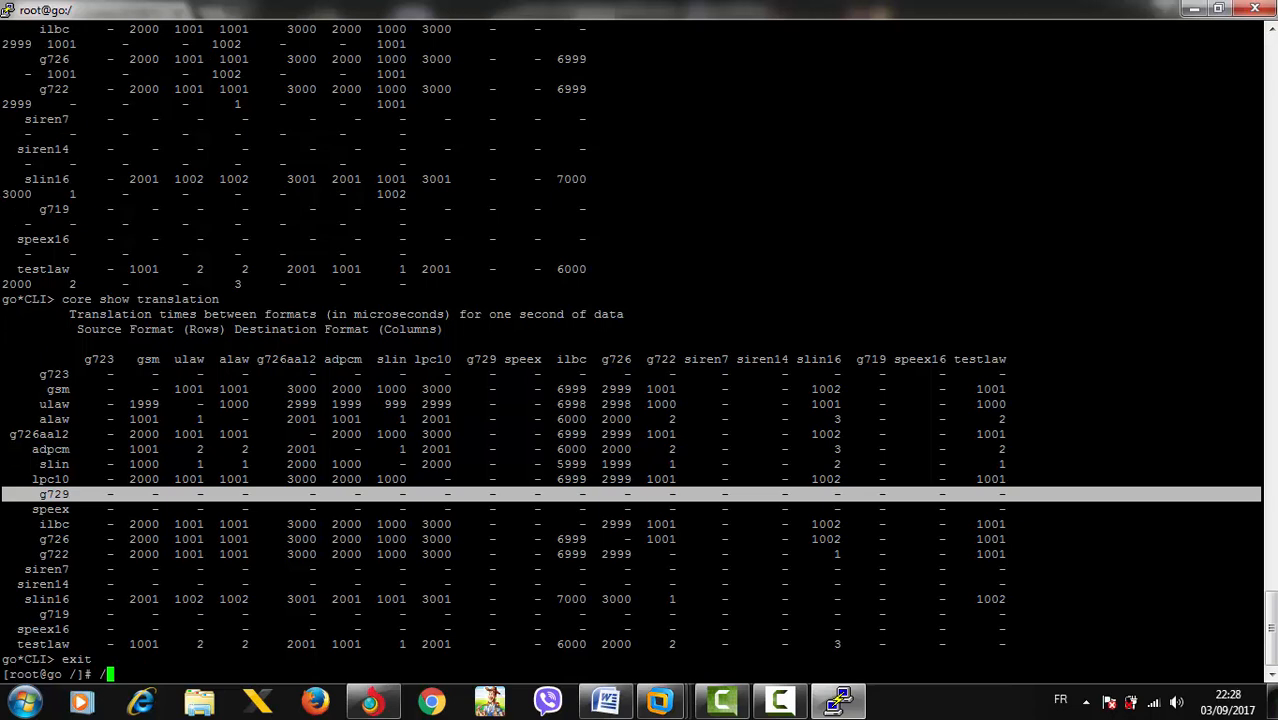
Restart Asterisk with /etc/init.d/asterisk restart and reconnect using asterisk -r.
type("etc/init.d/")
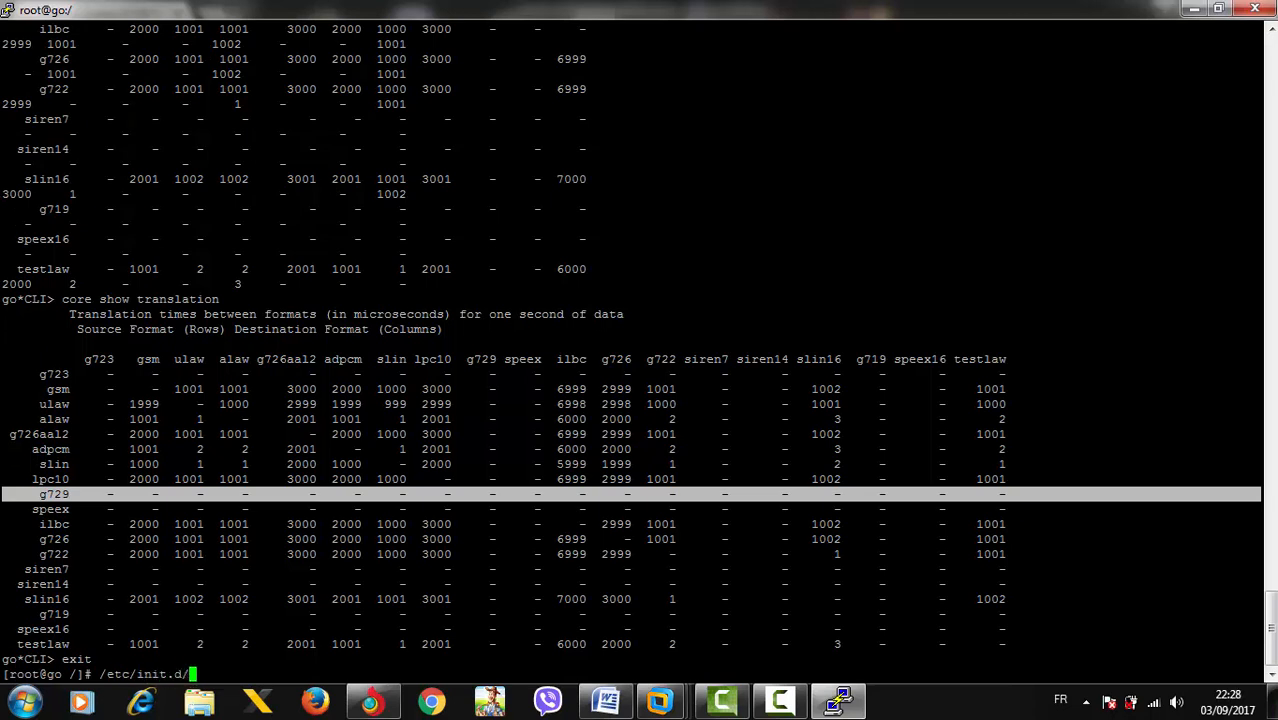
type("asterisk")
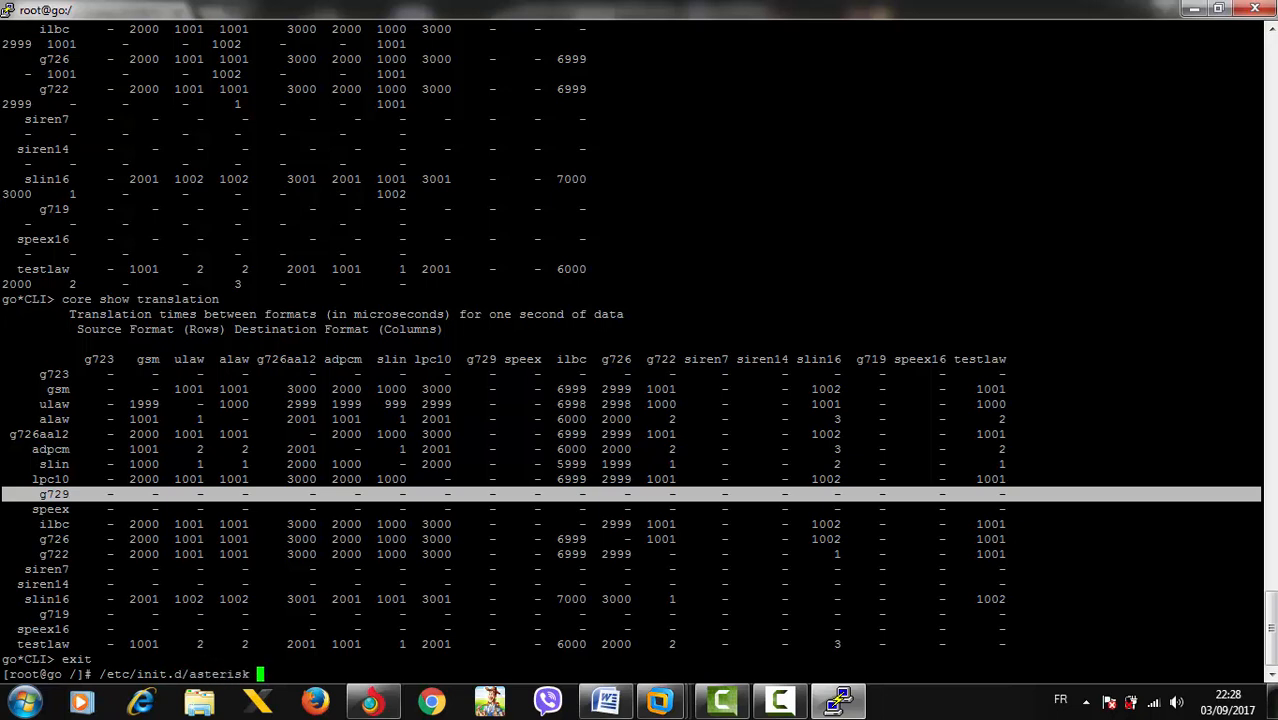
type("restr")
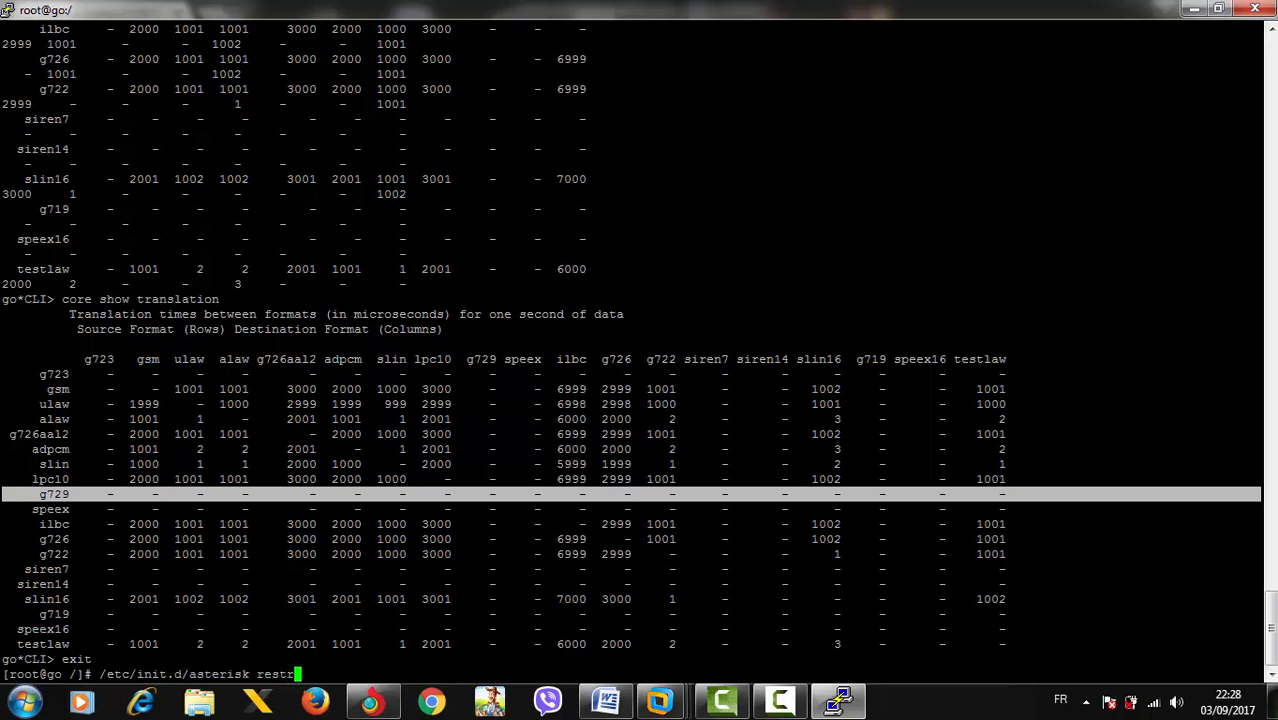
type("art")
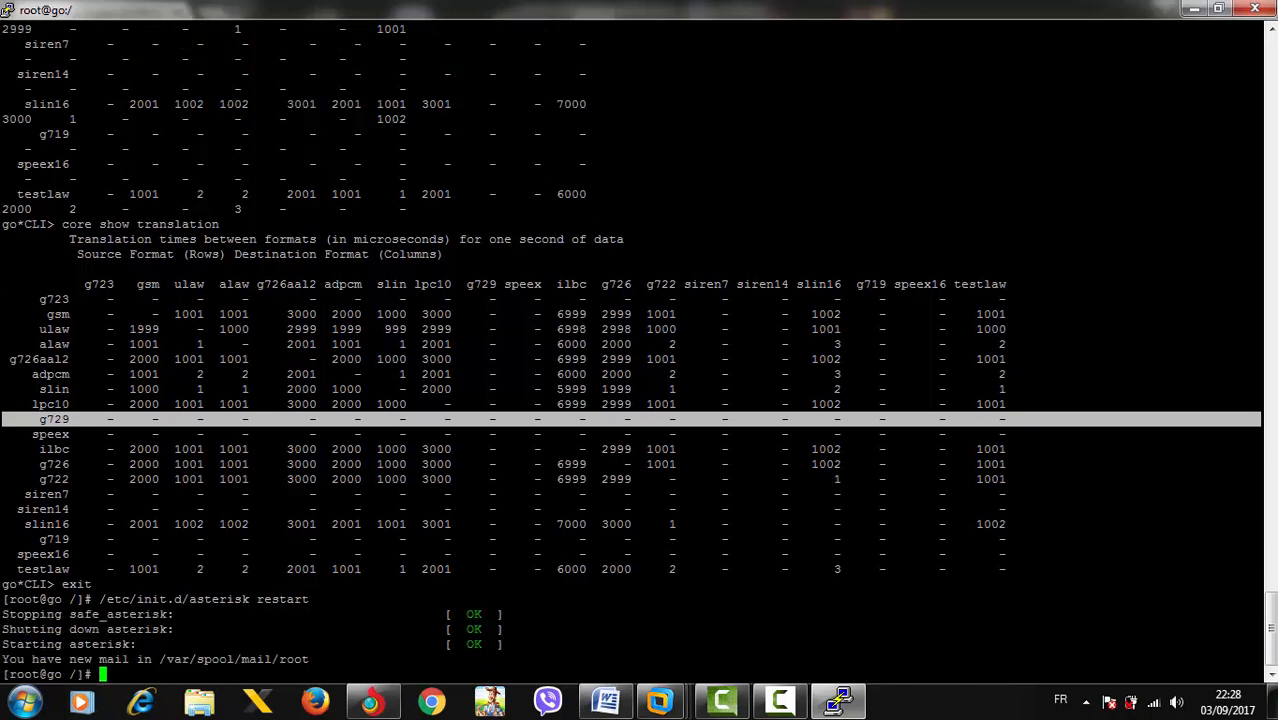
type("asterisk -r")
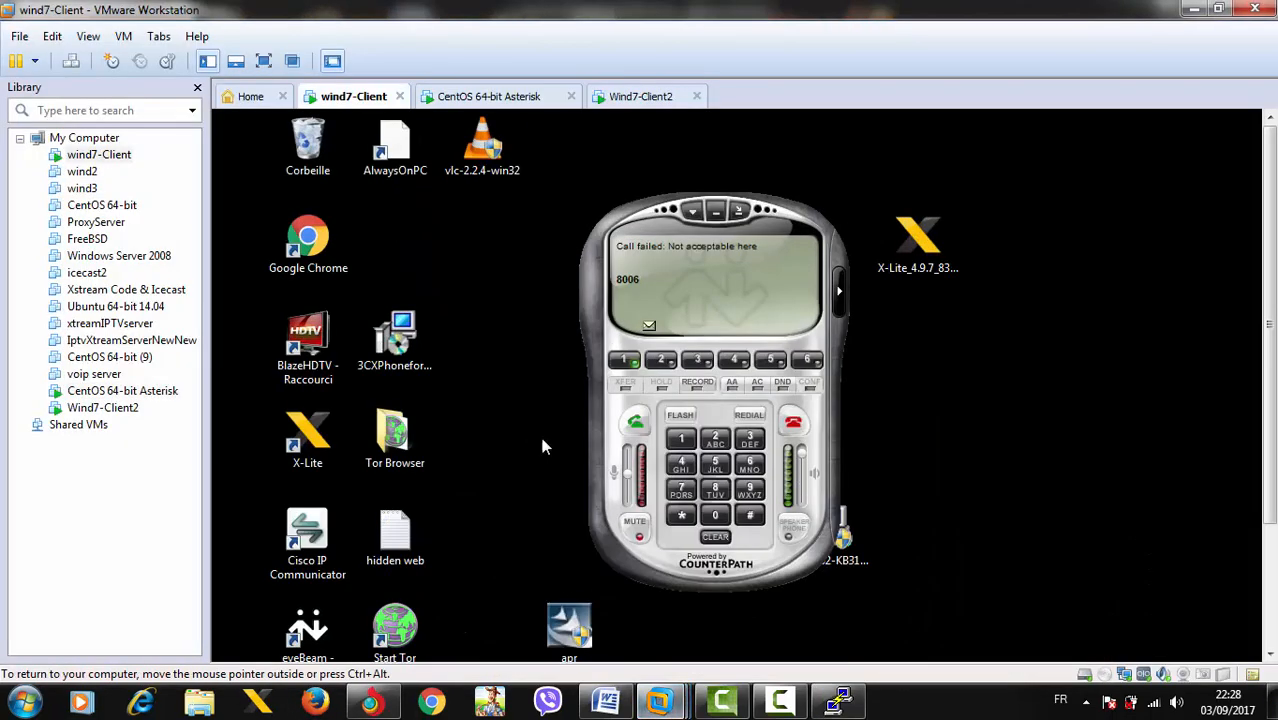
From wind7-Client's X-Lite, call extension 8006 and hang up when it fails to connect.
left_click(793, 423)
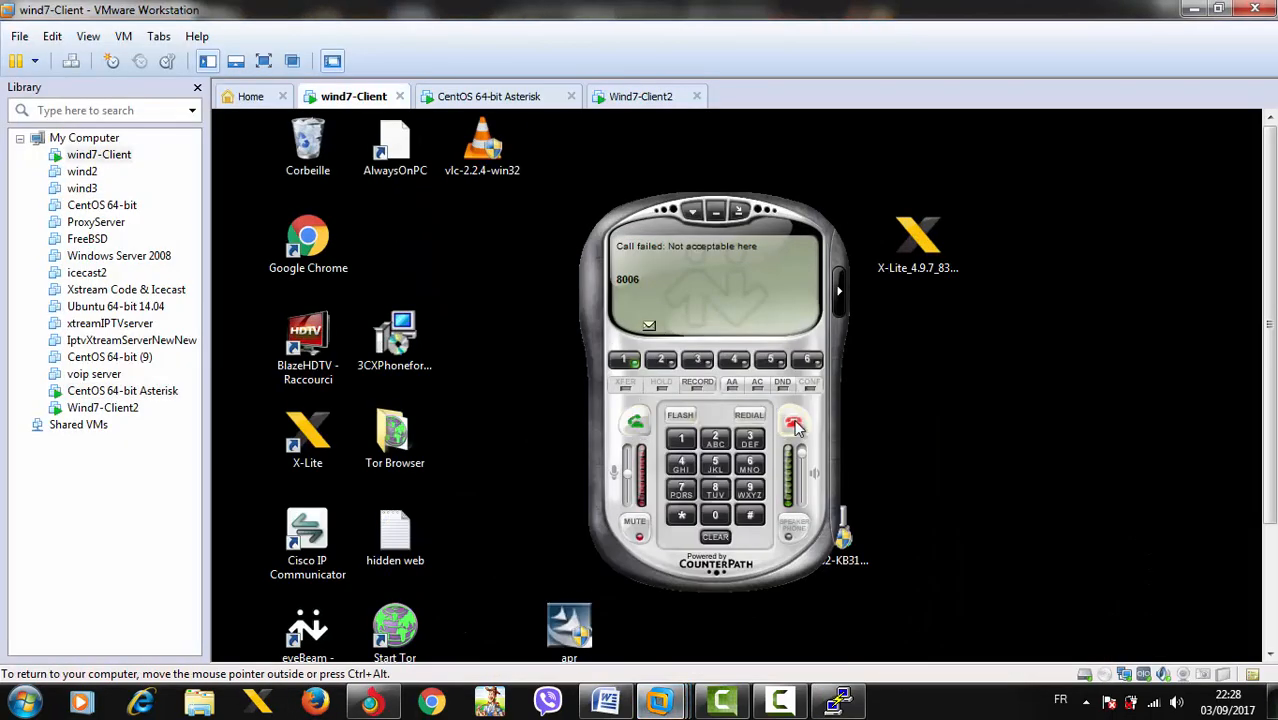
left_click(640, 96)
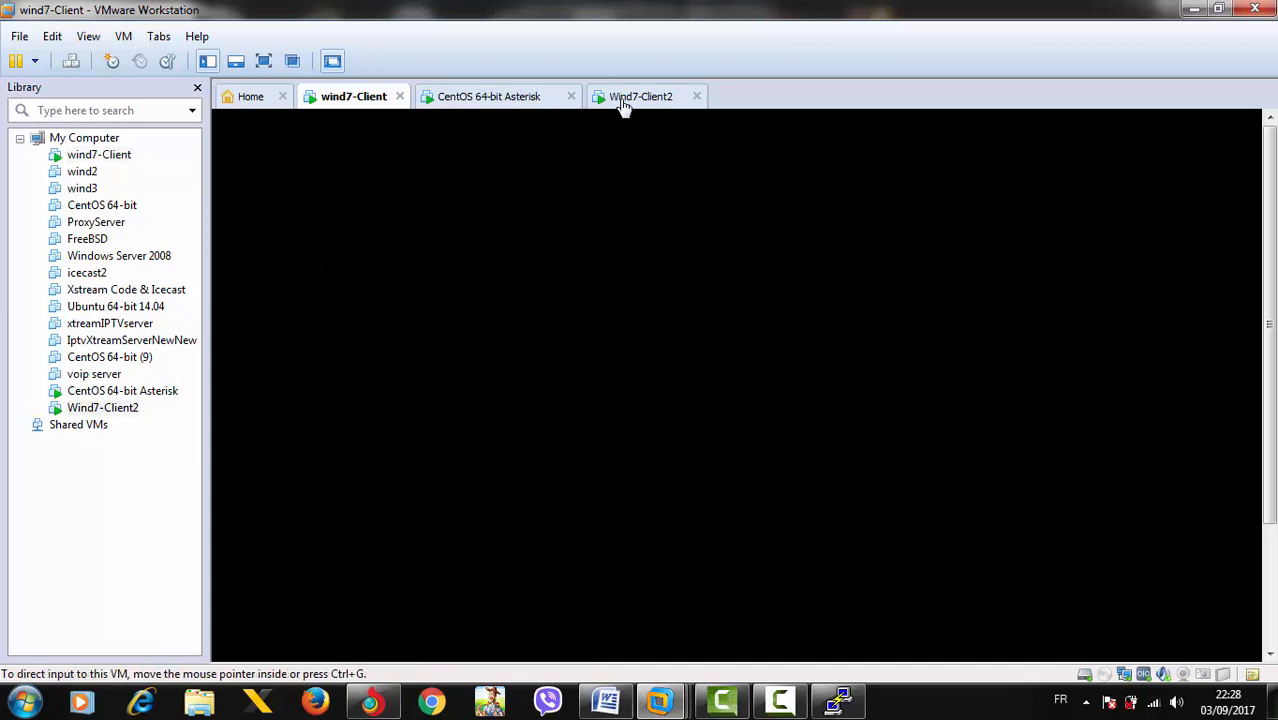
left_click(640, 96)
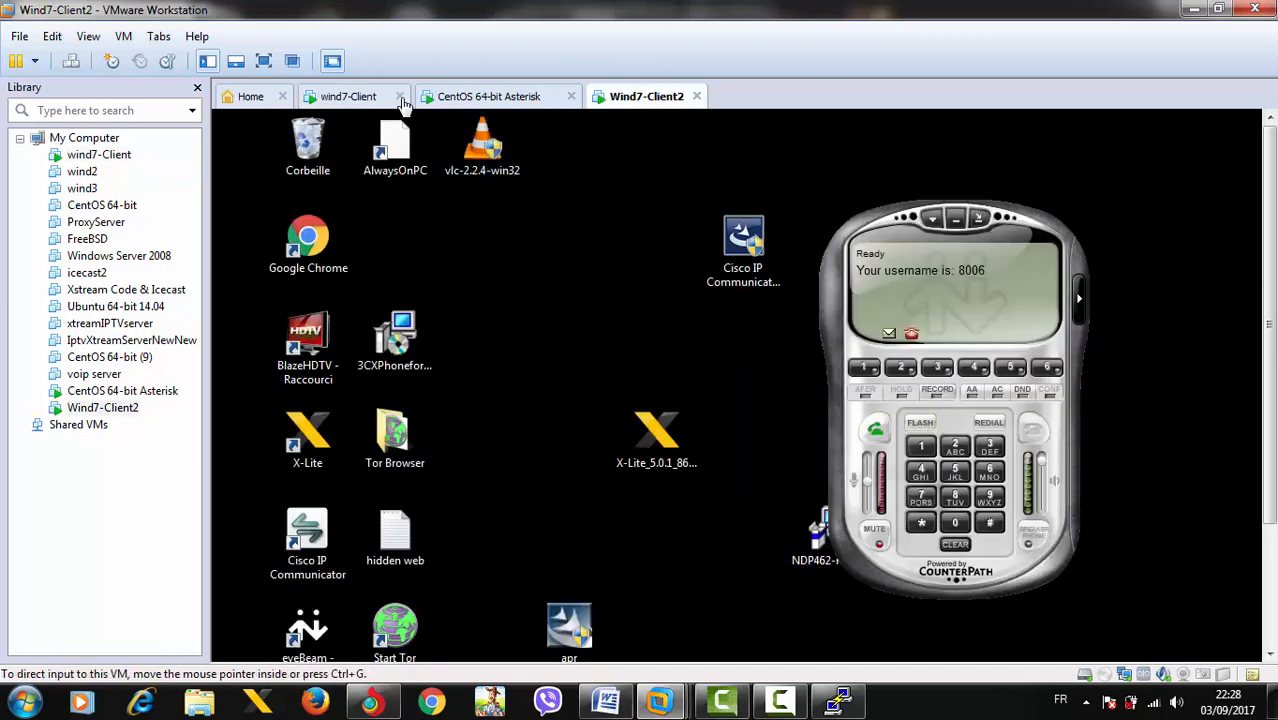
left_click(348, 96)
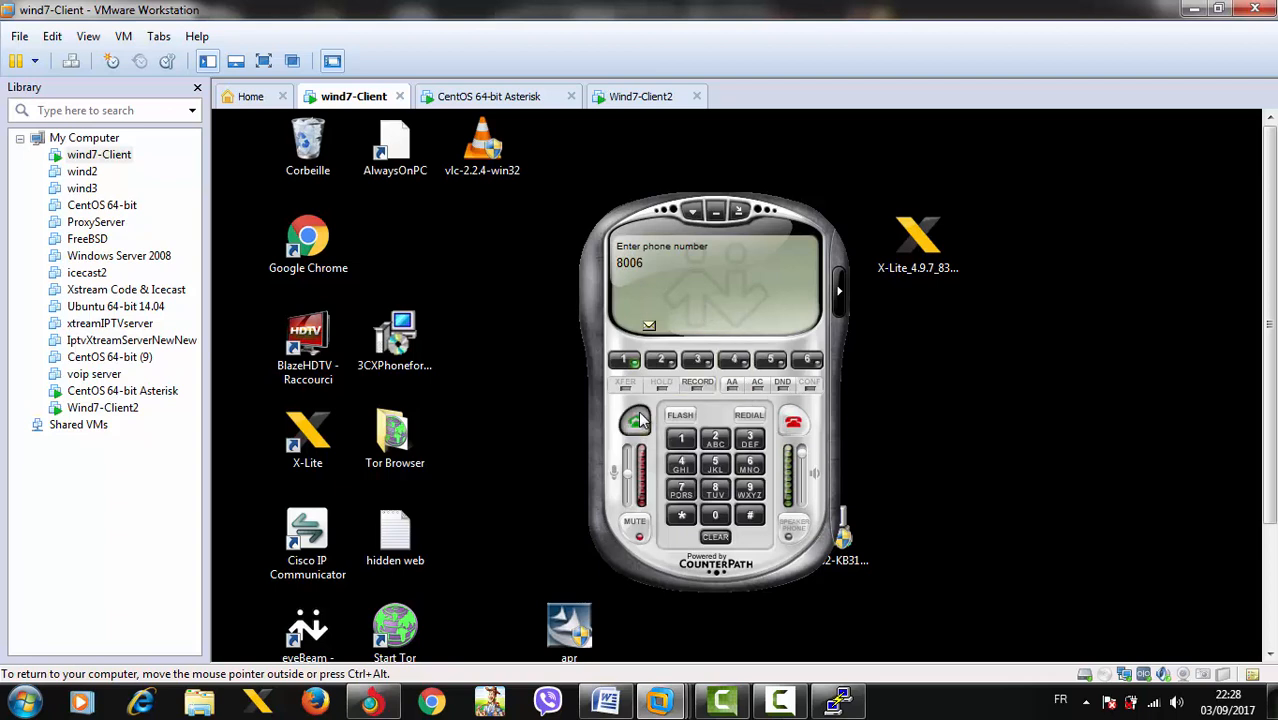
left_click(636, 422)
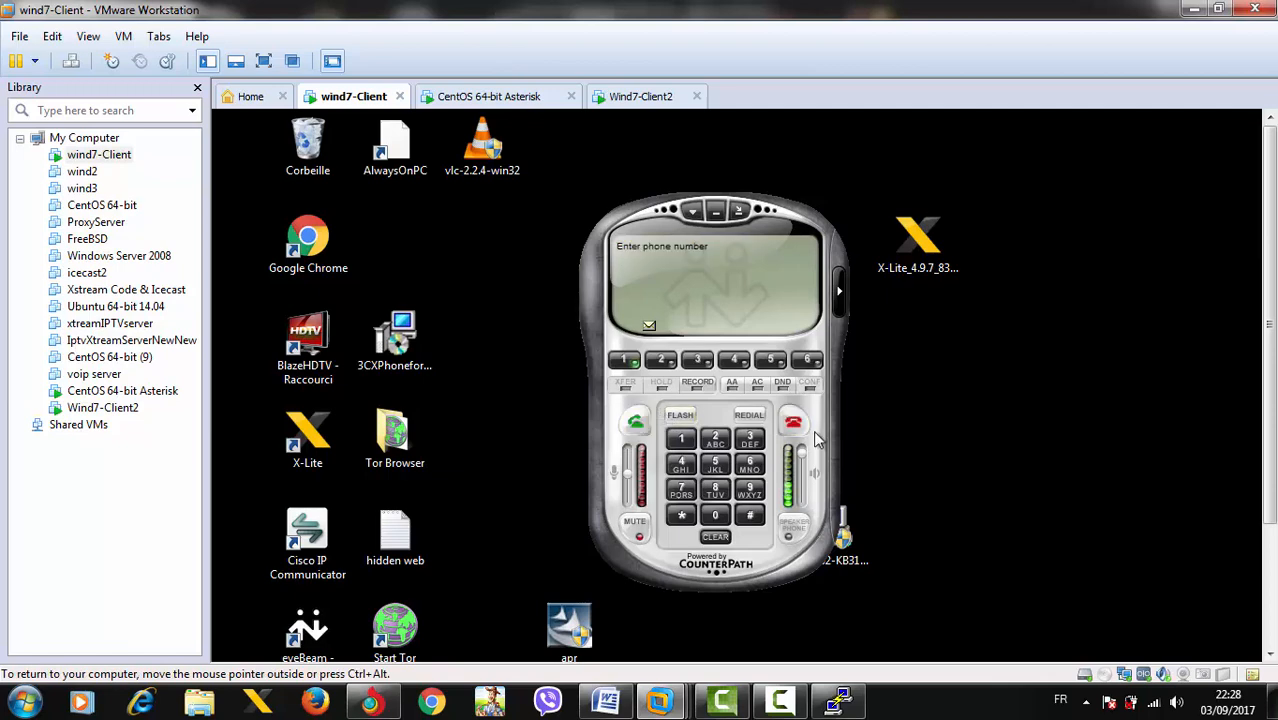
left_click(640, 96)
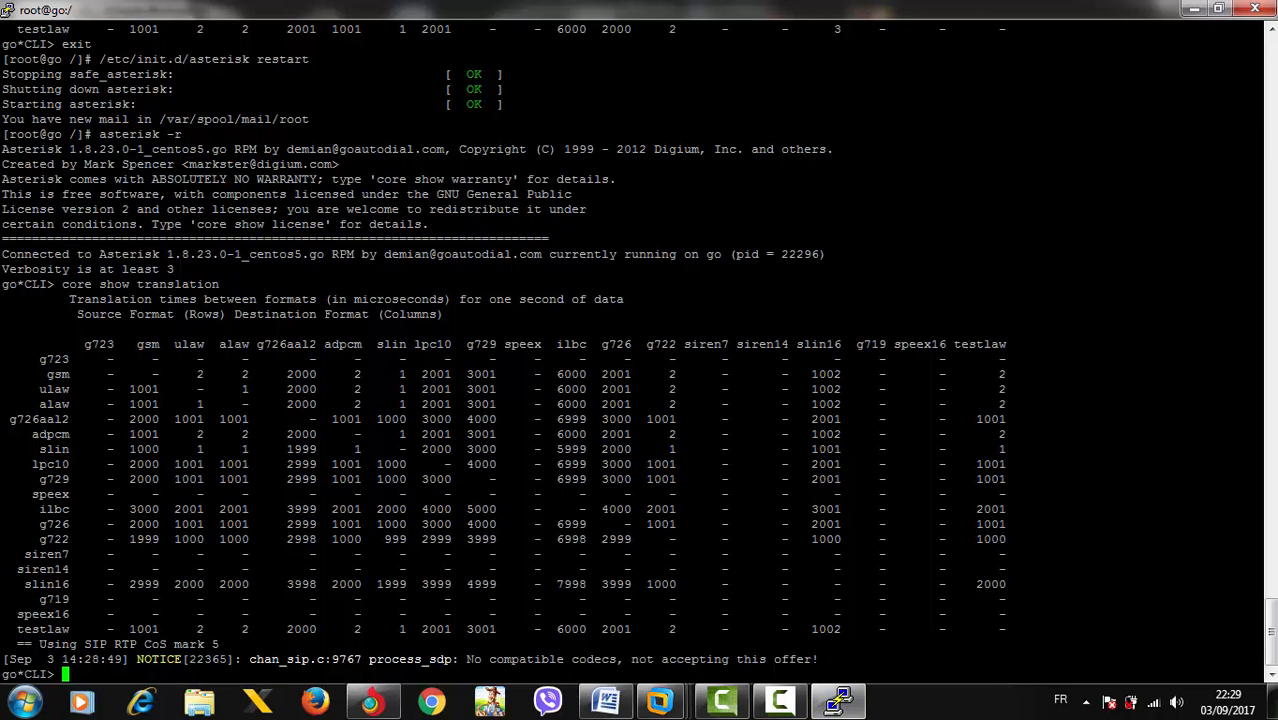
Exit the Asterisk CLI to the root shell and start a nano command under /etc/asterisk/.
double_click(543, 659)
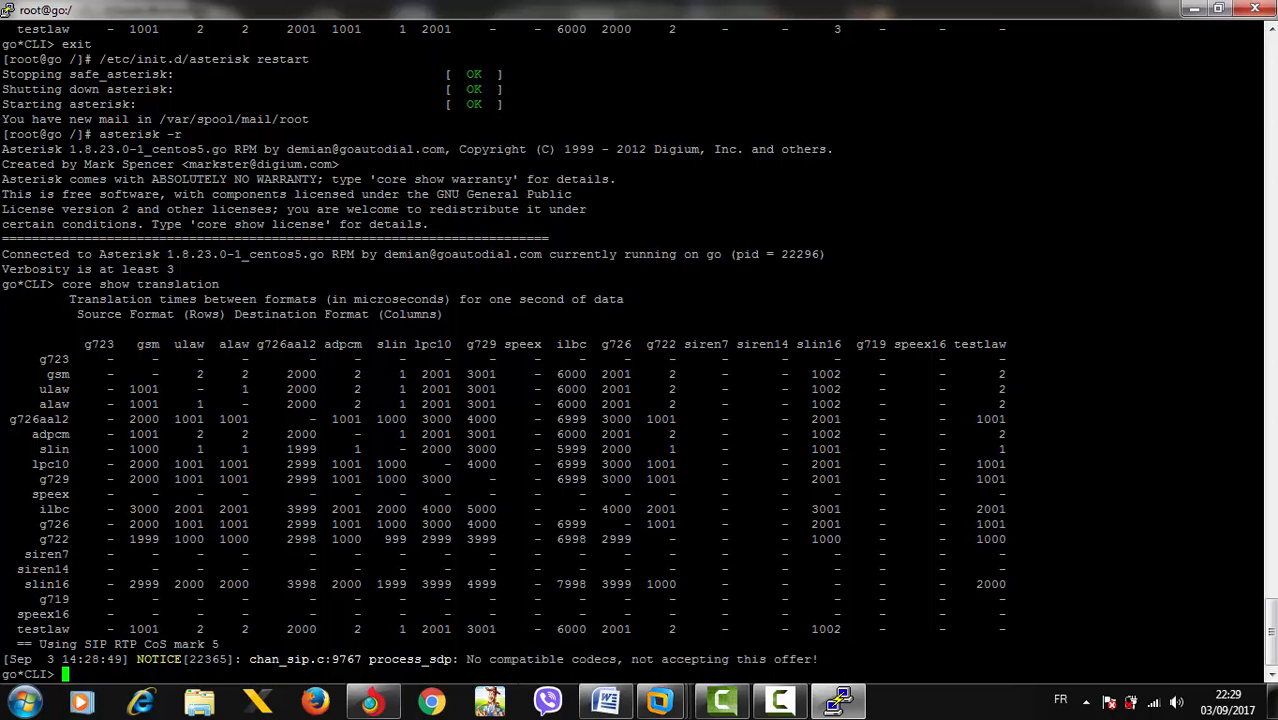
type("exi")
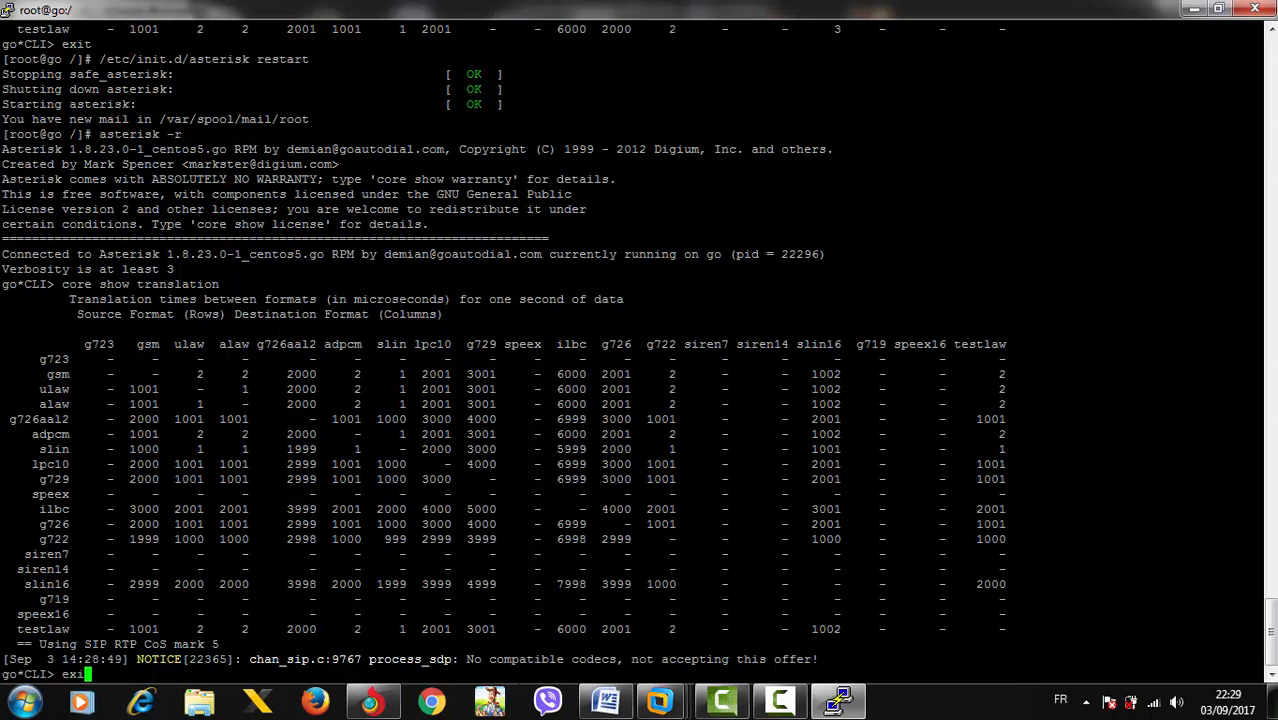
key("Return")
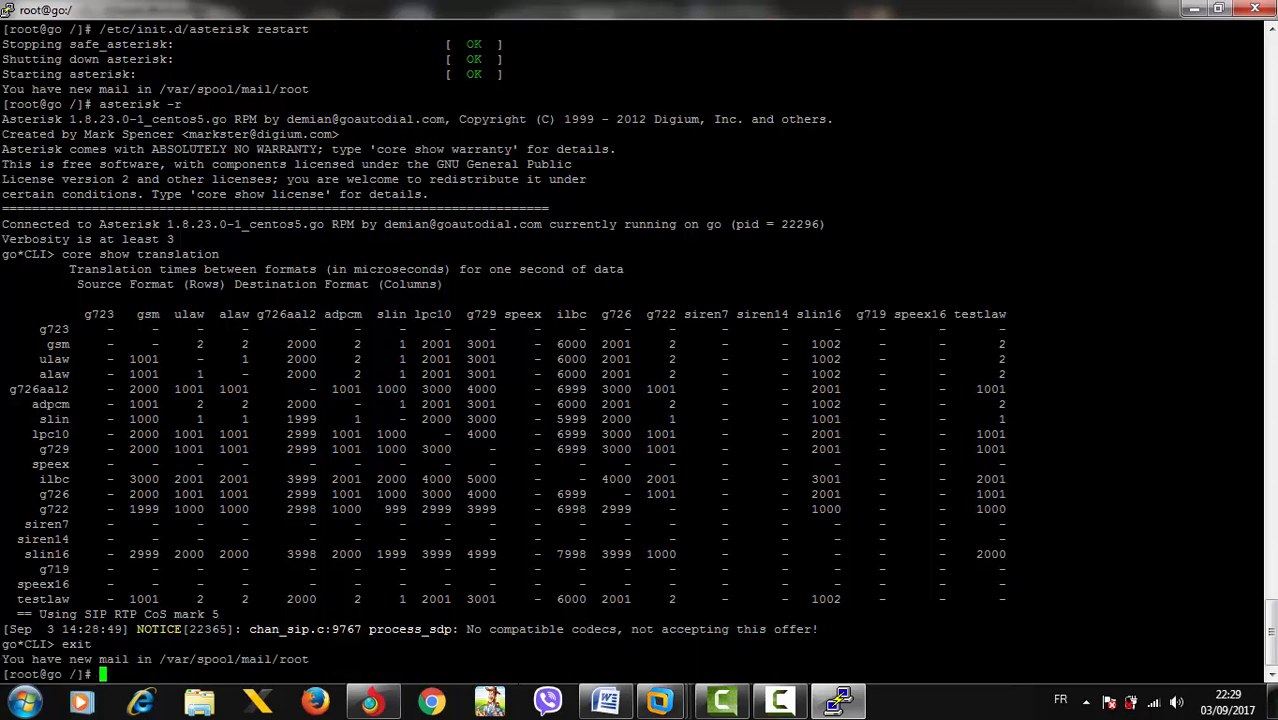
type("nano /etc/asterisk/")
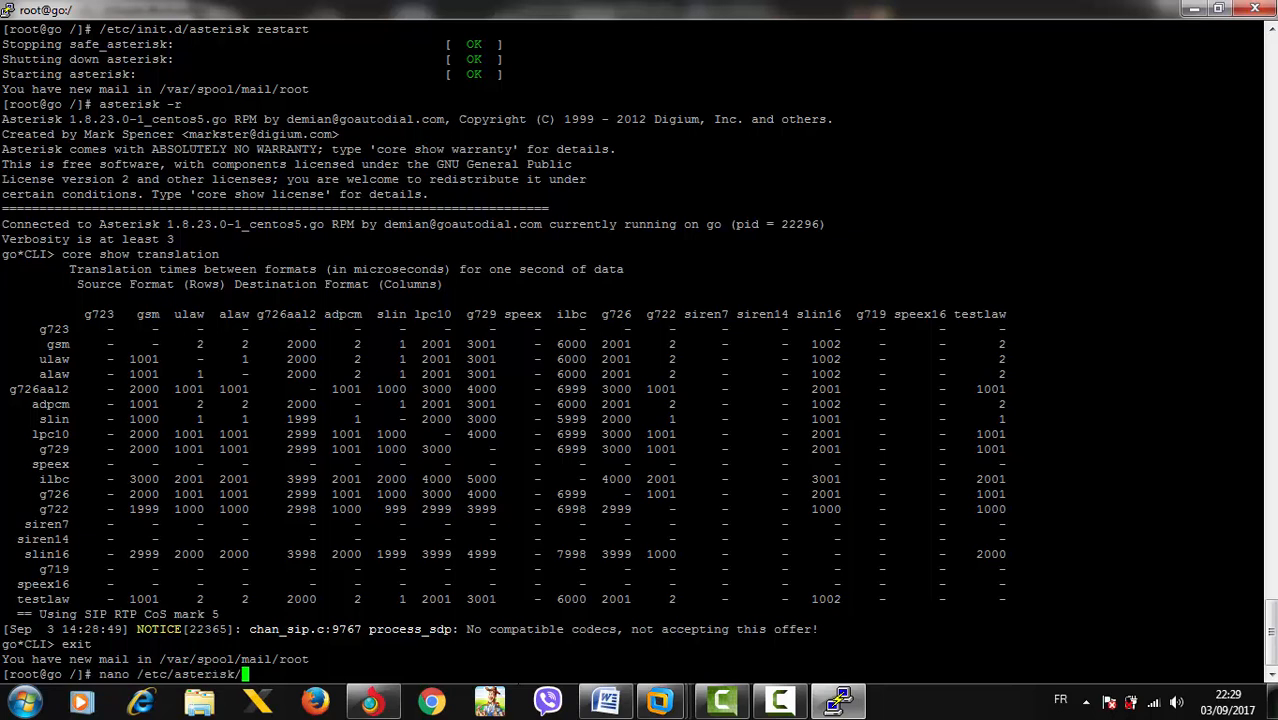
Edit sip.conf in nano to allow=ulaw,g729 and allow=gsm,g729, then save.
type("sip.")
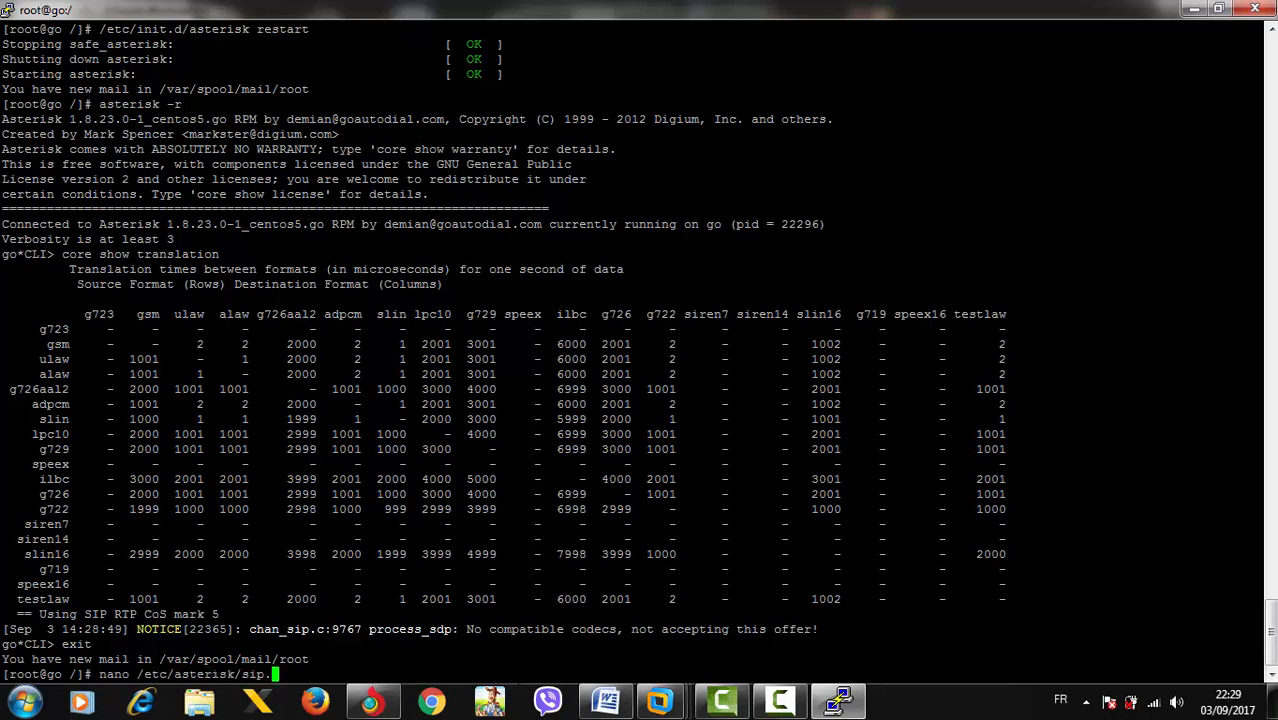
type("conf")
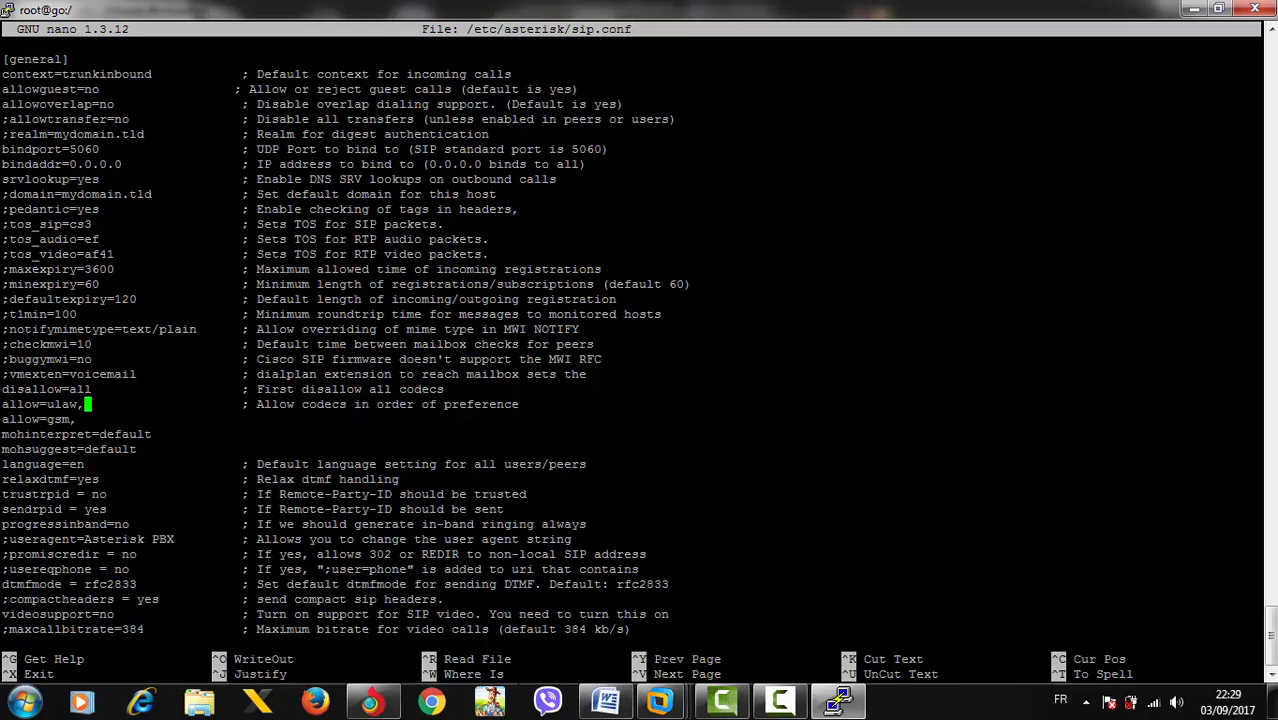
key("BackSpace")
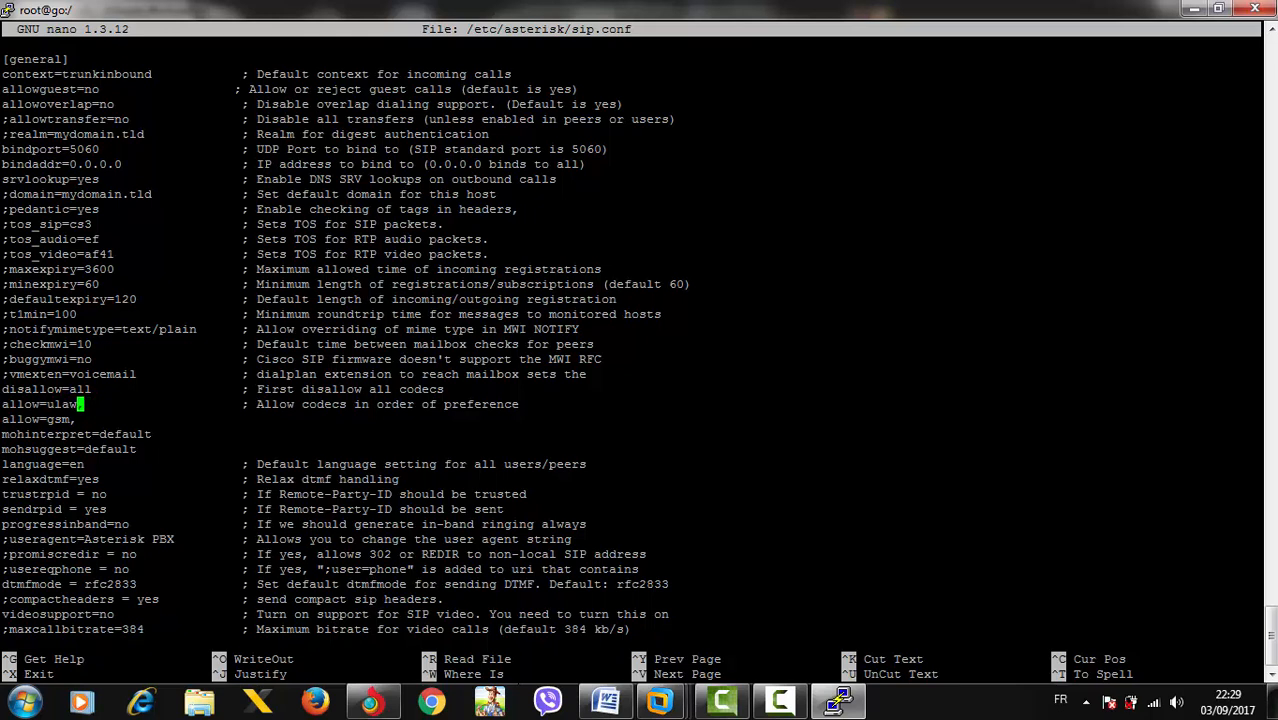
type(",g729")
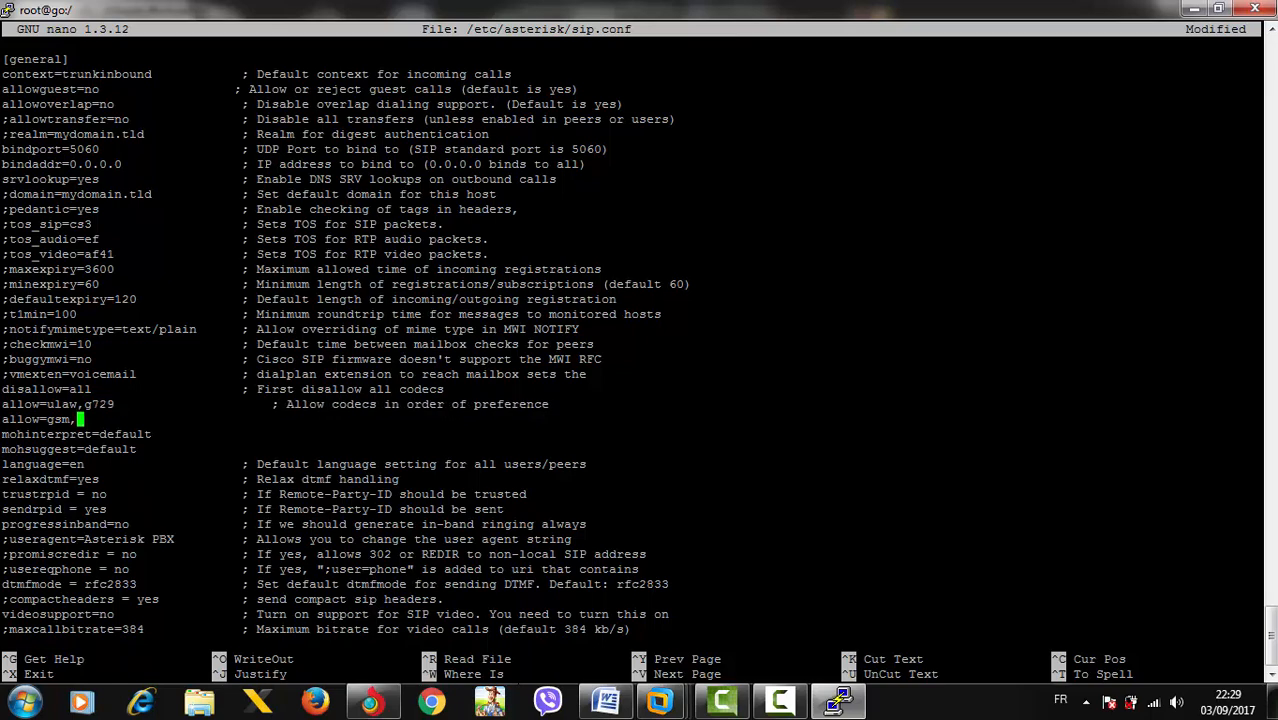
type("g729")
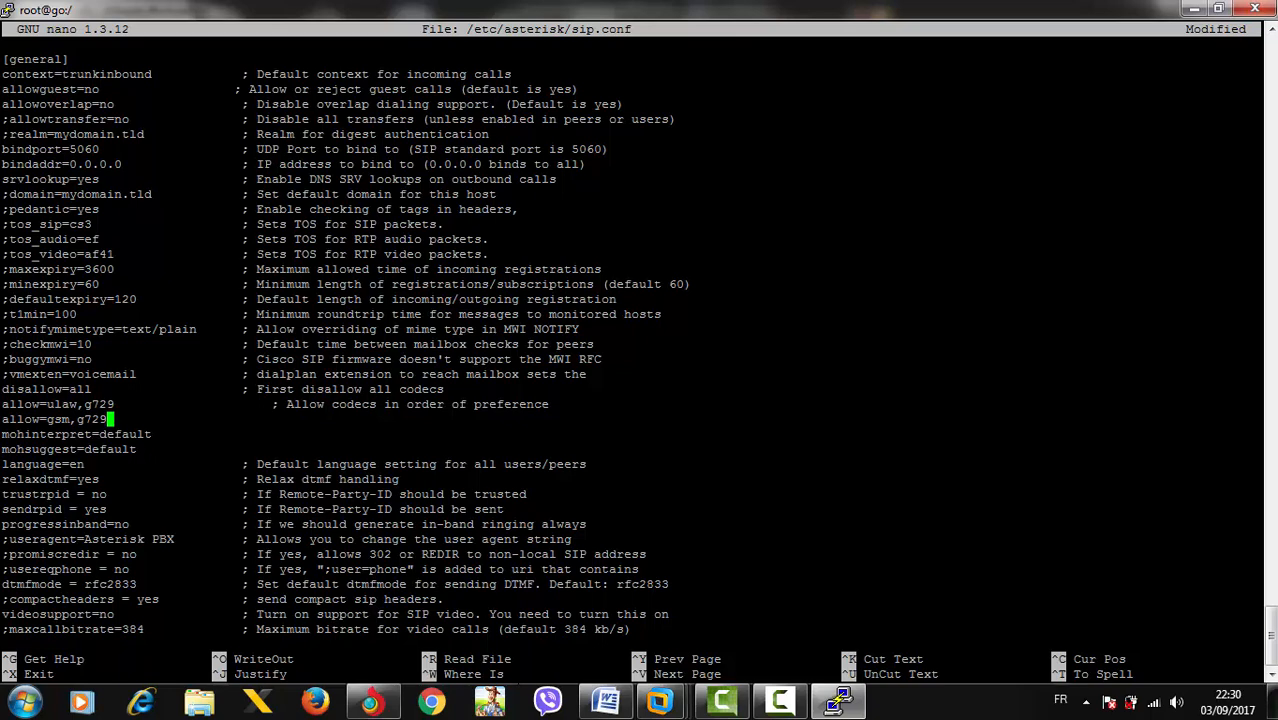
key("Up")
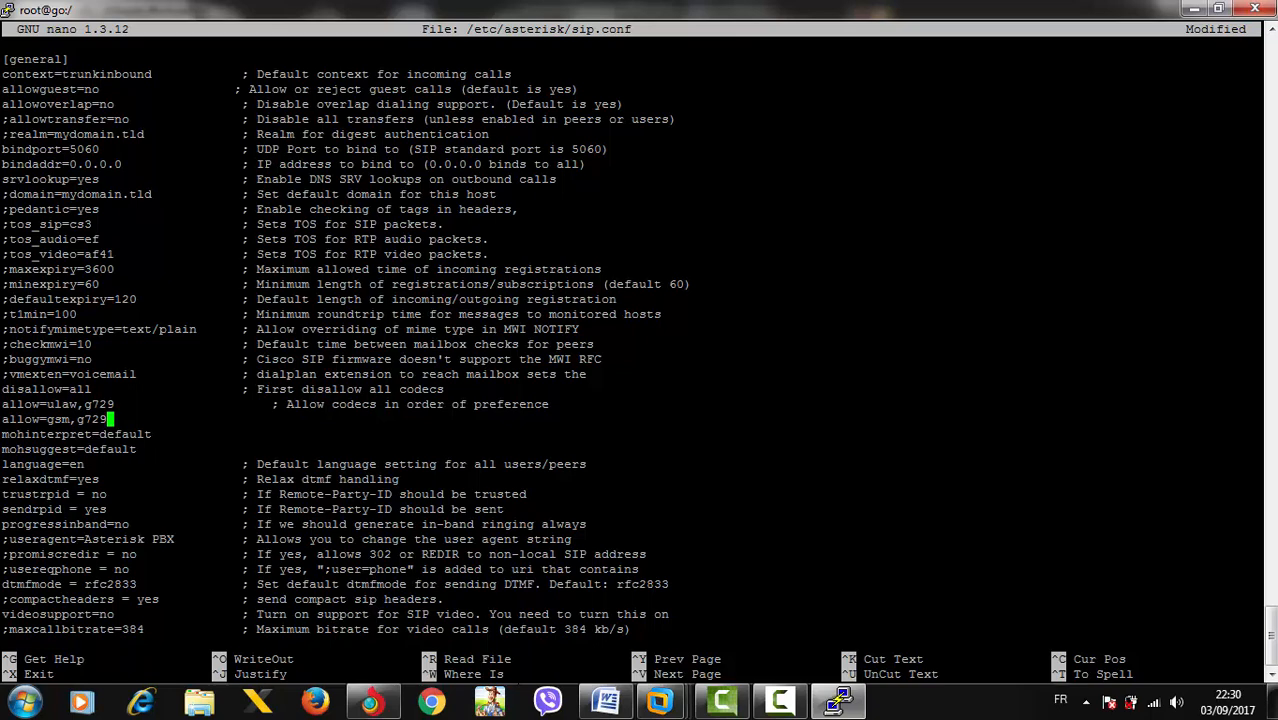
key("ctrl+x")
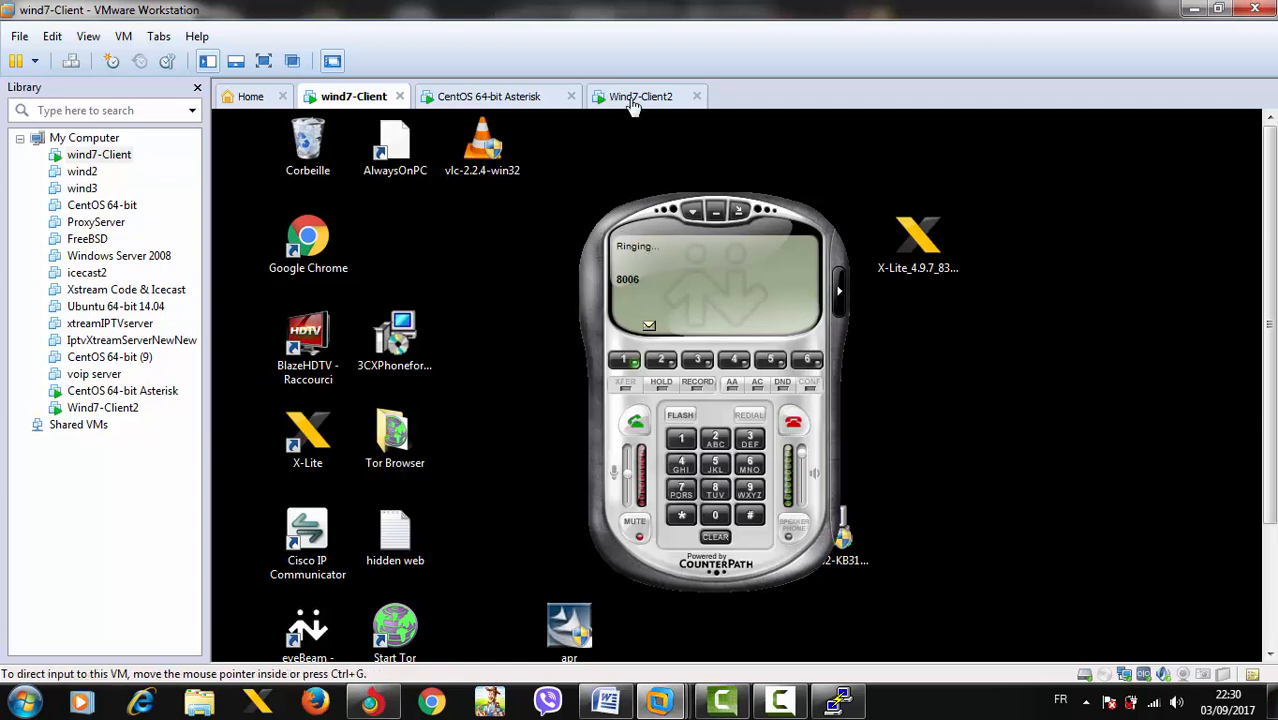
Restart Asterisk again and reconnect to its CLI with asterisk -r.
left_click(640, 96)
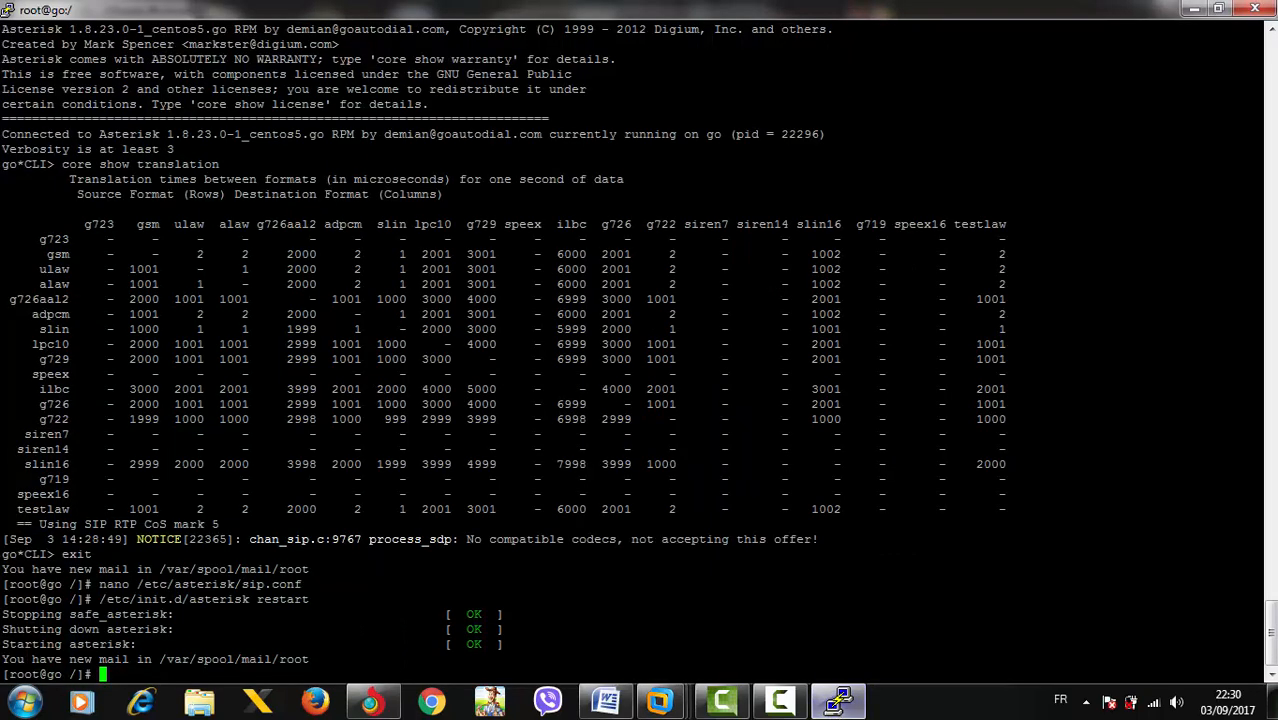
type("asterisk -r")
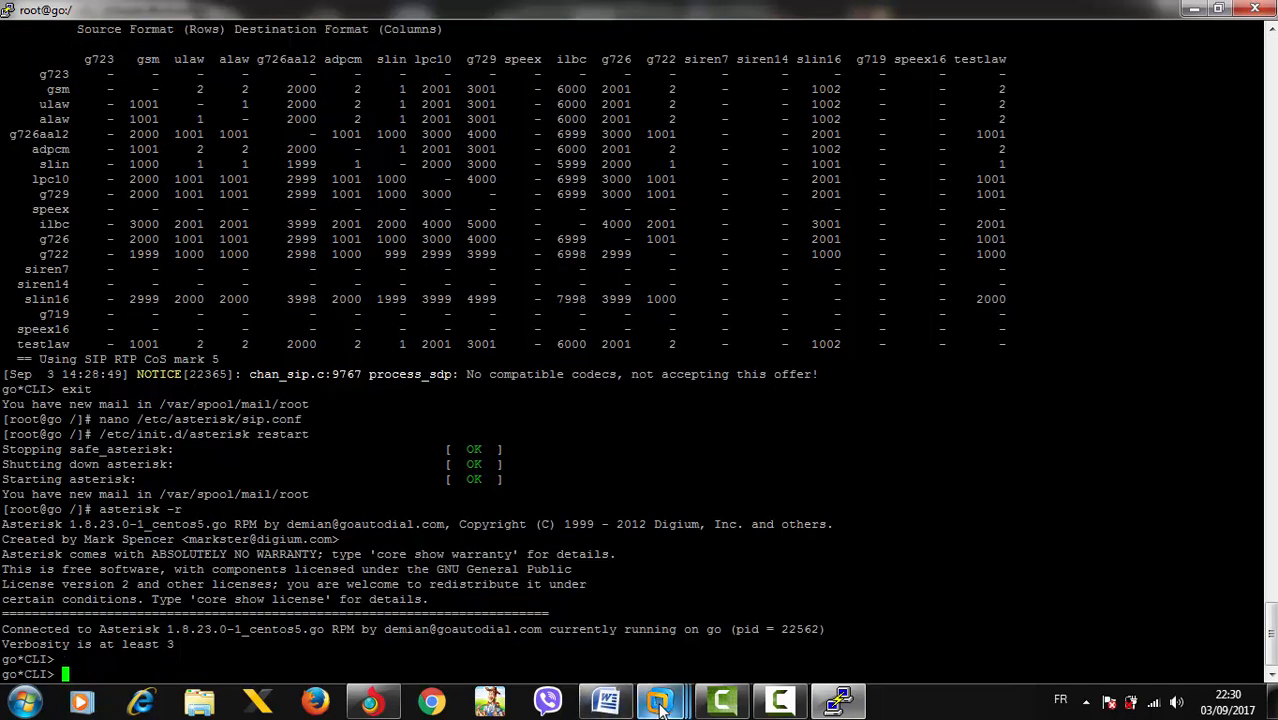
Check the X-Lite softphone and Asterisk log show extension 8006 ringing, then return to wind7-Client.
left_click(659, 700)
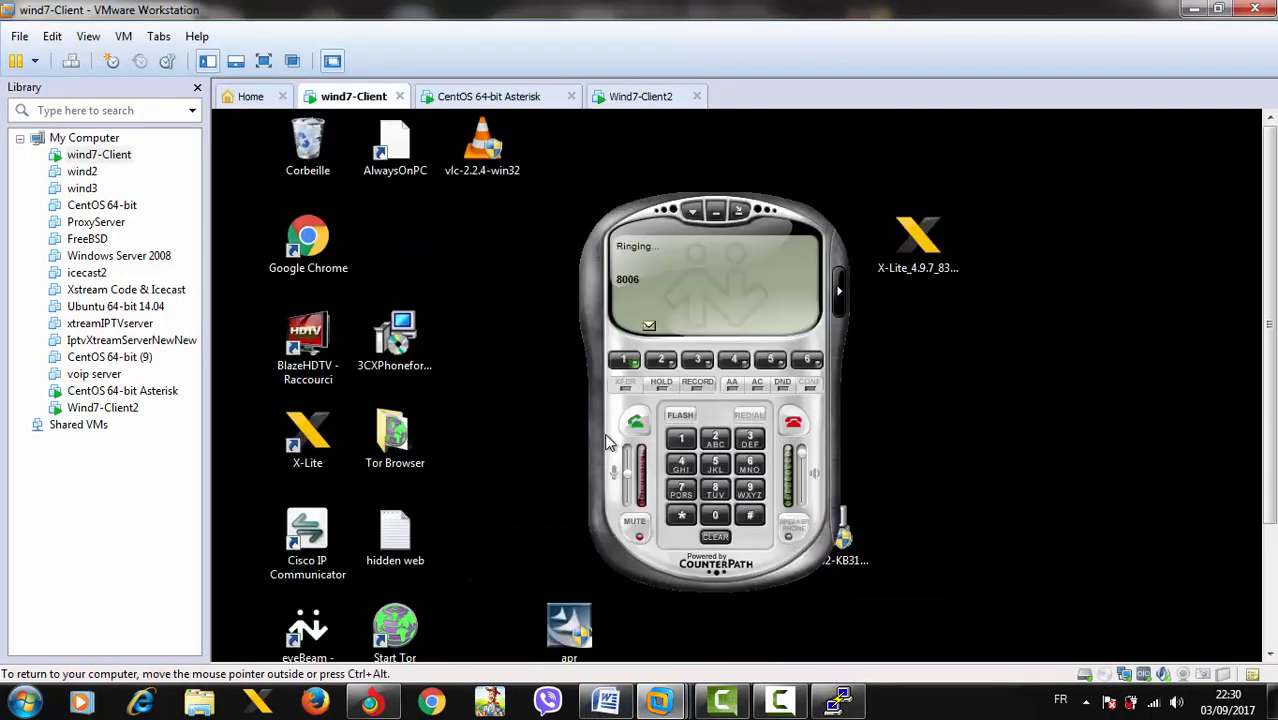
left_click(793, 421)
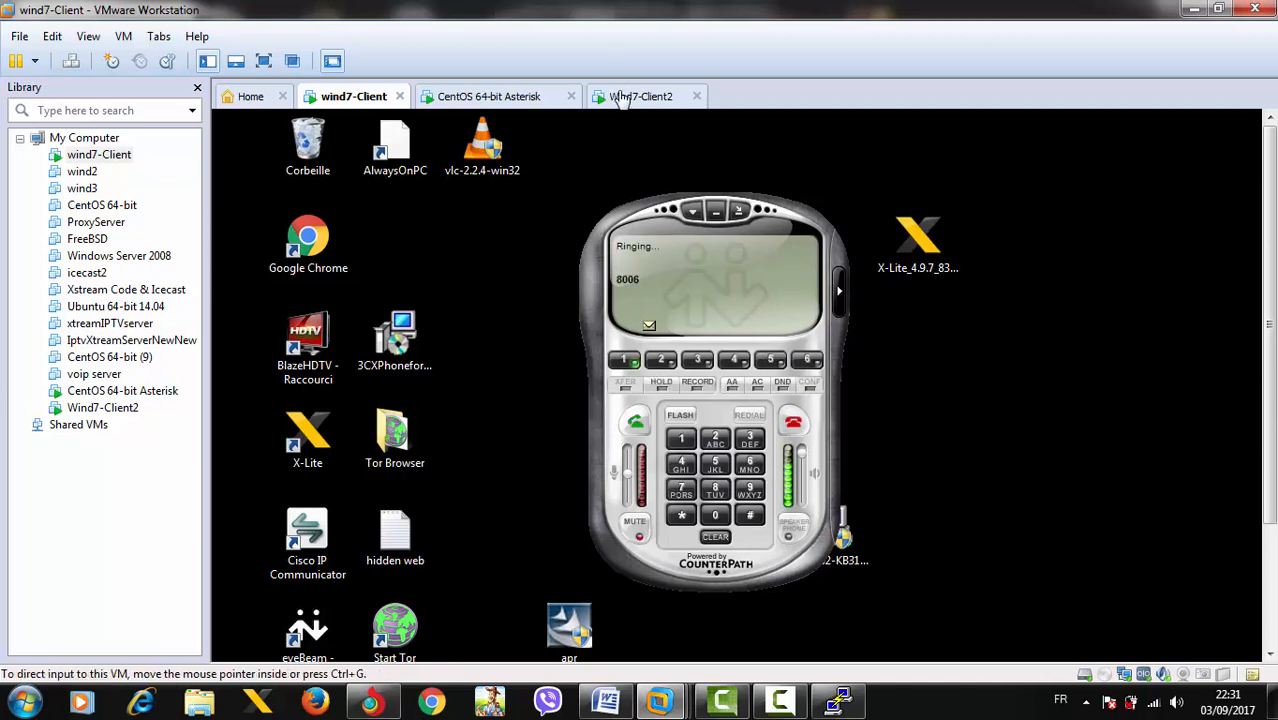
left_click(641, 96)
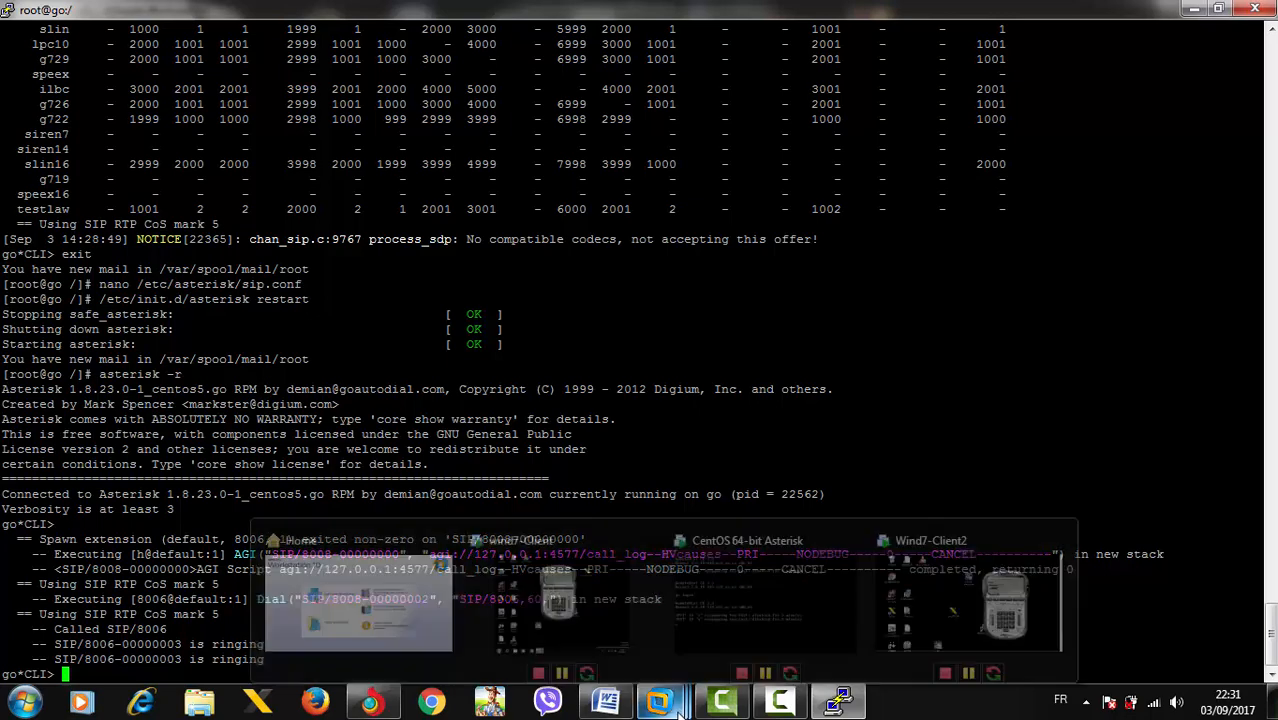
left_click(560, 590)
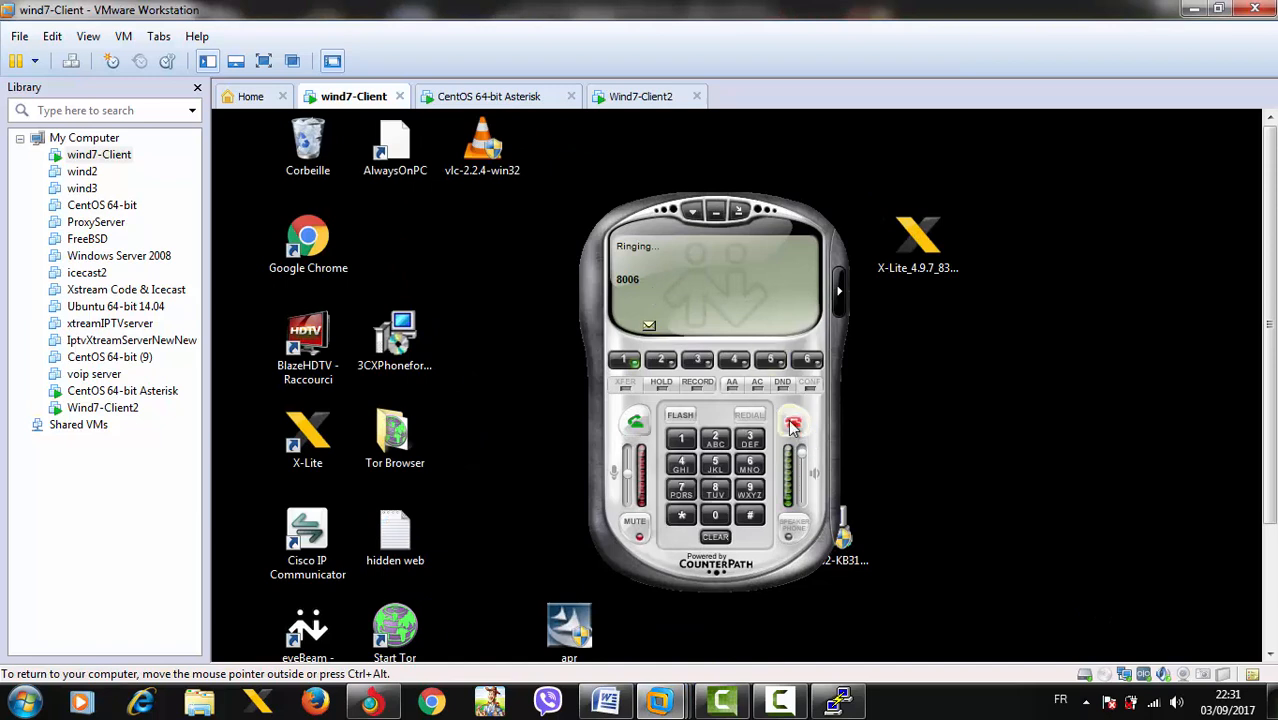
mouse_move(793, 424)
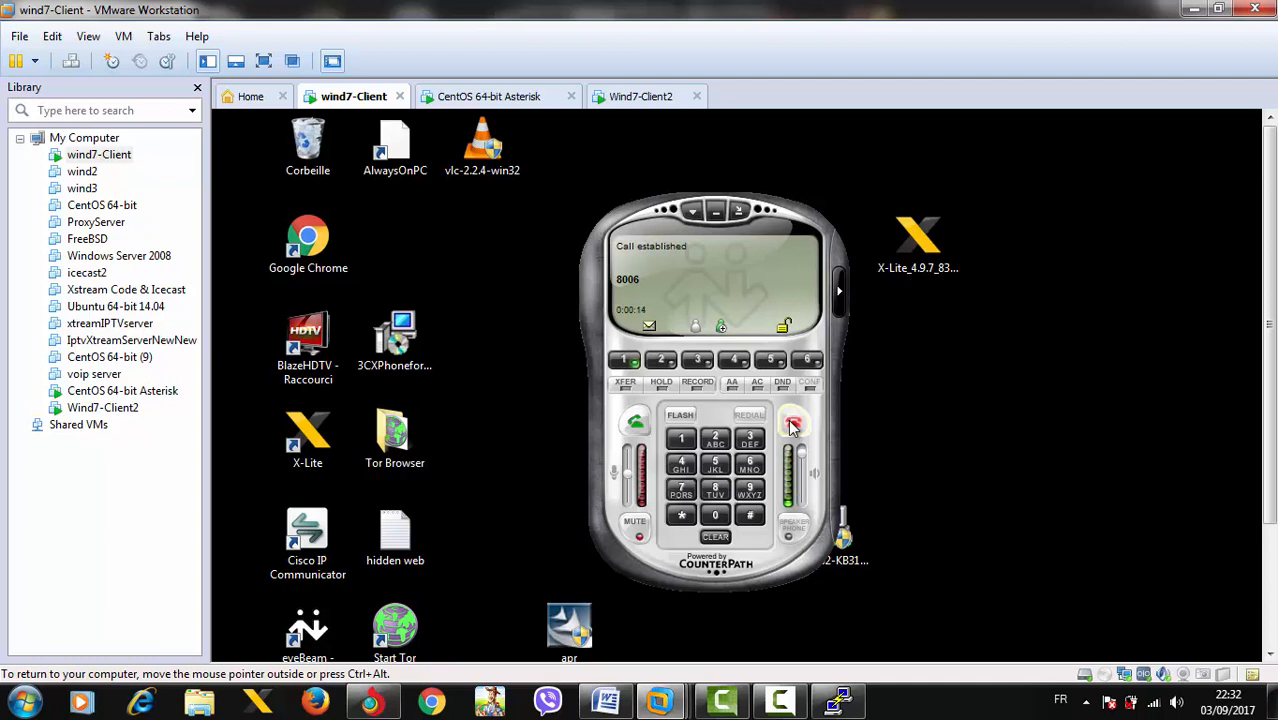
Hang up the established call to 8006 after about 15 seconds.
left_click(793, 422)
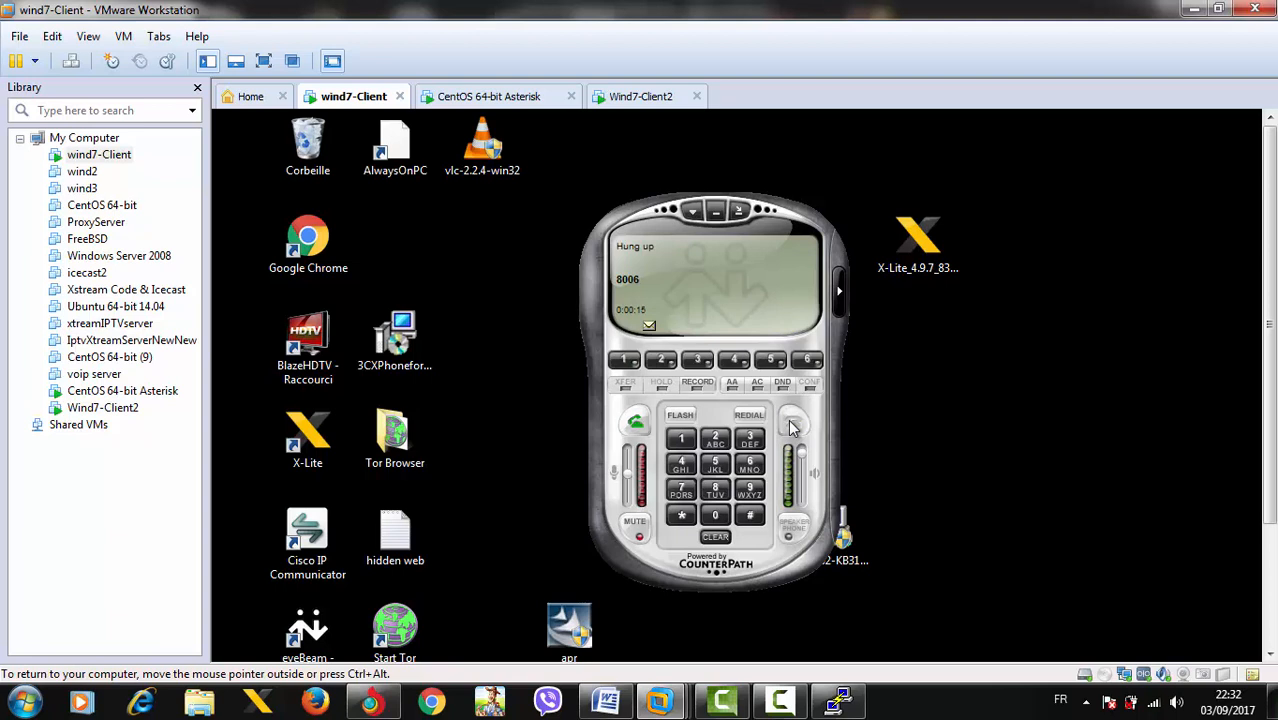
mouse_move(715, 313)
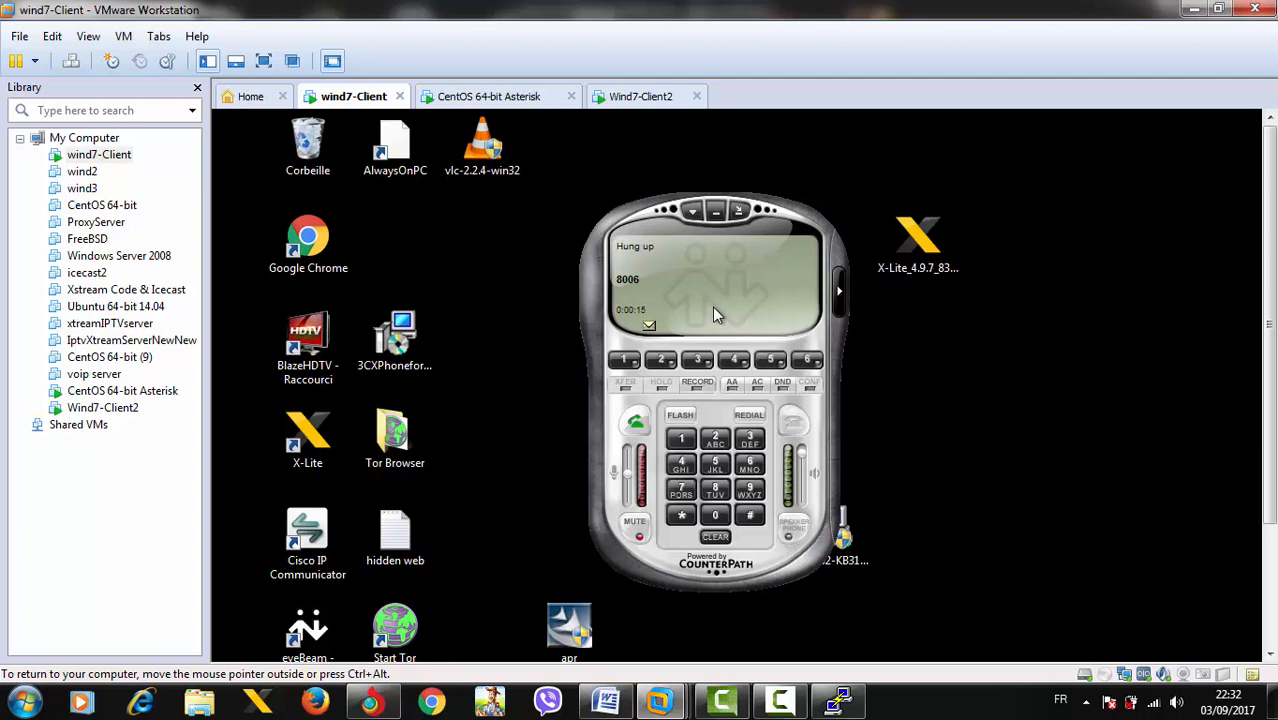